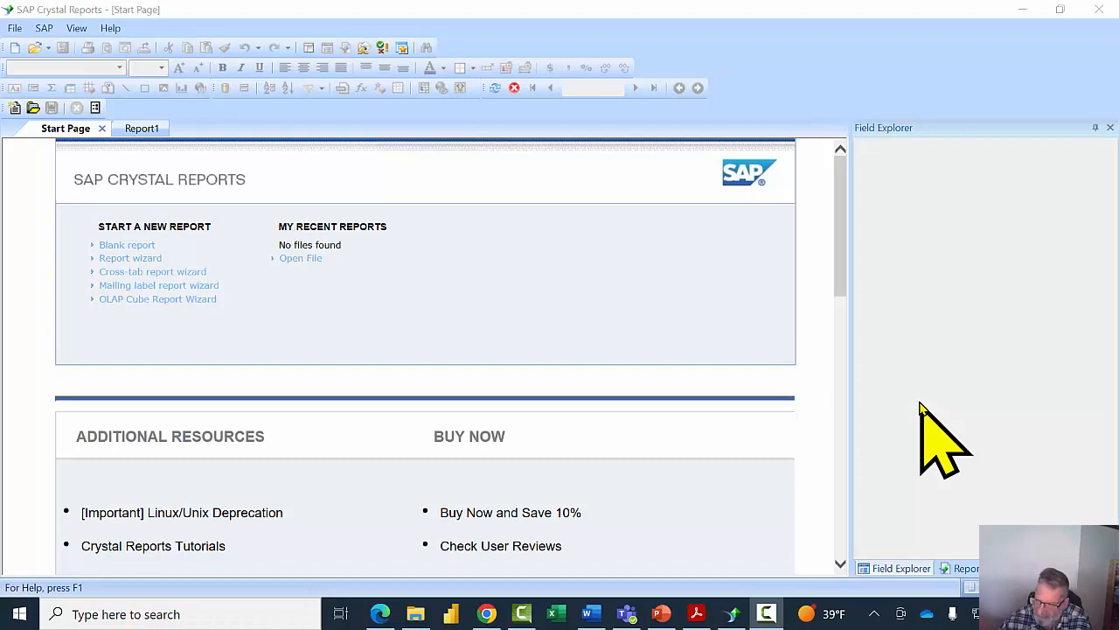
mouse_move(892, 367)
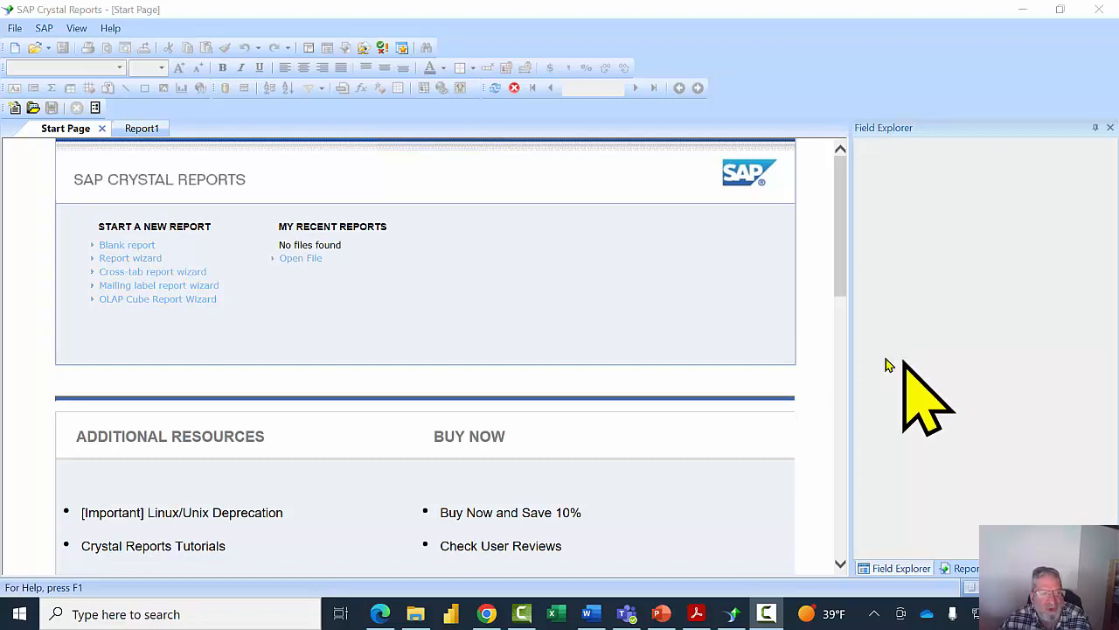
mouse_move(183, 280)
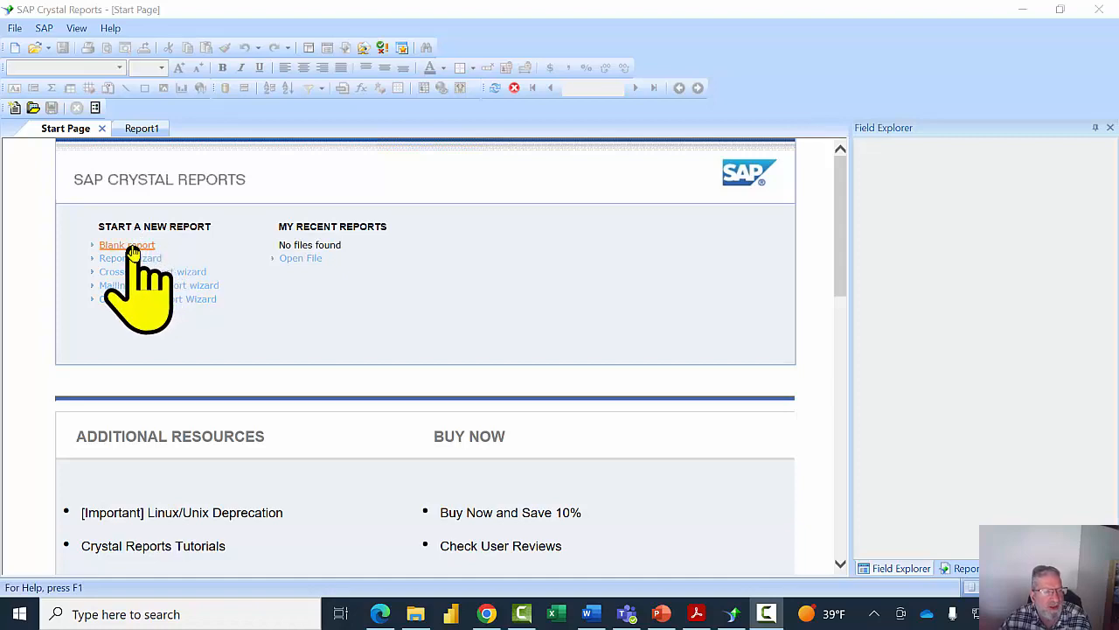
Start a new blank report, Report2, which brings up the Database Expert
click(126, 244)
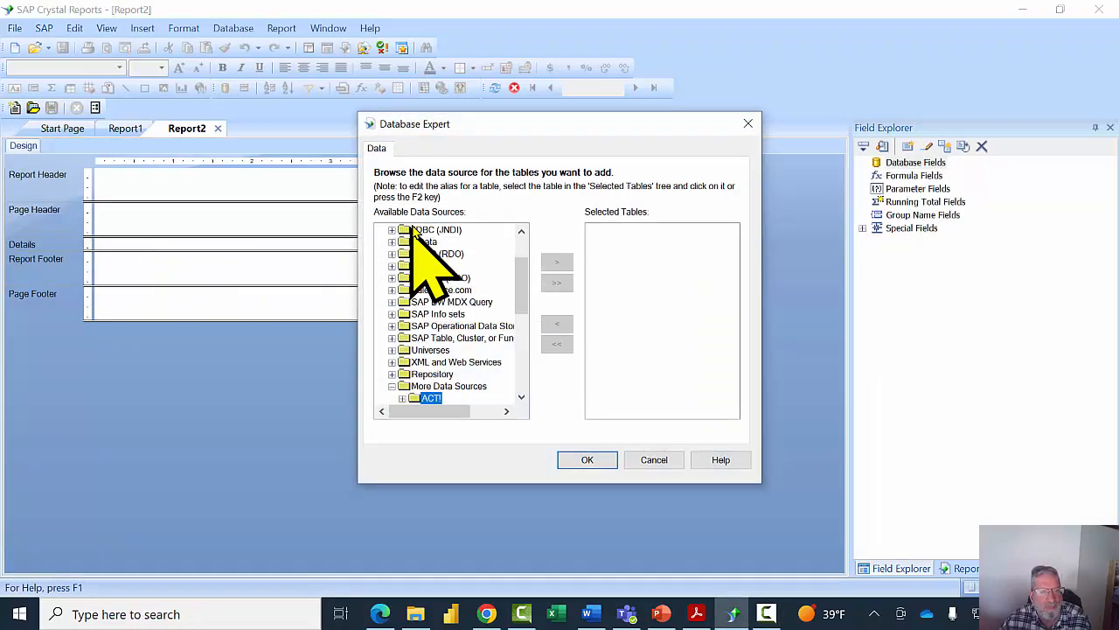
mouse_move(591, 311)
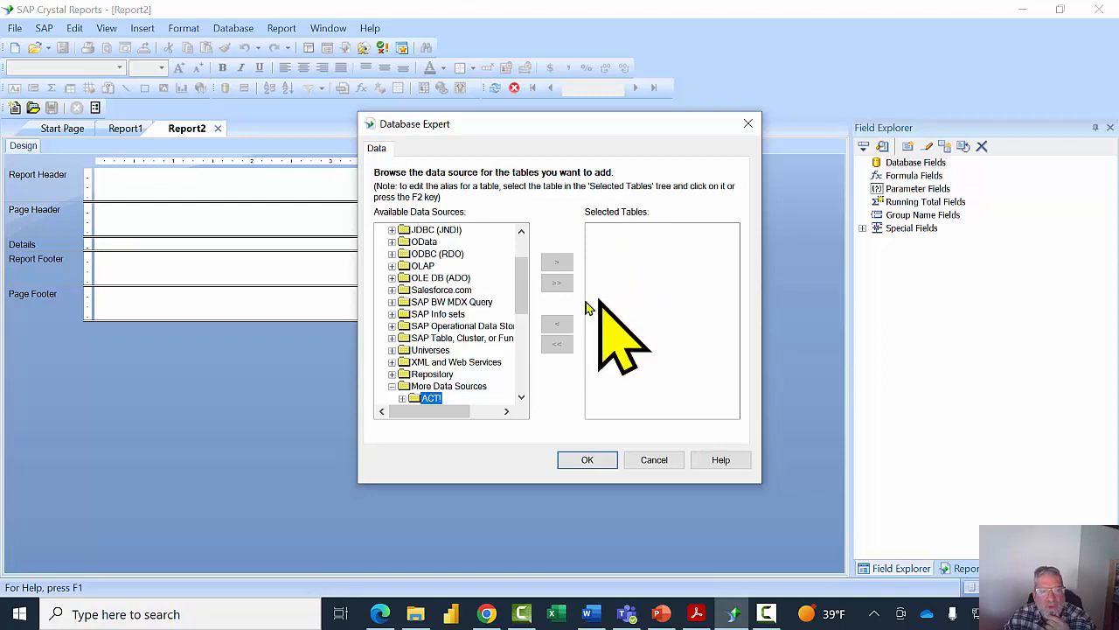
scroll(up, 3)
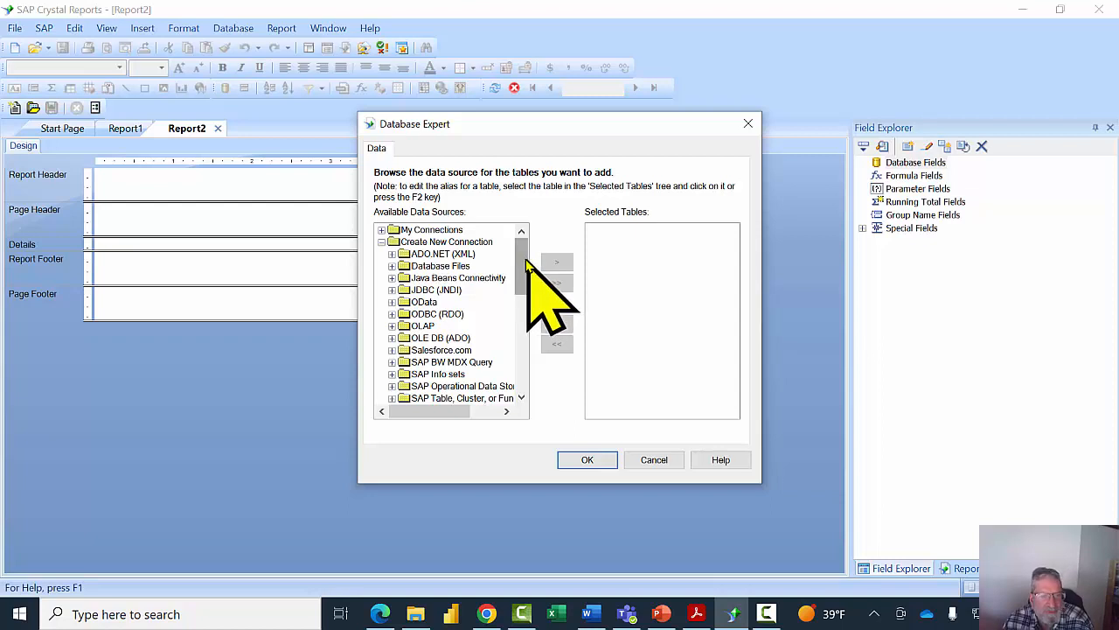
Check My Connections is empty, then expand Create New Connection to list source types
click(381, 229)
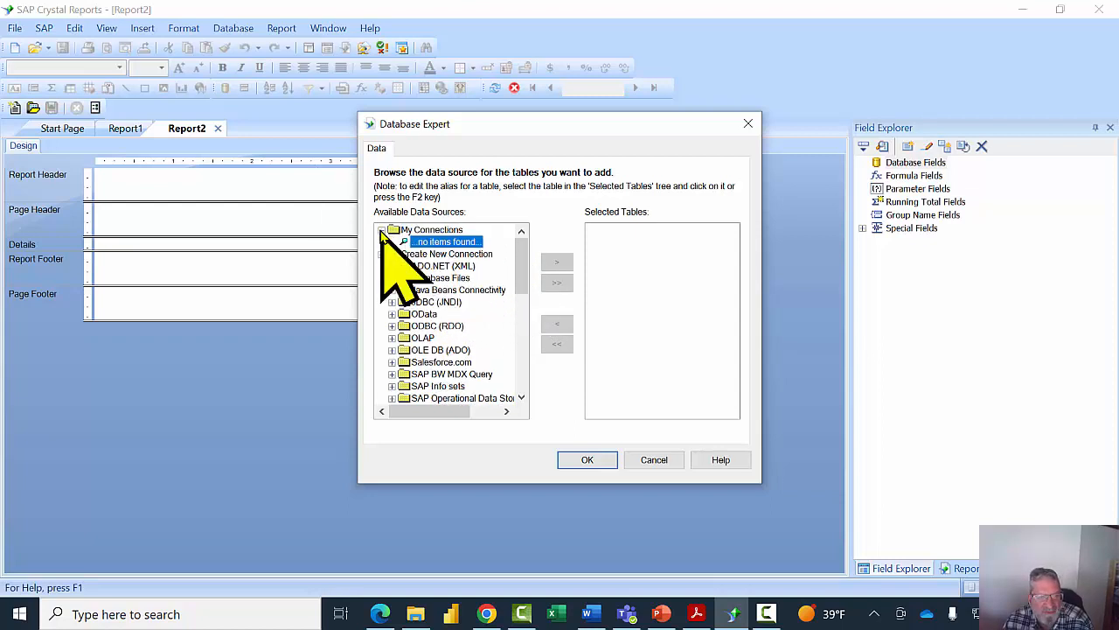
click(381, 229)
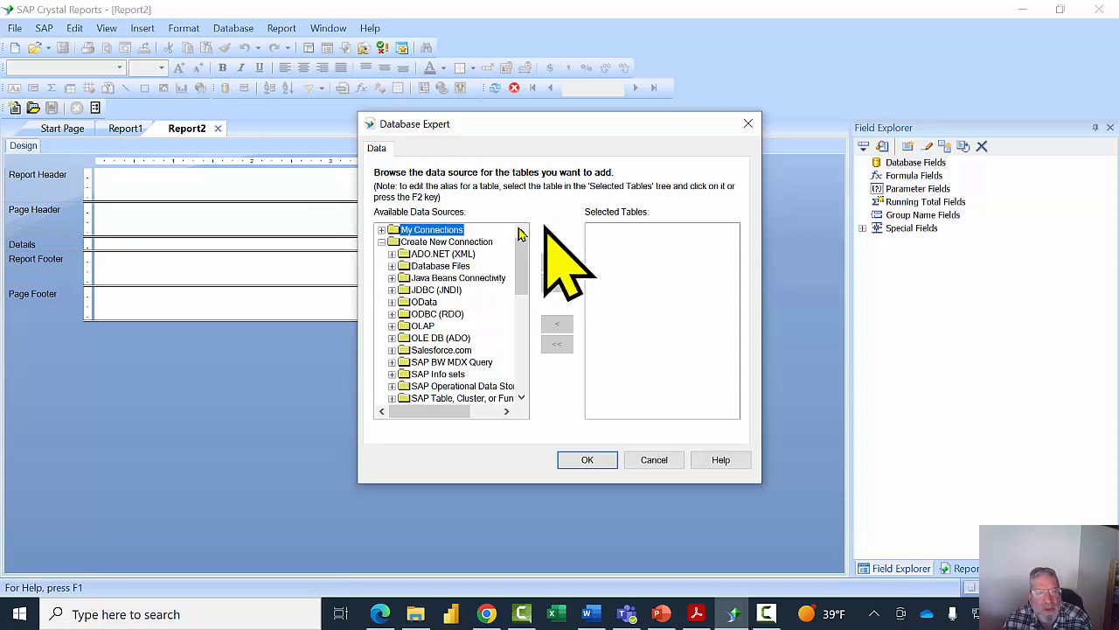
click(381, 242)
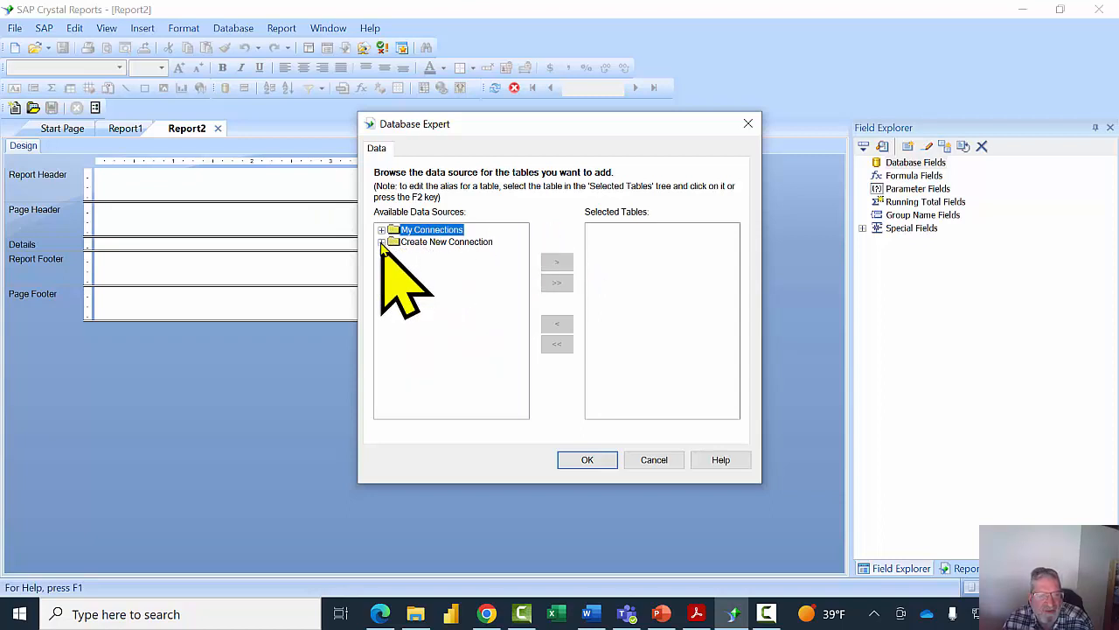
click(445, 241)
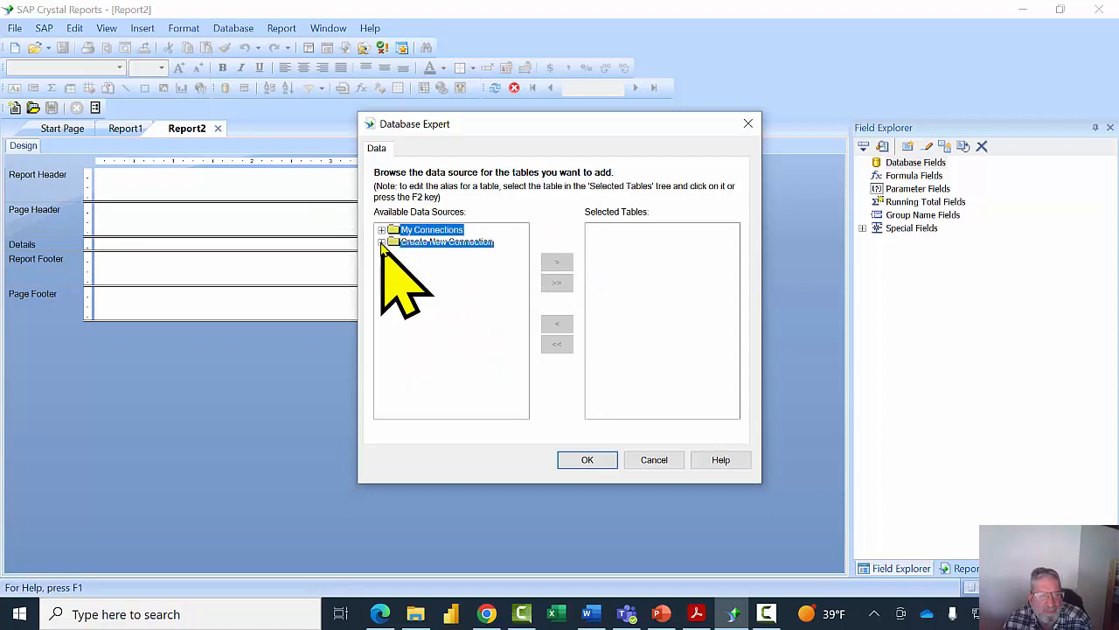
click(383, 242)
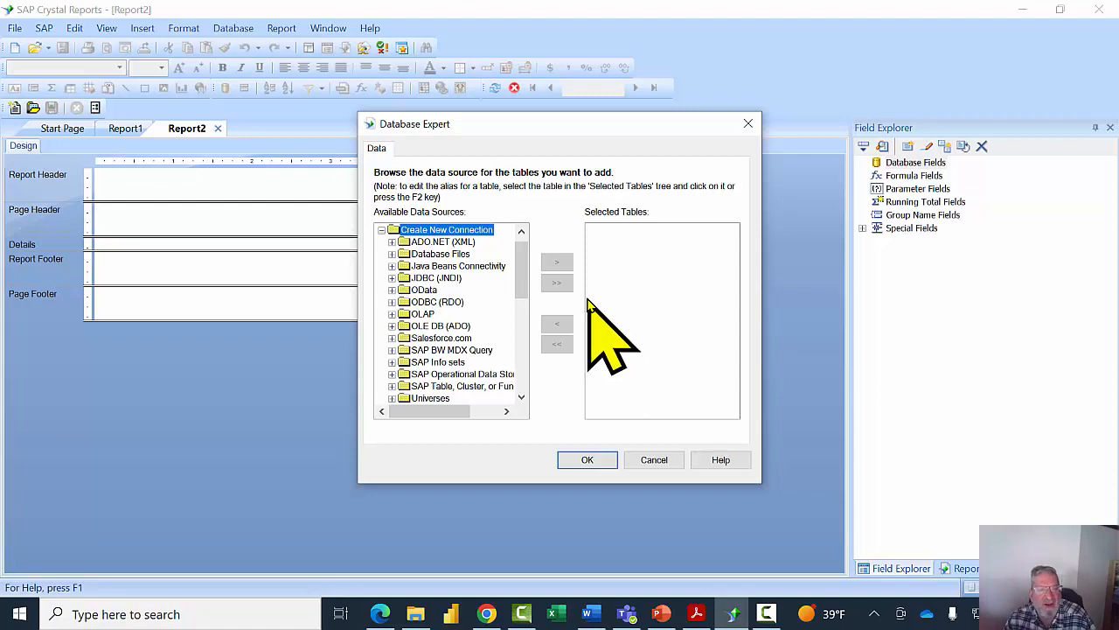
mouse_move(510, 276)
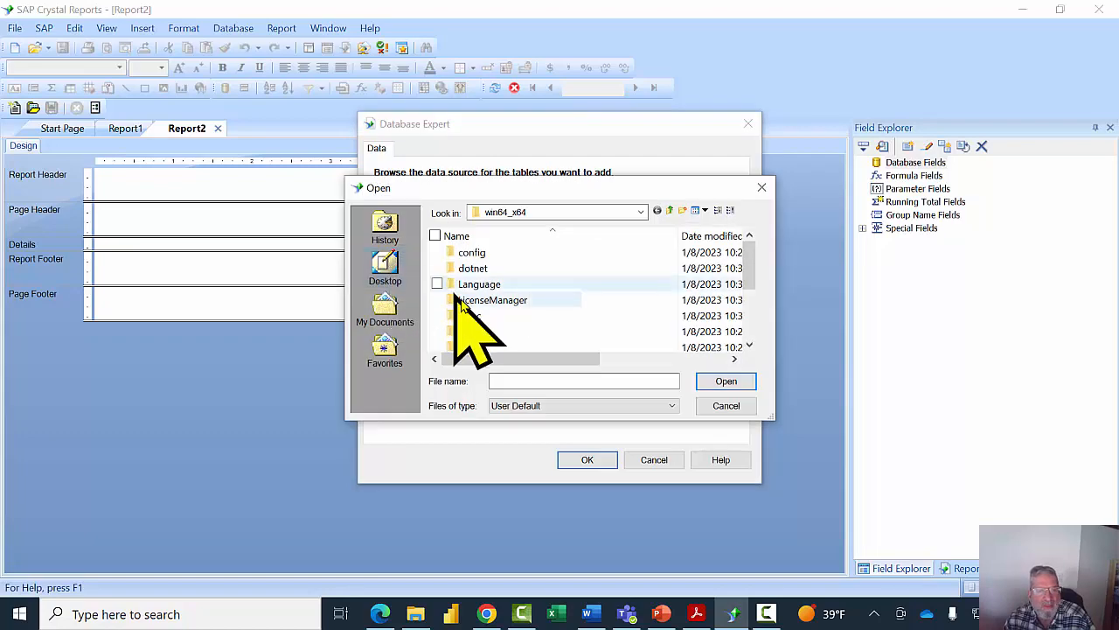
Review the available database file types, then cancel the file browser without opening anything
click(671, 406)
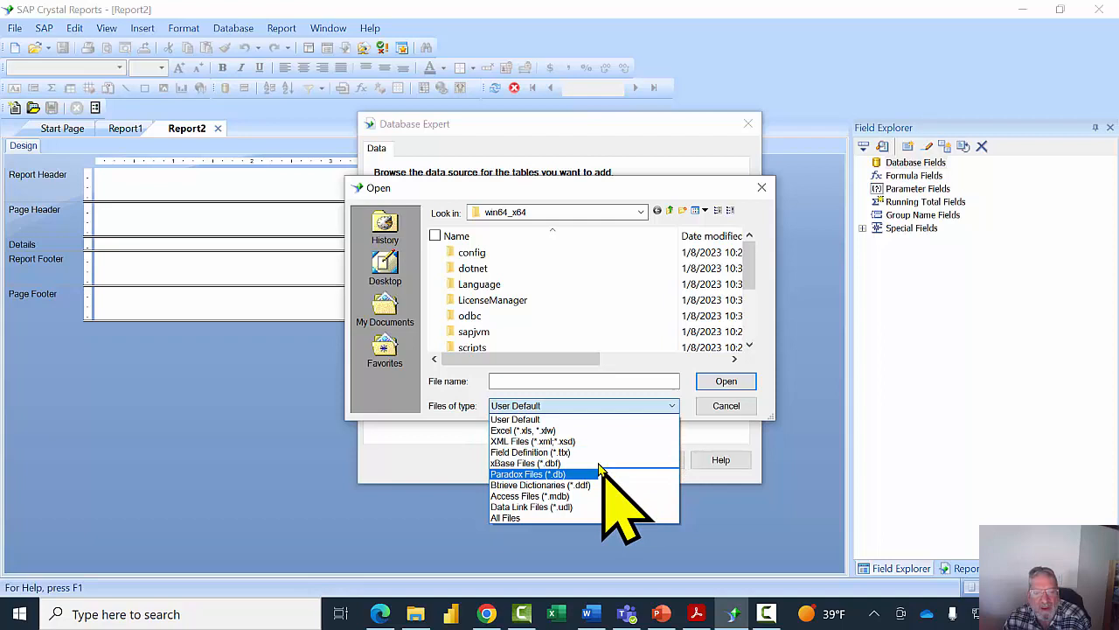
mouse_move(577, 462)
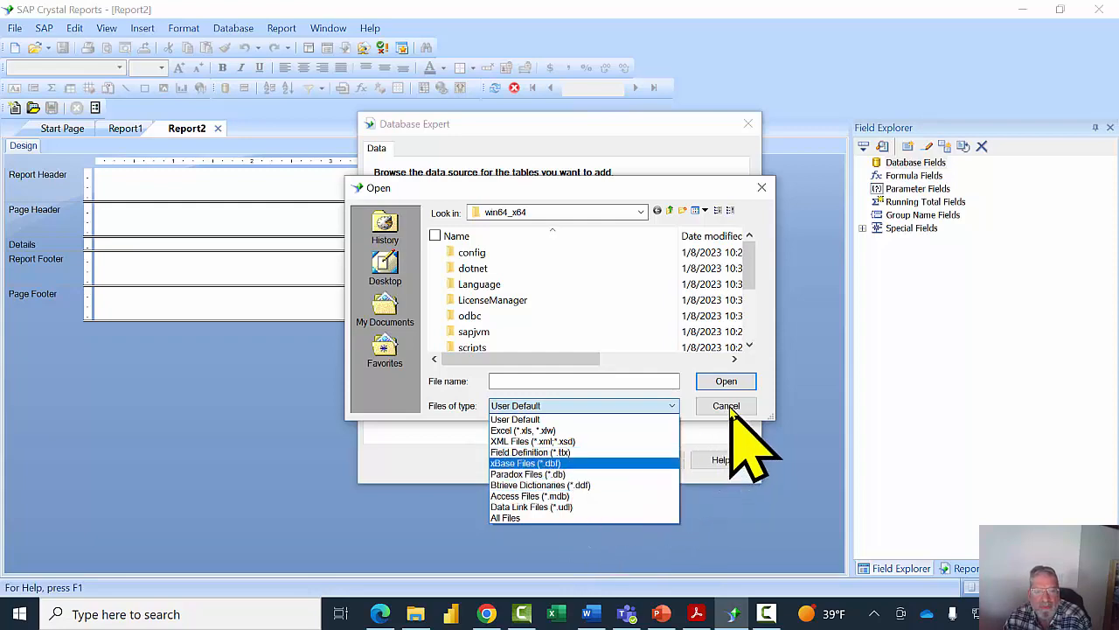
click(726, 405)
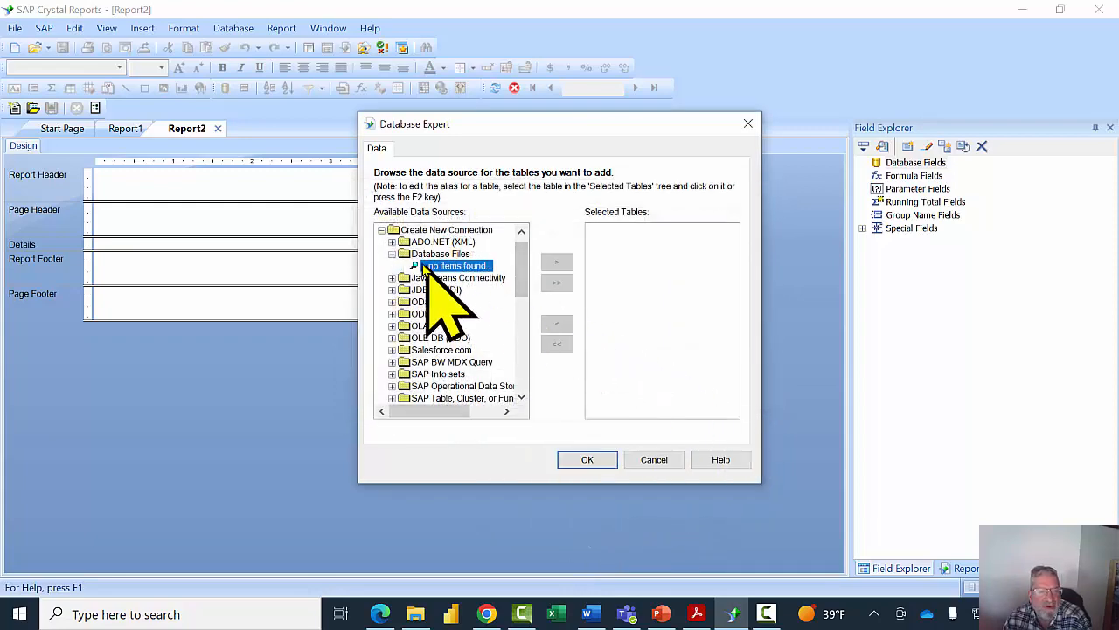
mouse_move(510, 306)
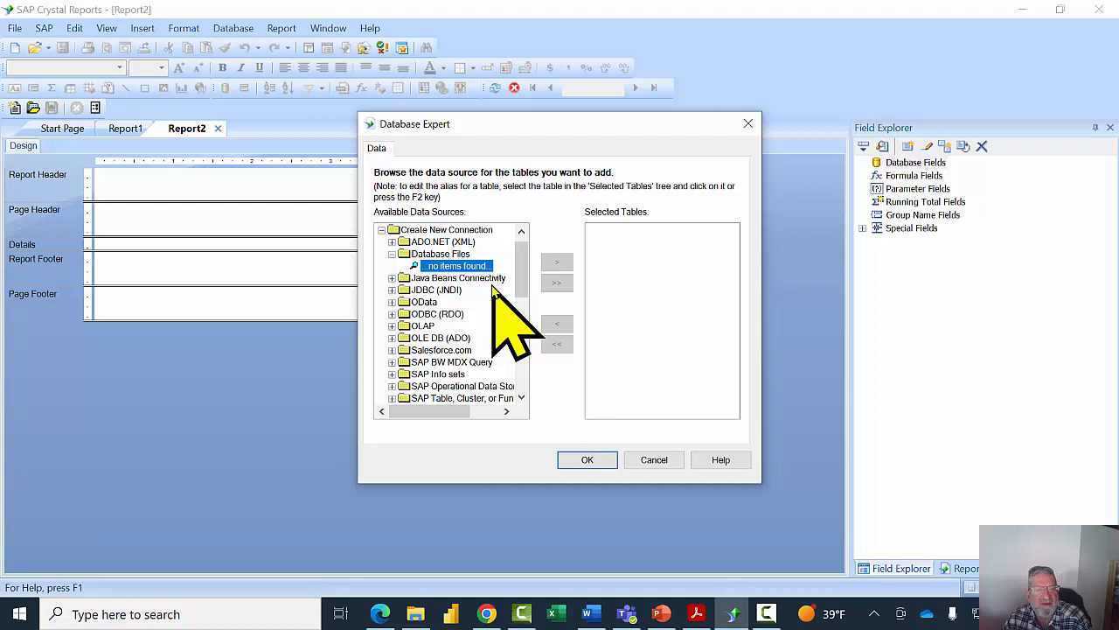
mouse_move(515, 333)
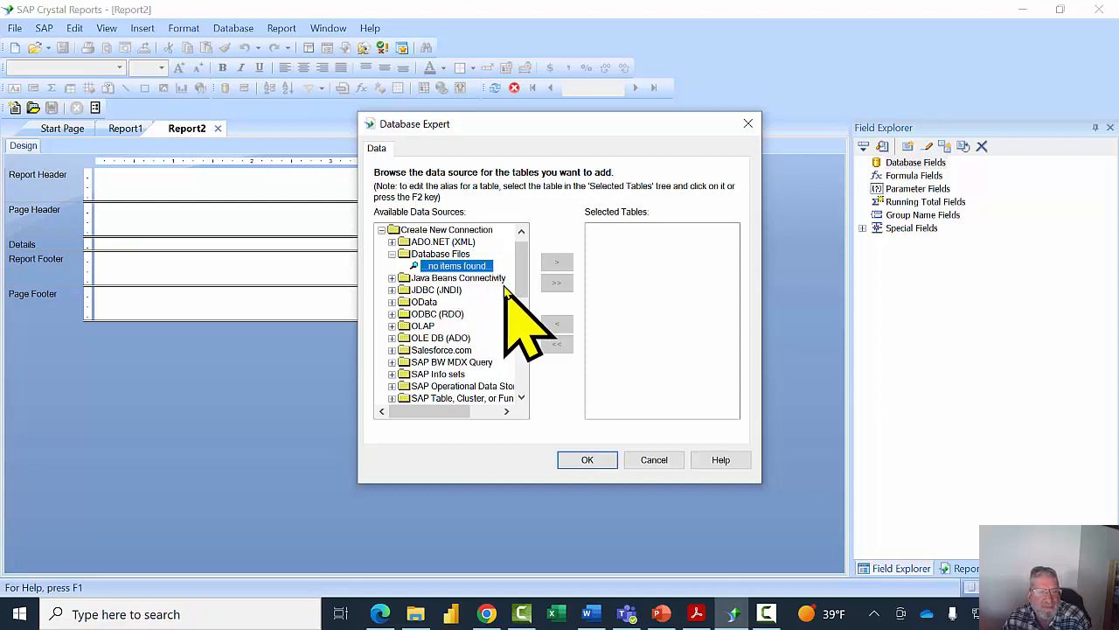
mouse_move(411, 350)
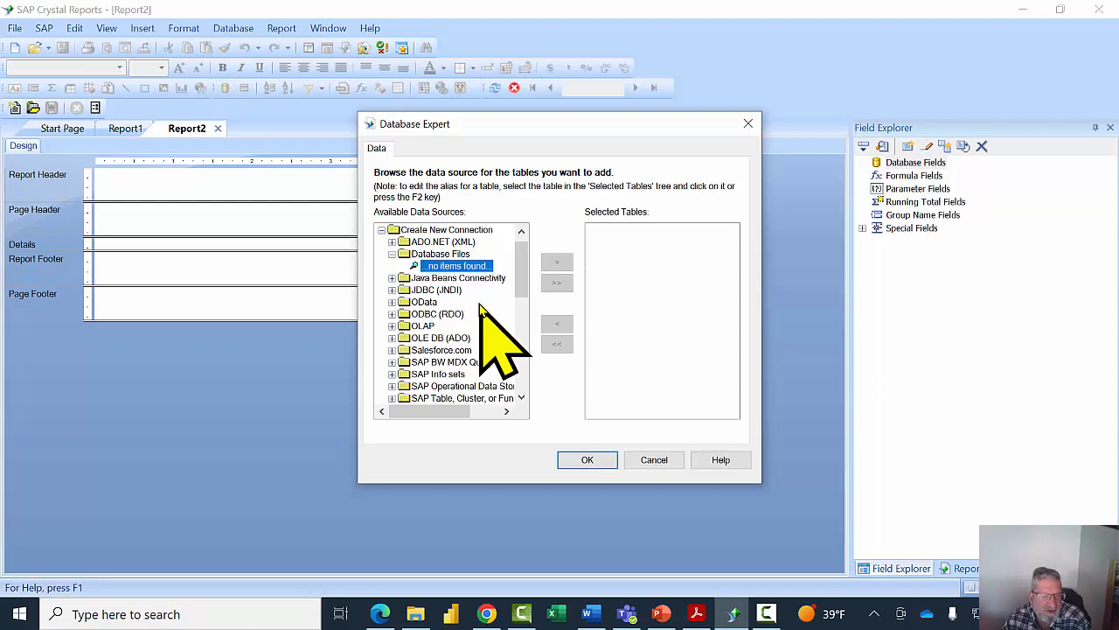
mouse_move(451, 358)
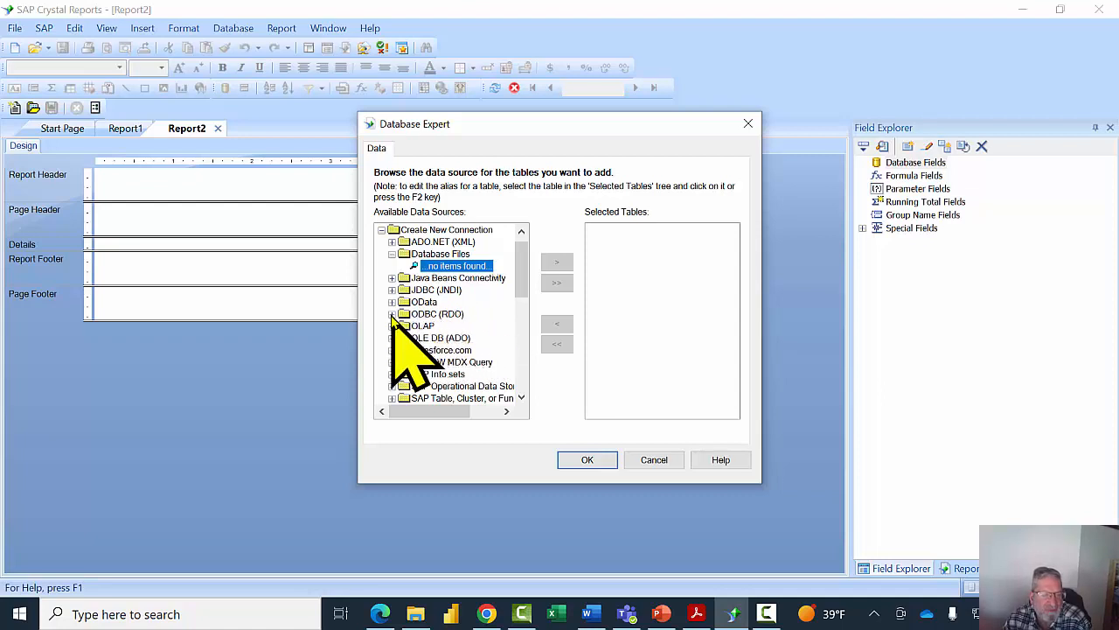
Start an ODBC (RDO) connection, listing DSNs such as Excel Files, MS Access Database and SQL
double_click(433, 313)
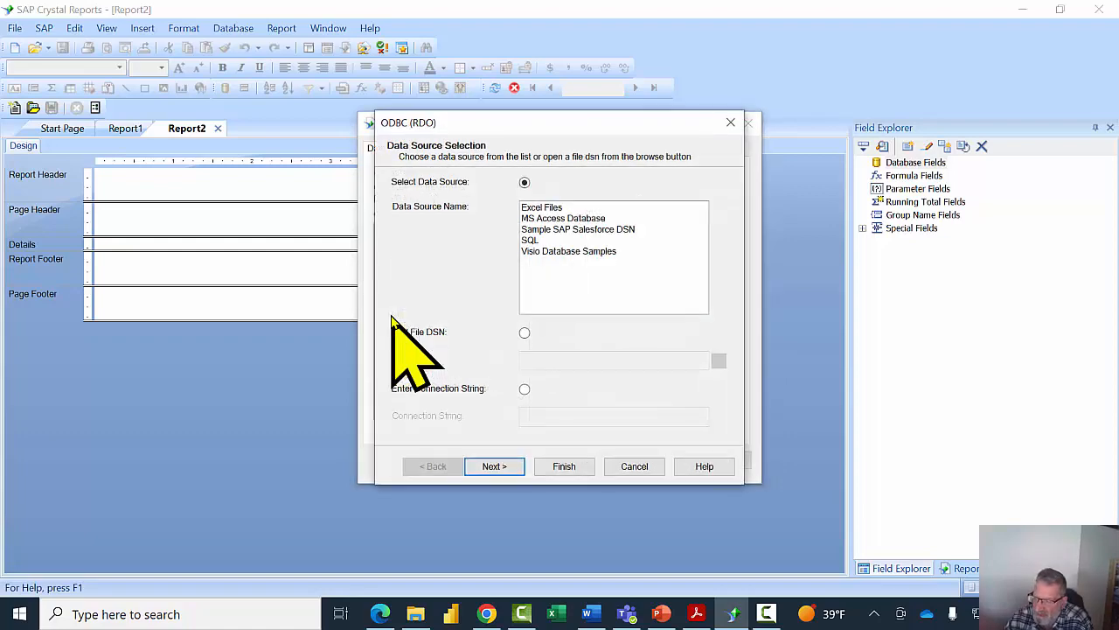
mouse_move(521, 279)
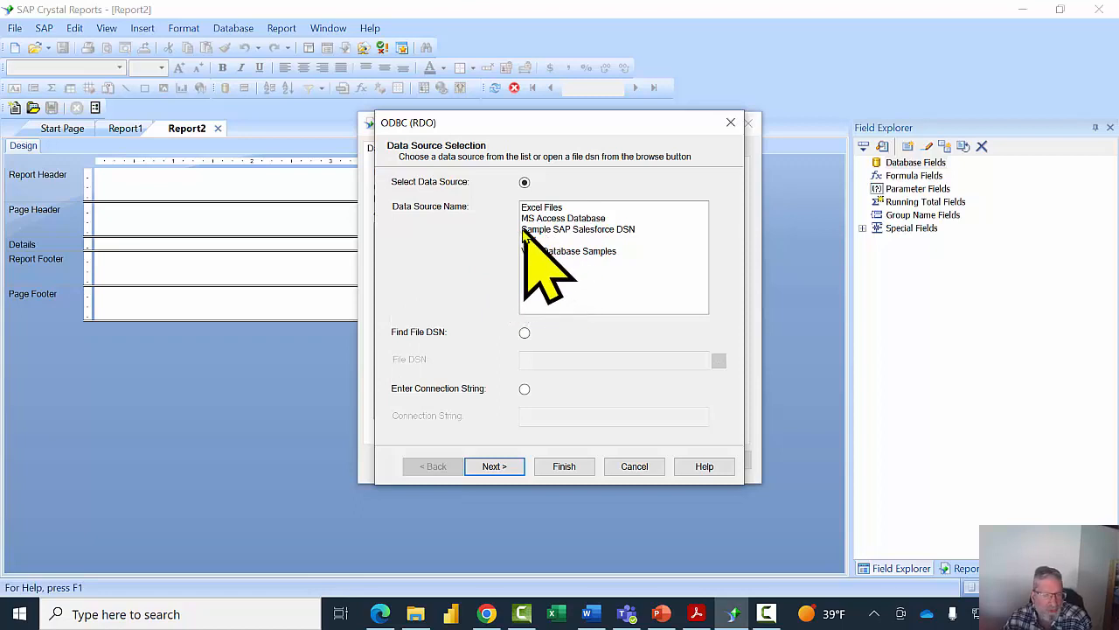
mouse_move(651, 254)
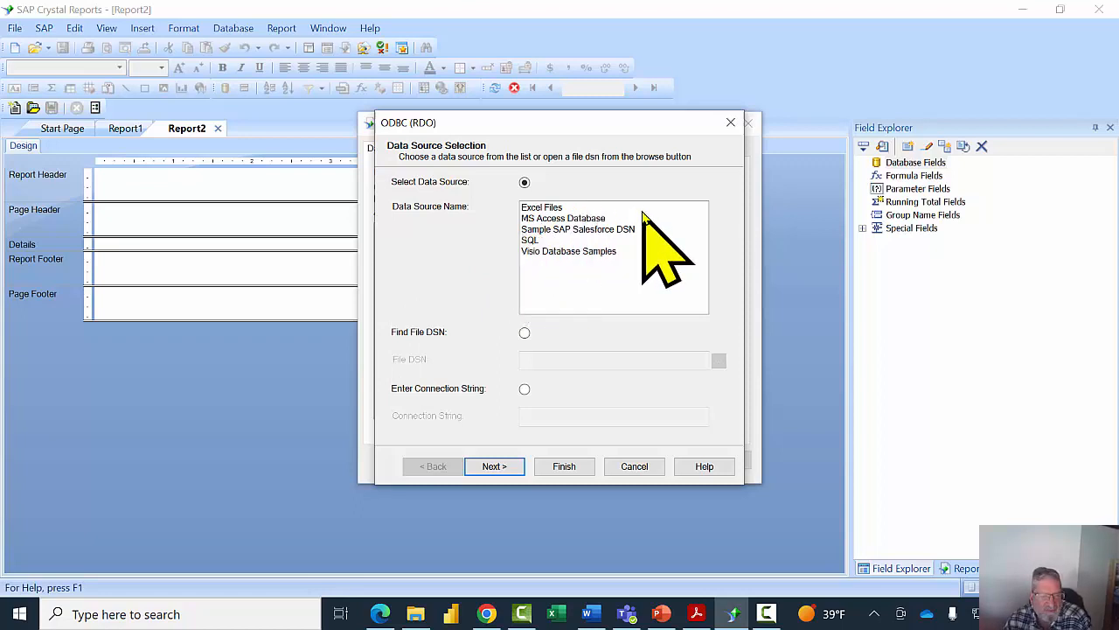
mouse_move(602, 236)
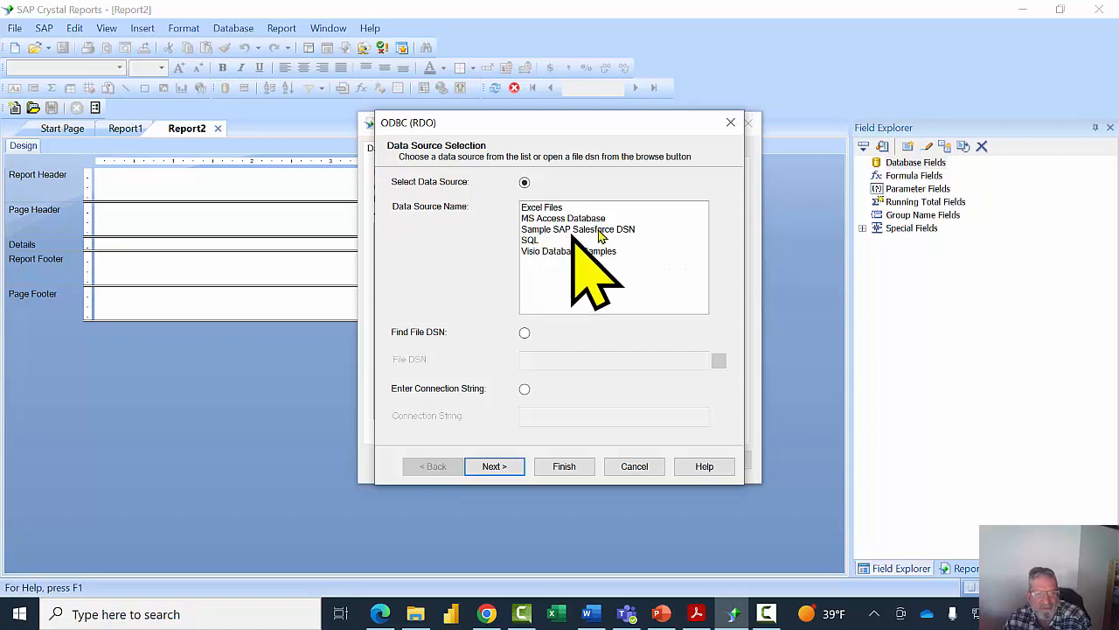
mouse_move(643, 459)
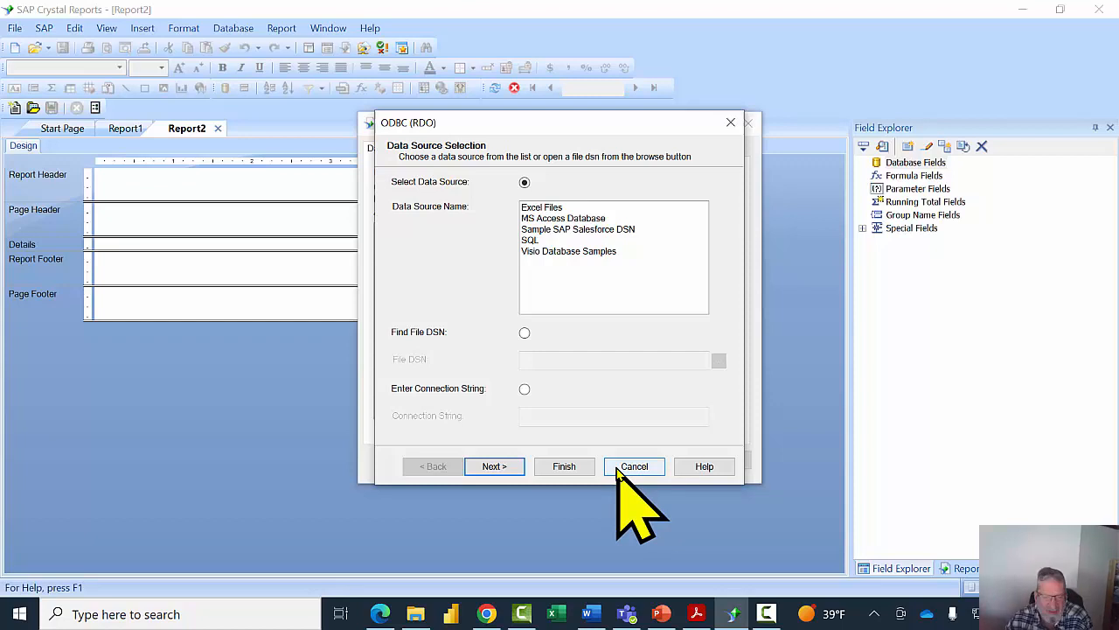
Cancel the ODBC data source setup, leaving ODBC (RDO) with no items found
click(633, 466)
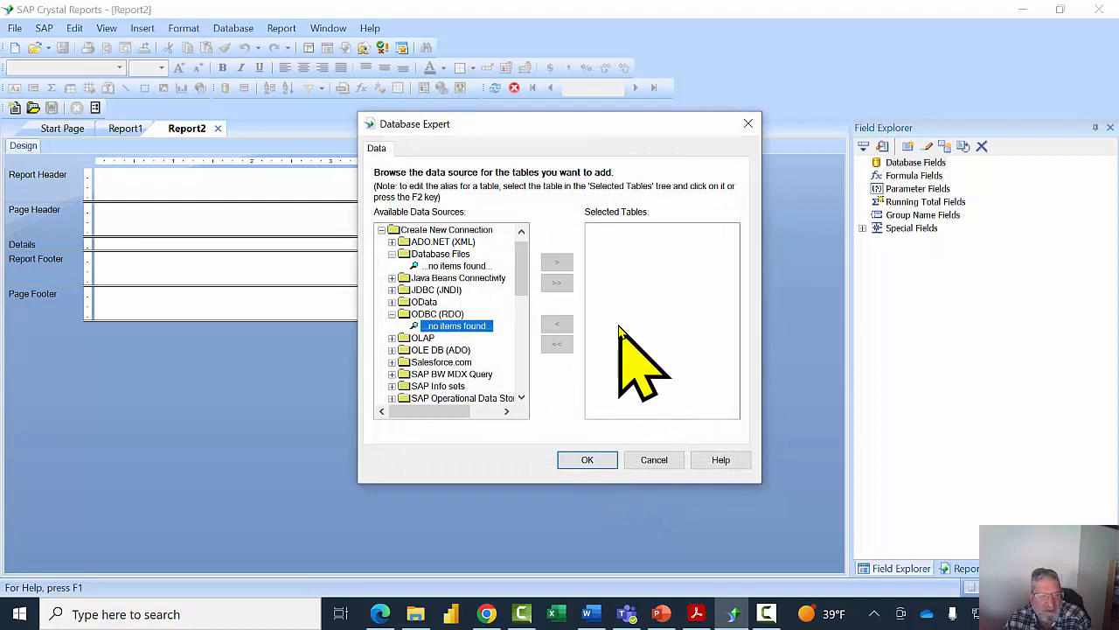
scroll(down, 3)
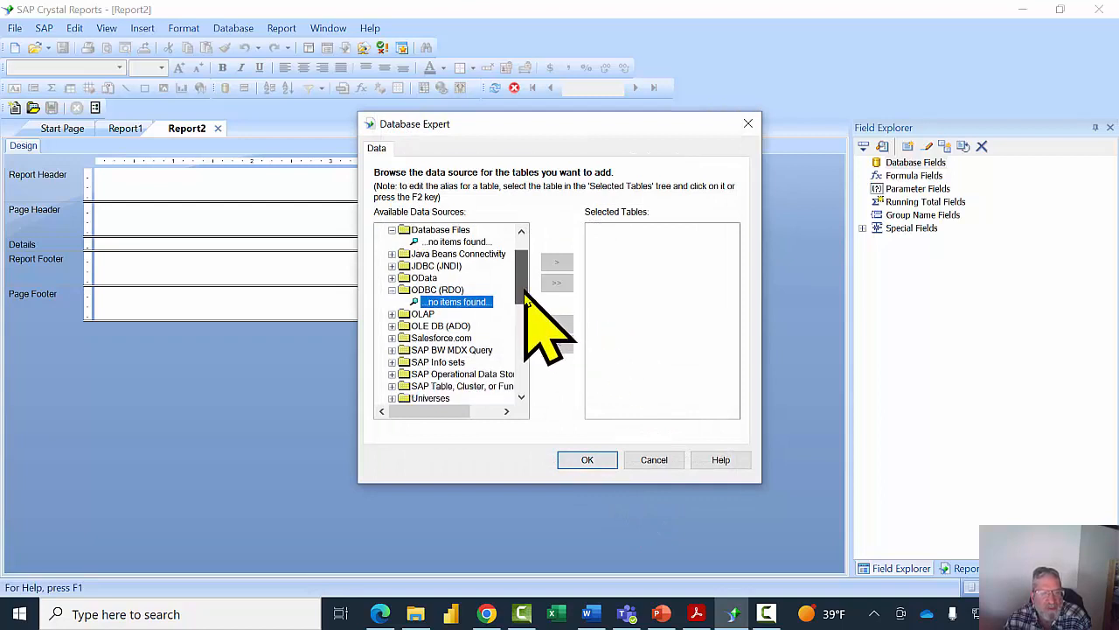
scroll(down, 3)
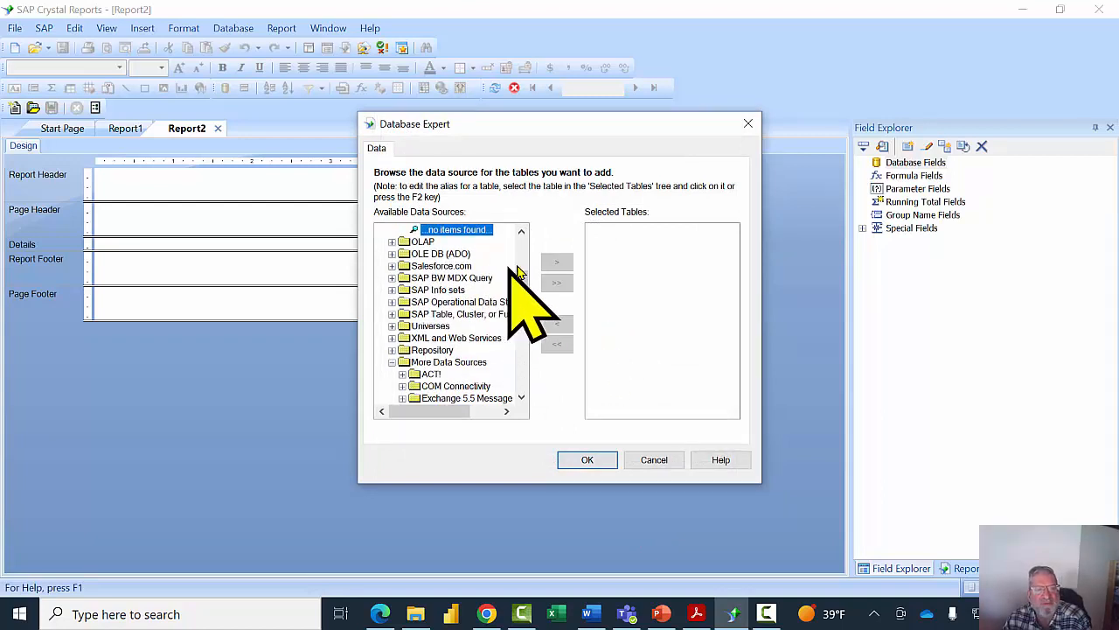
mouse_move(568, 306)
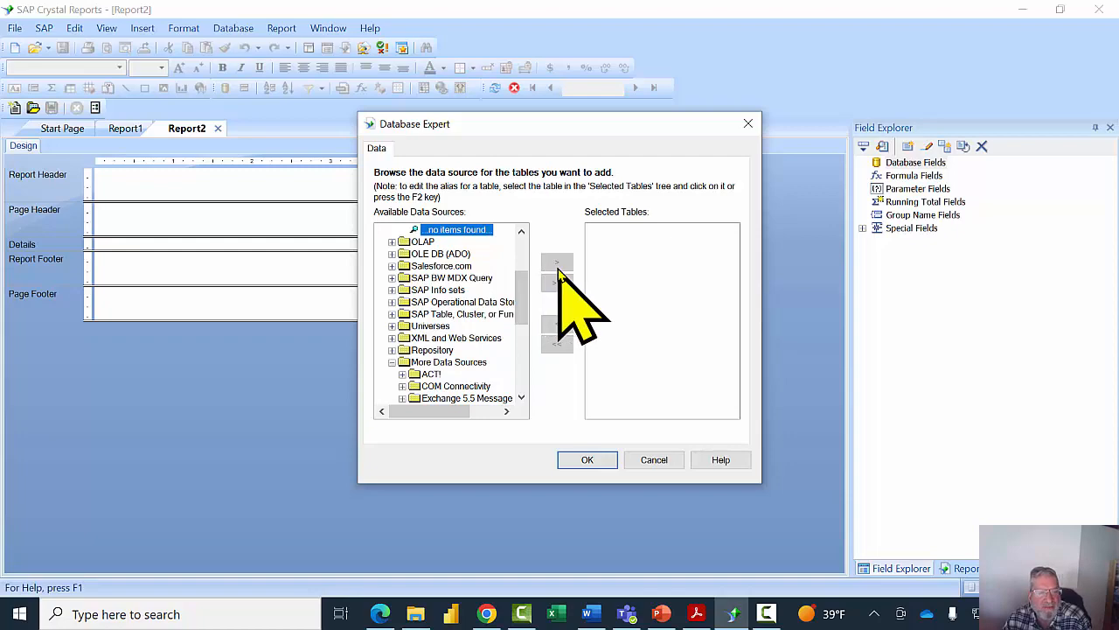
scroll(down, 3)
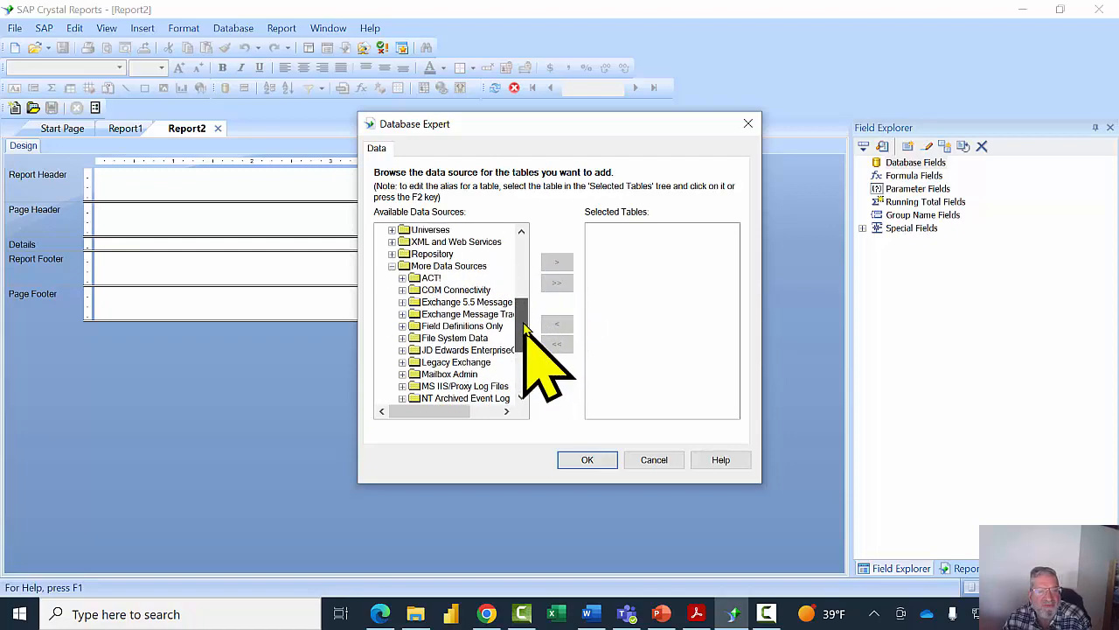
scroll(up, 3)
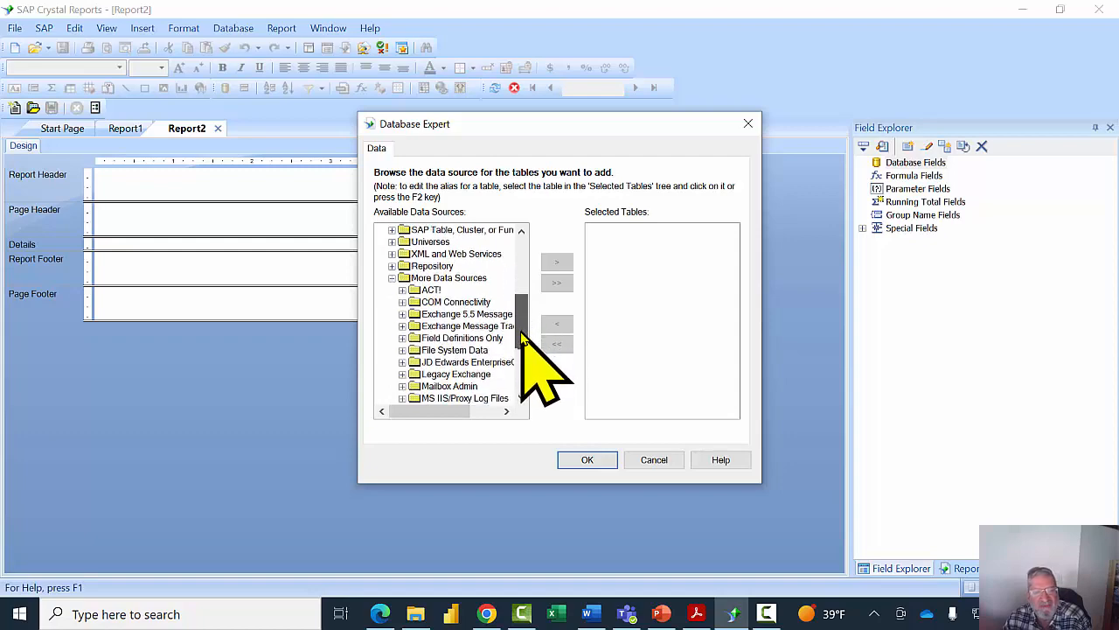
scroll(down, 3)
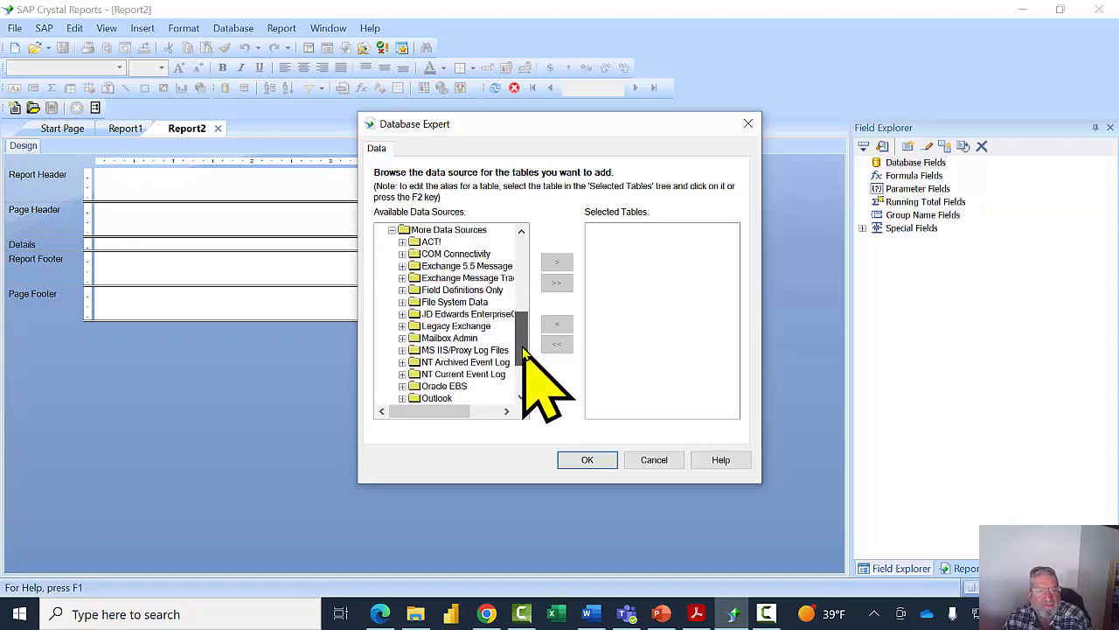
scroll(down, 3)
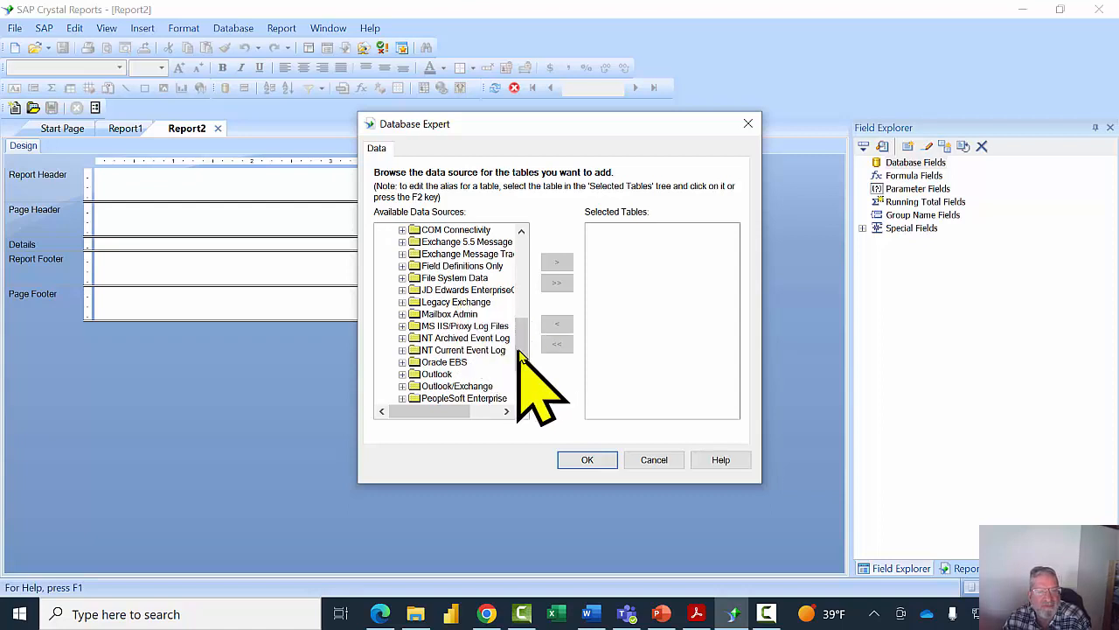
scroll(down, 3)
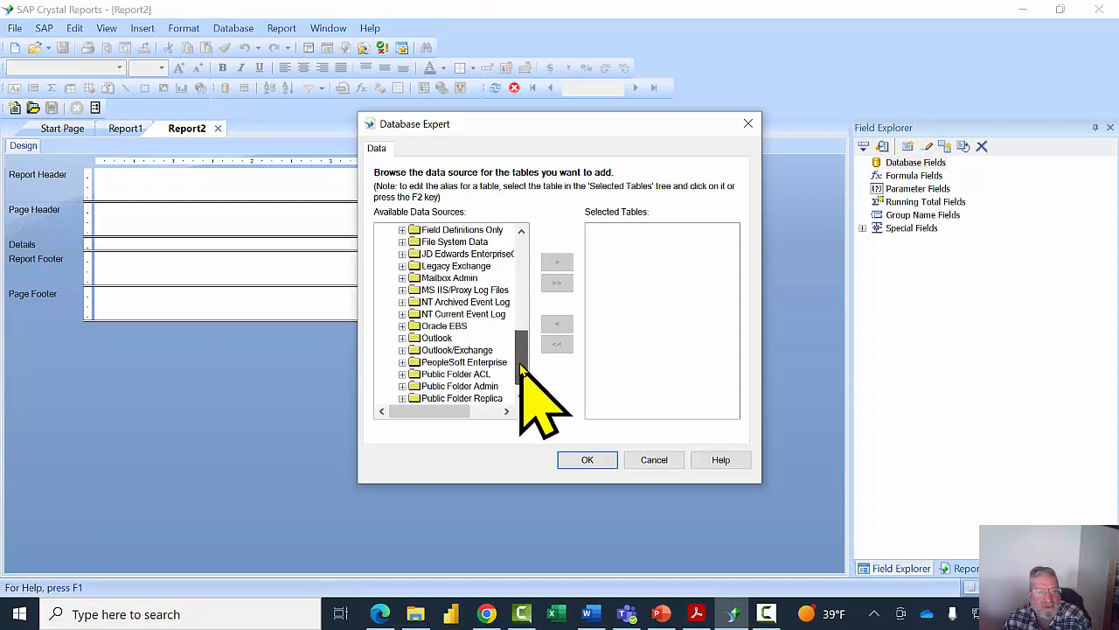
scroll(down, 3)
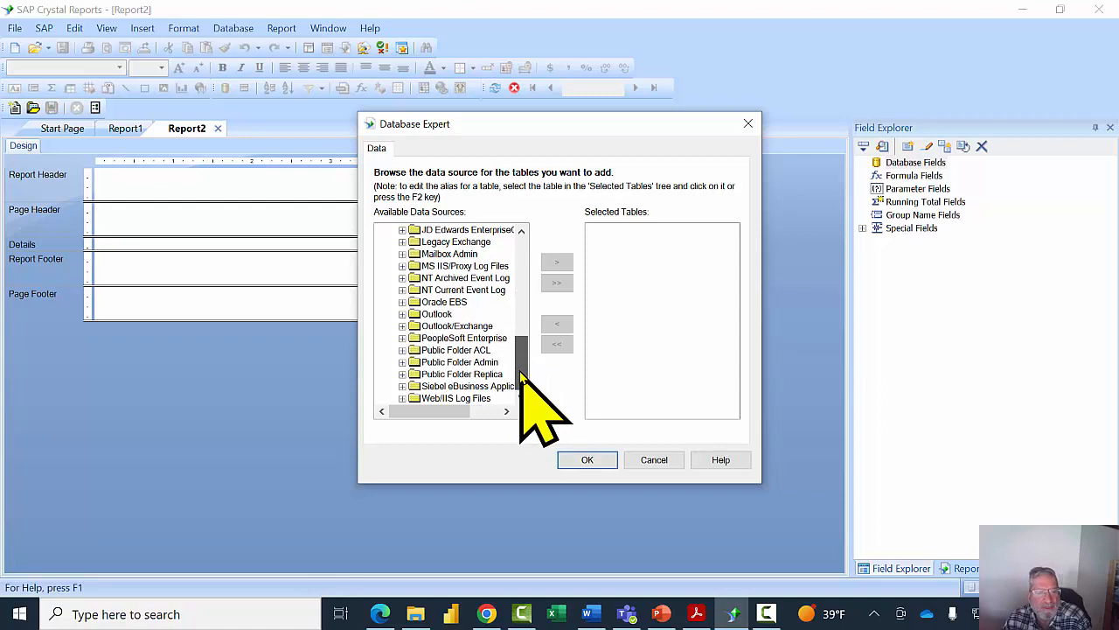
scroll(up, 3)
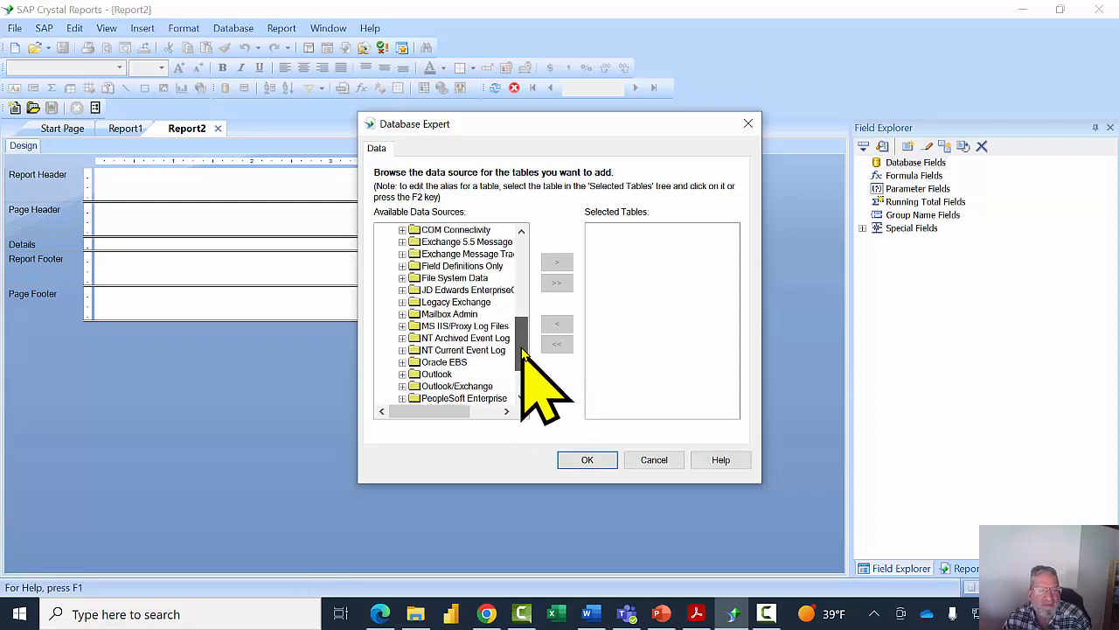
scroll(up, 3)
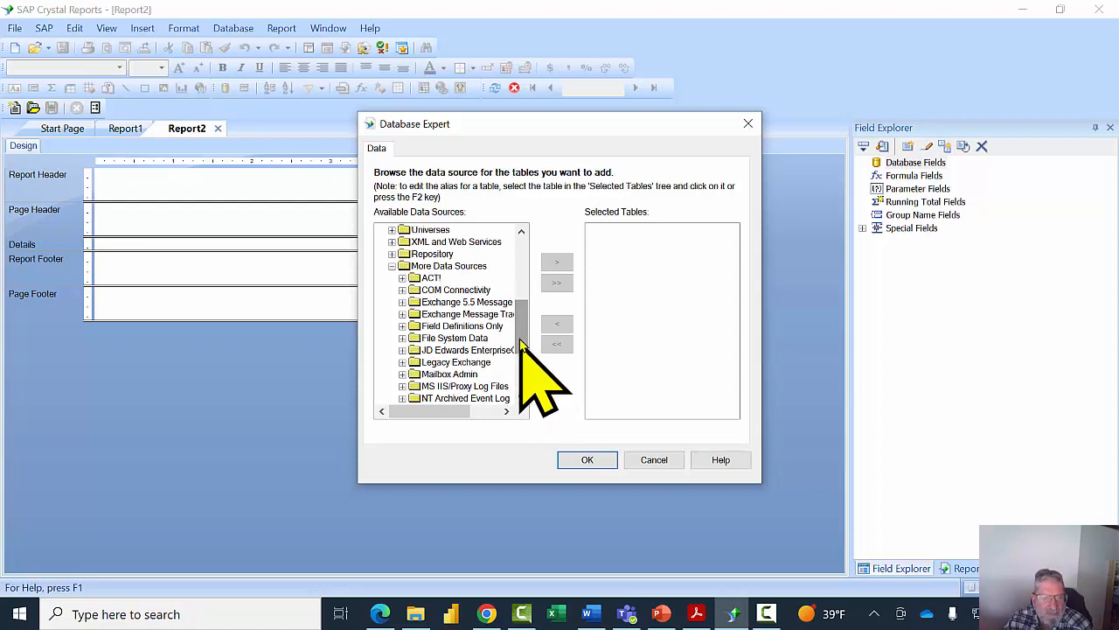
scroll(up, 3)
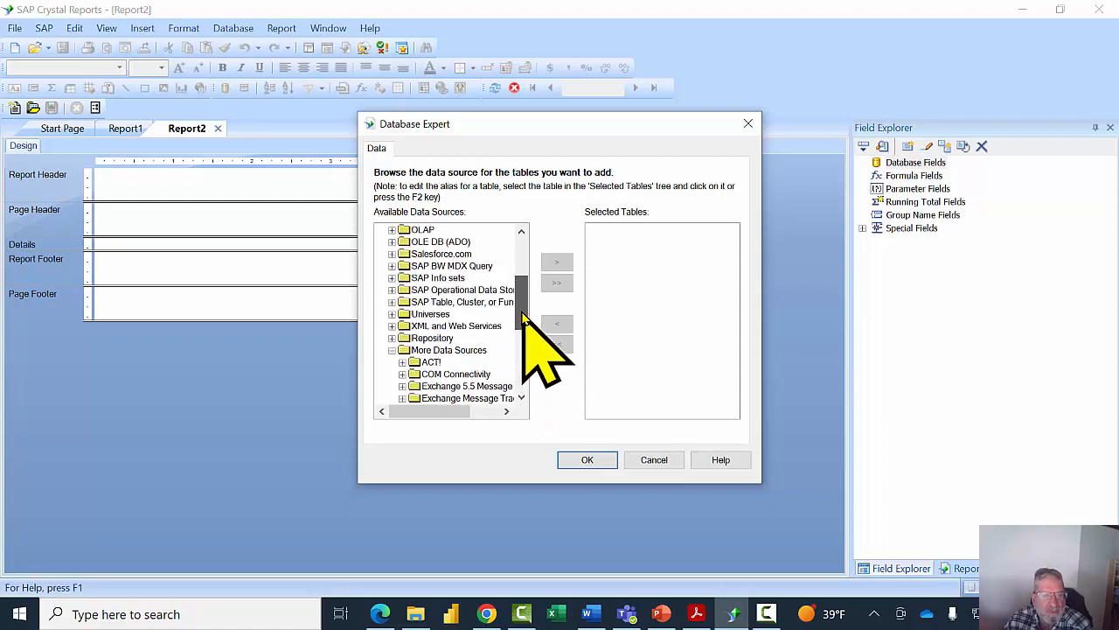
scroll(up, 3)
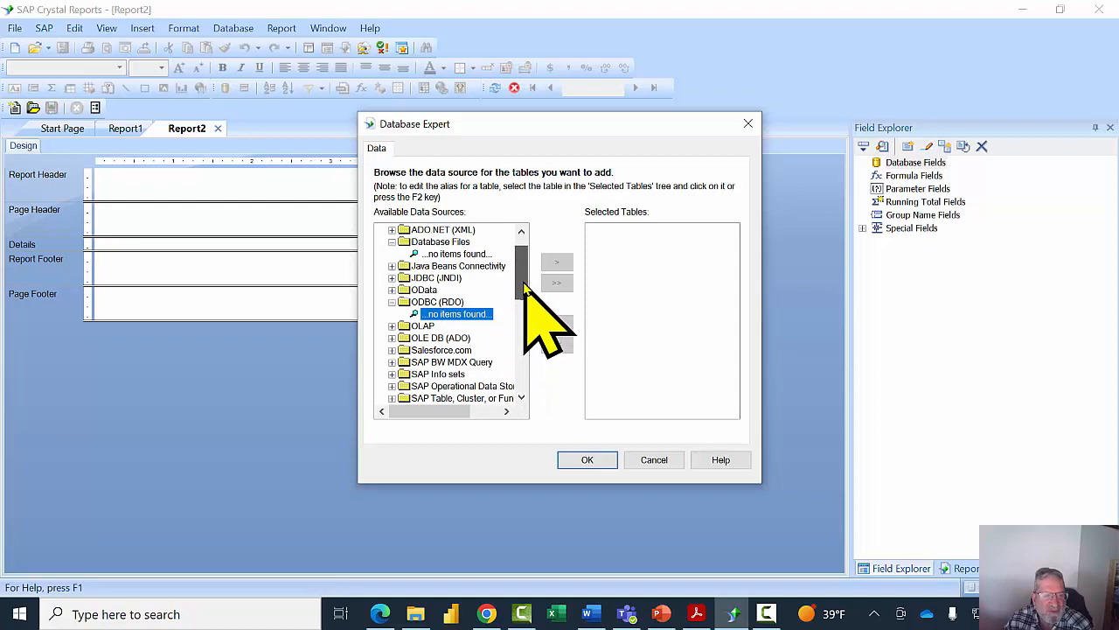
scroll(down, 3)
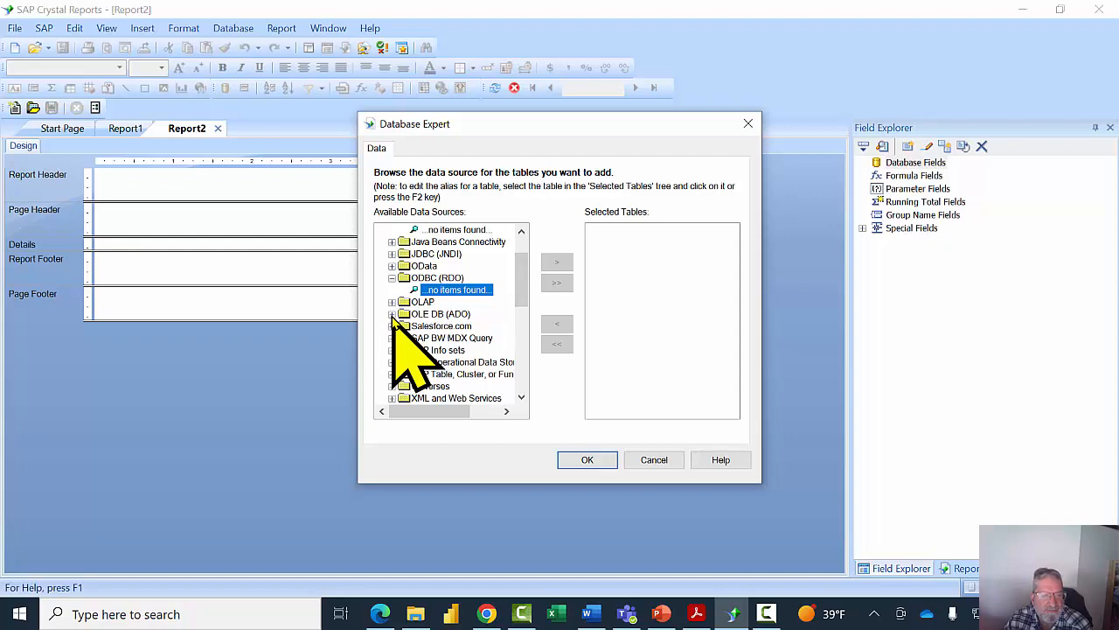
Start an OLE DB (ADO) connection, listing providers such as the SQL Server OLE DB driver
double_click(437, 313)
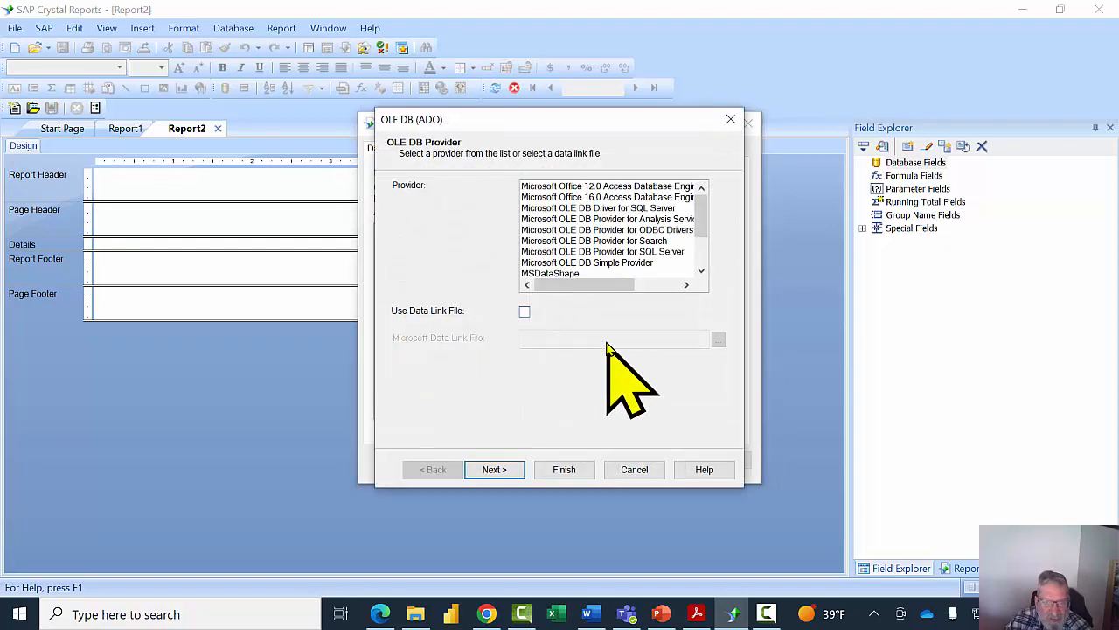
mouse_move(651, 227)
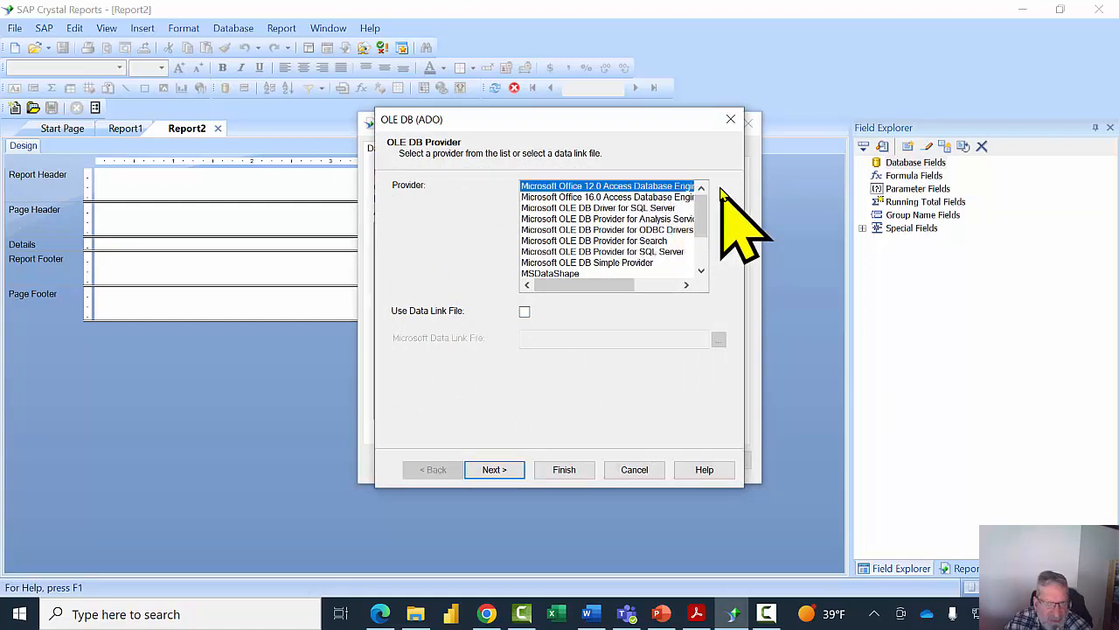
mouse_move(721, 245)
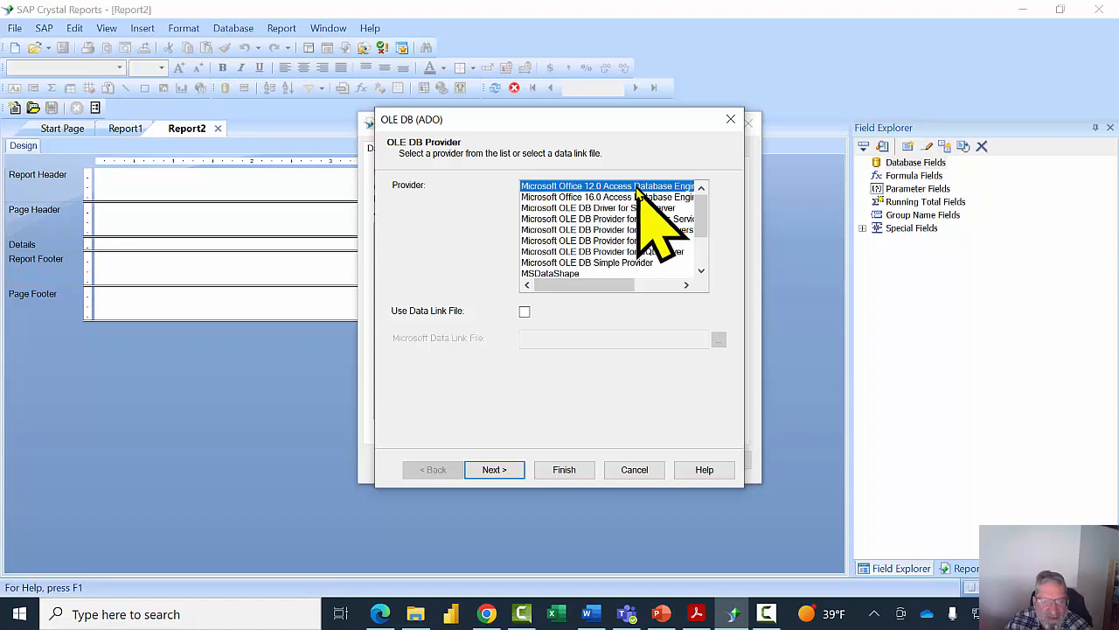
mouse_move(539, 438)
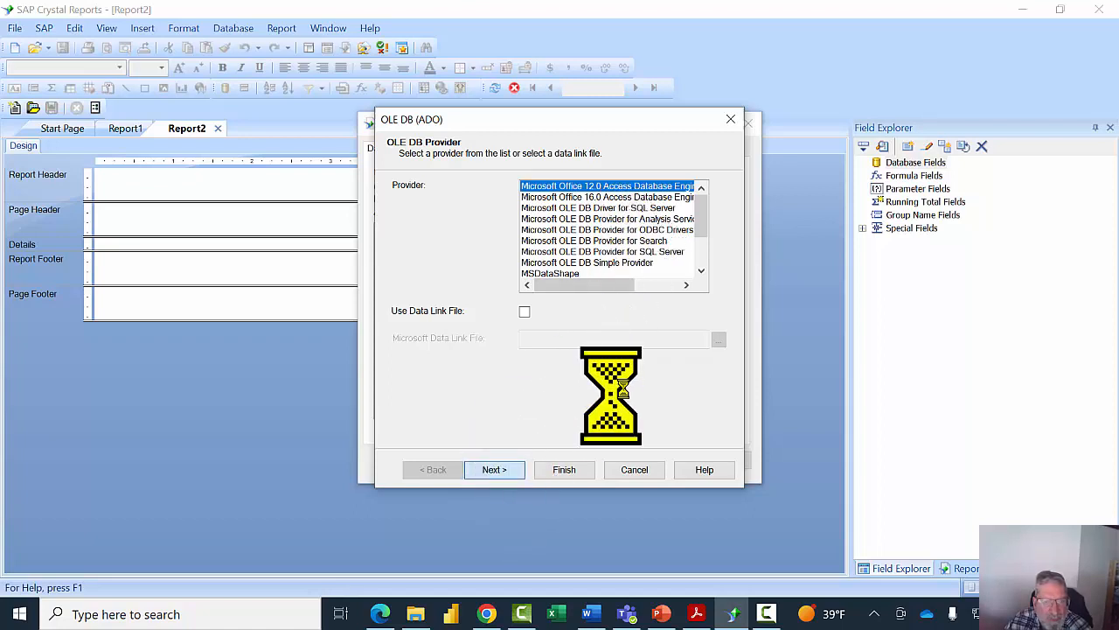
Reach Connection Information, review Office database types and browse for the data source file
click(493, 469)
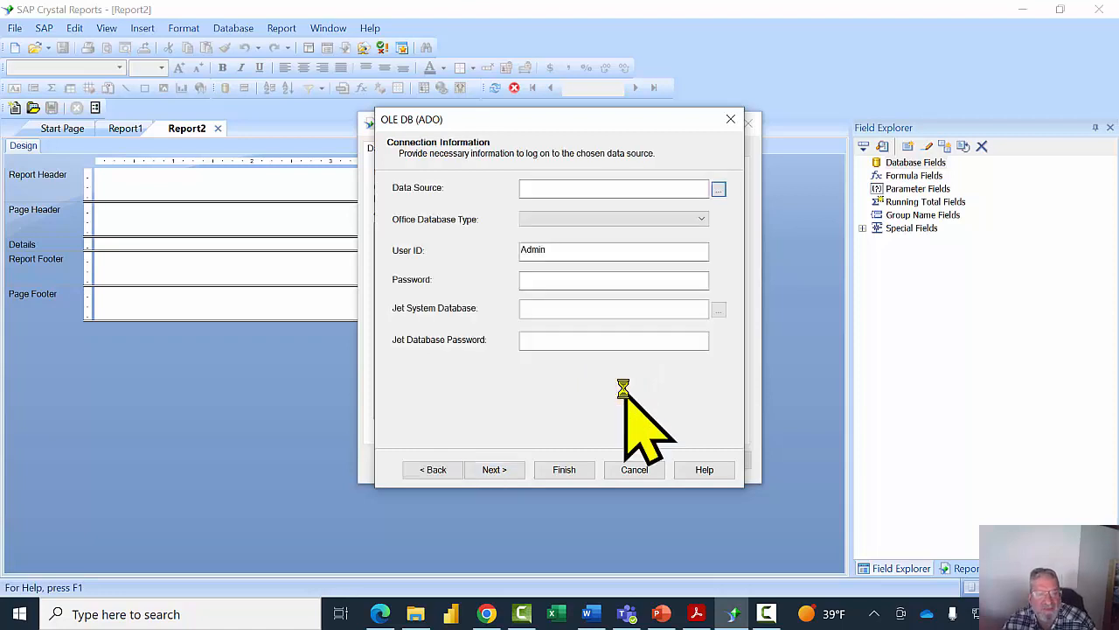
mouse_move(633, 420)
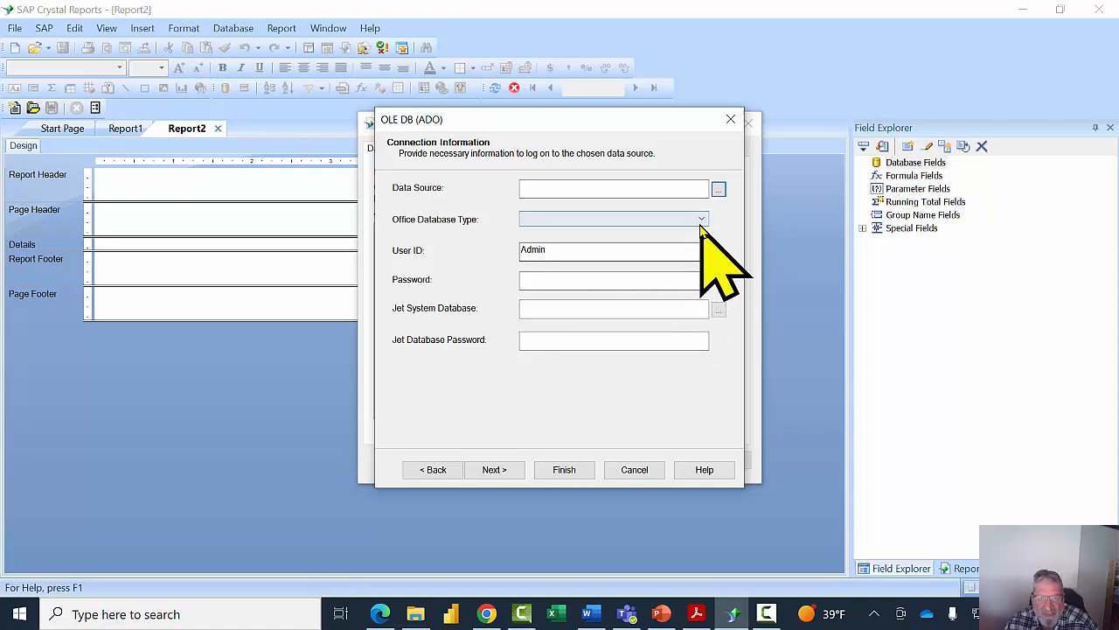
click(699, 219)
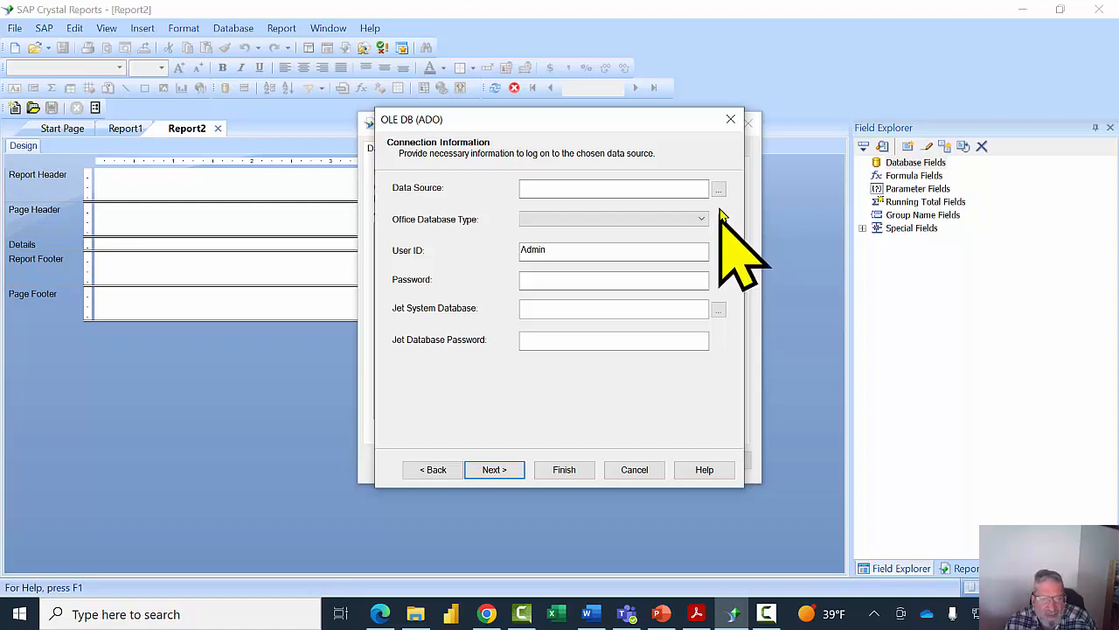
mouse_move(719, 189)
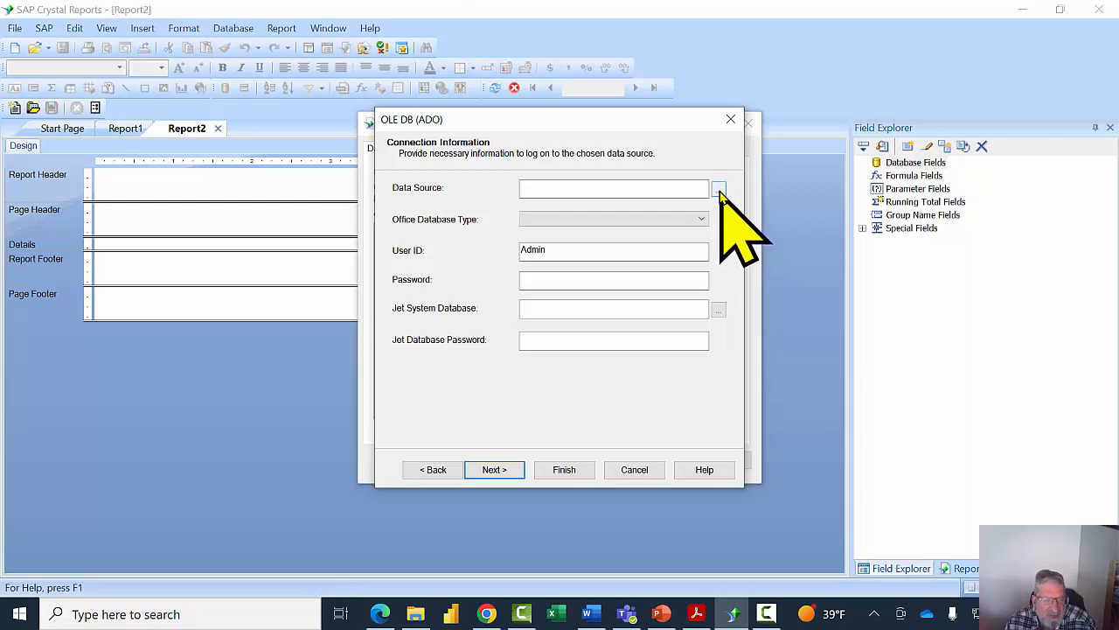
click(719, 189)
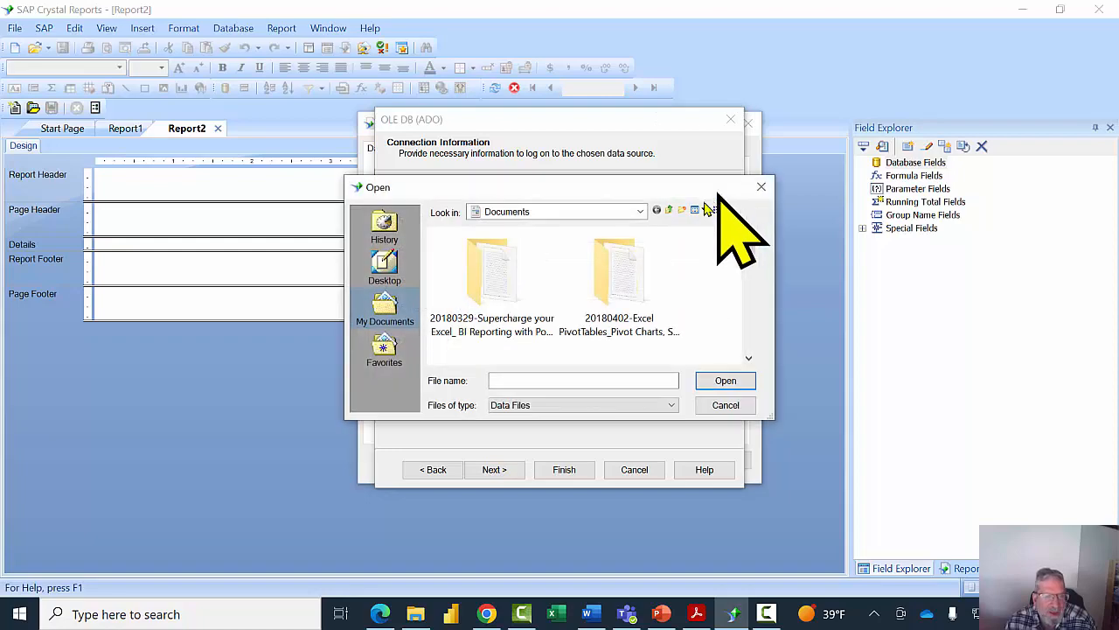
Choose the SampleData file from the Desktop's Powerbi folder as the data source
click(384, 262)
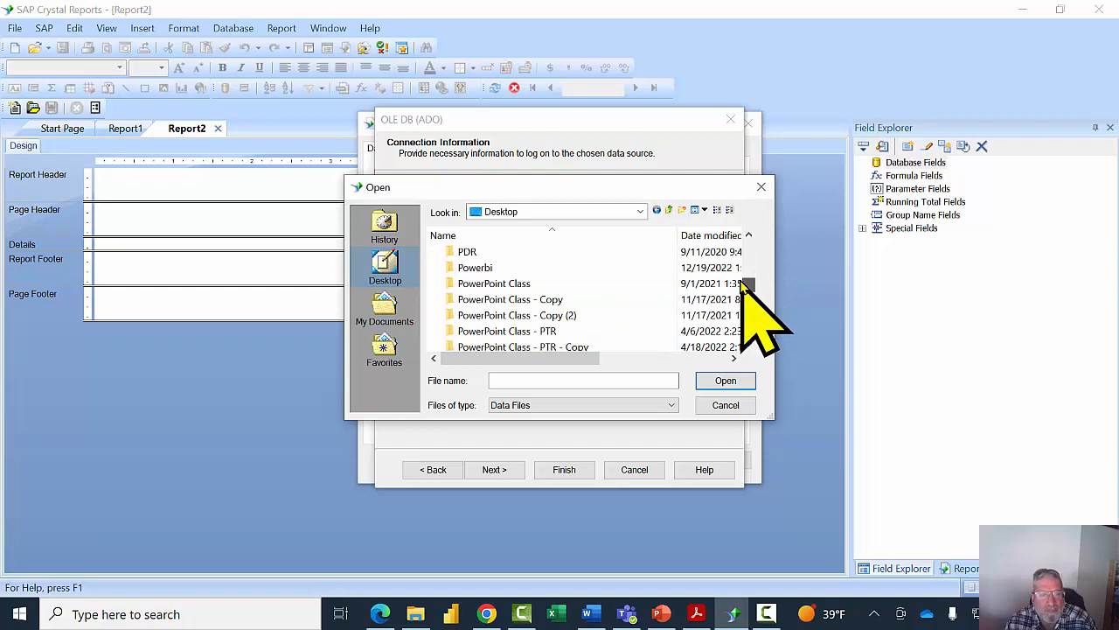
double_click(476, 265)
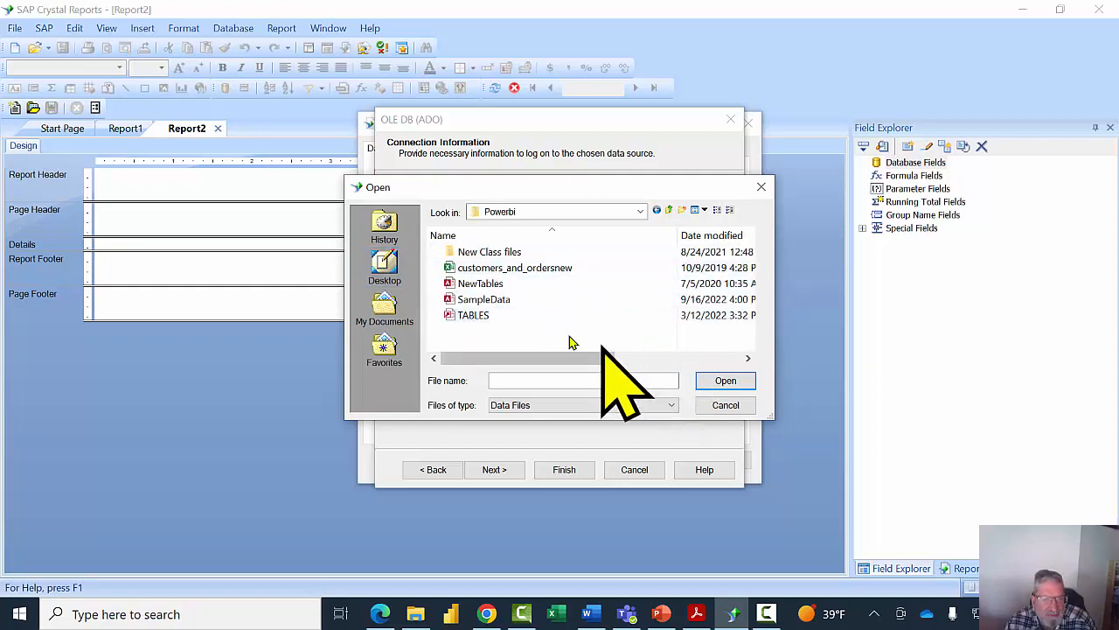
click(482, 299)
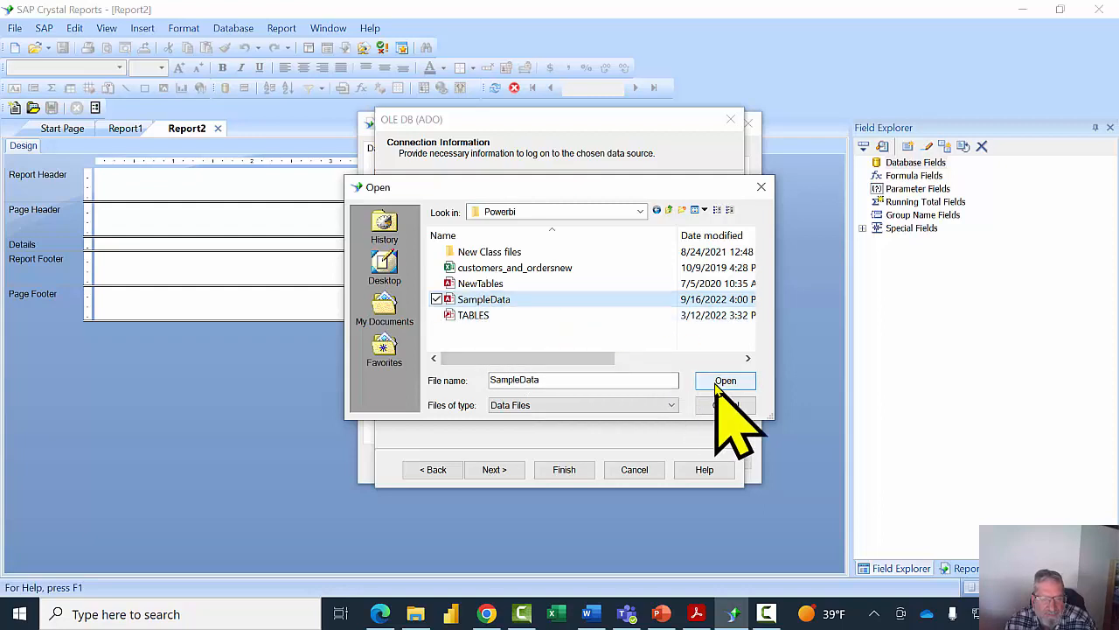
click(725, 381)
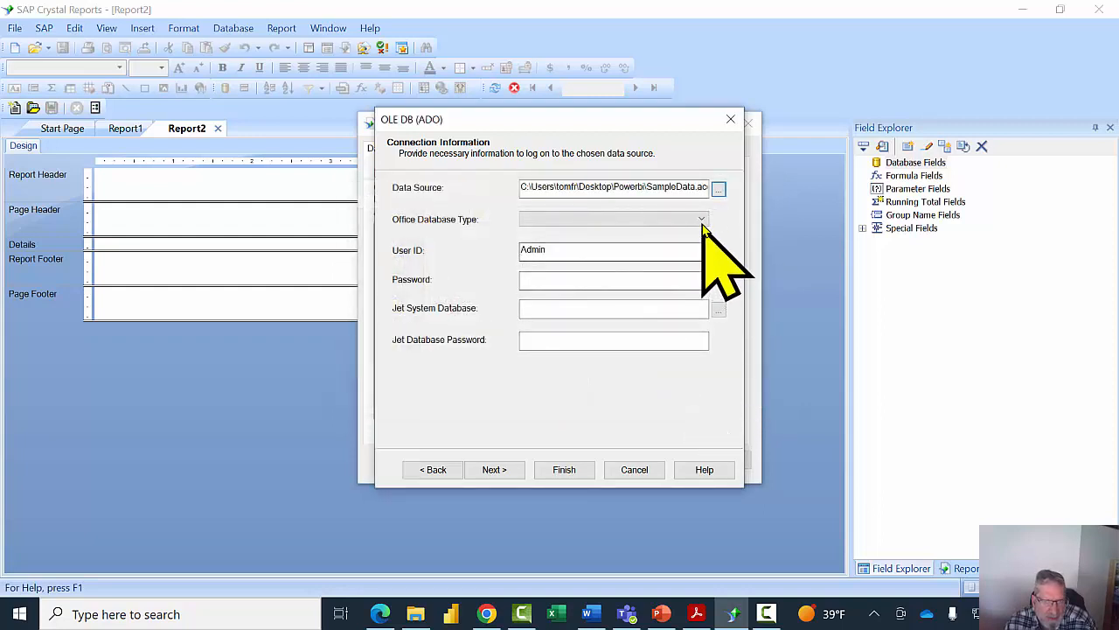
Keep Access as the database type with the Admin user and advance to Advanced Information
click(700, 218)
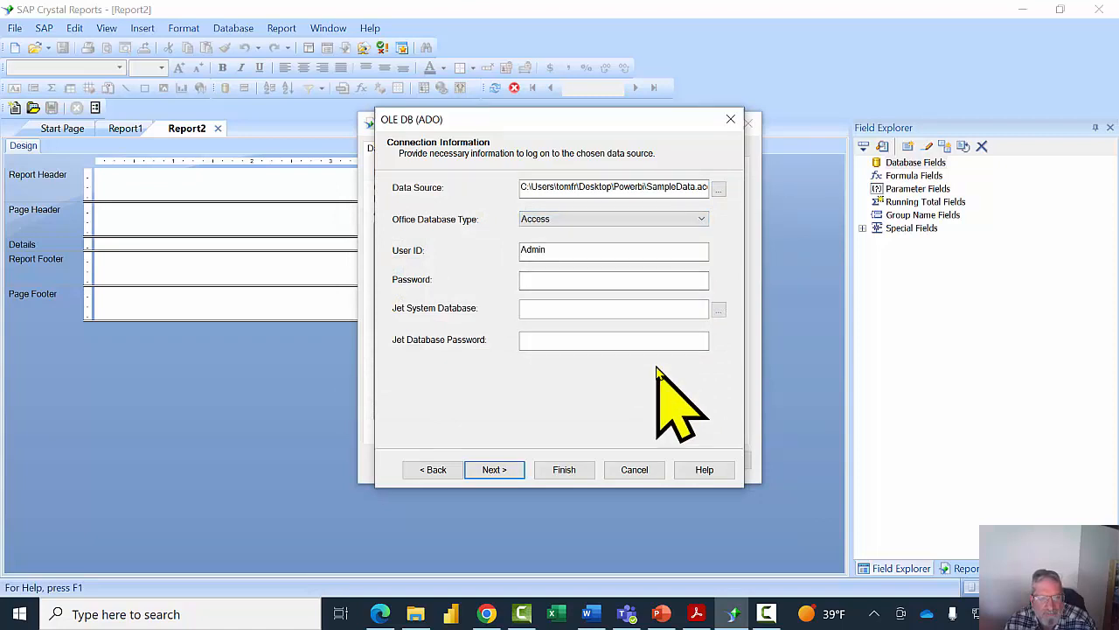
mouse_move(668, 399)
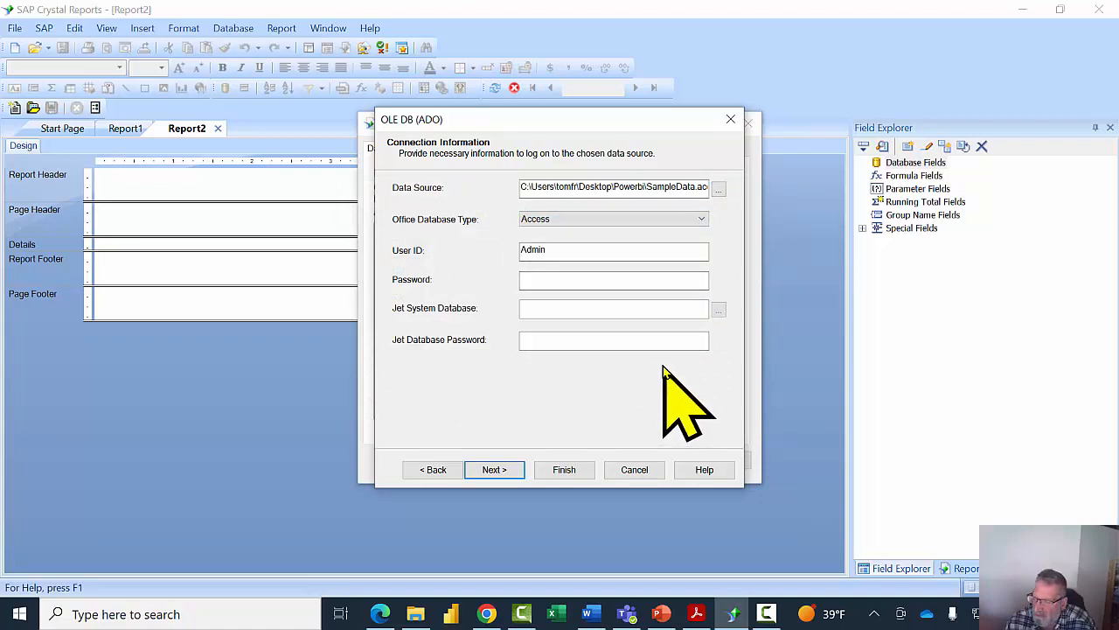
mouse_move(610, 315)
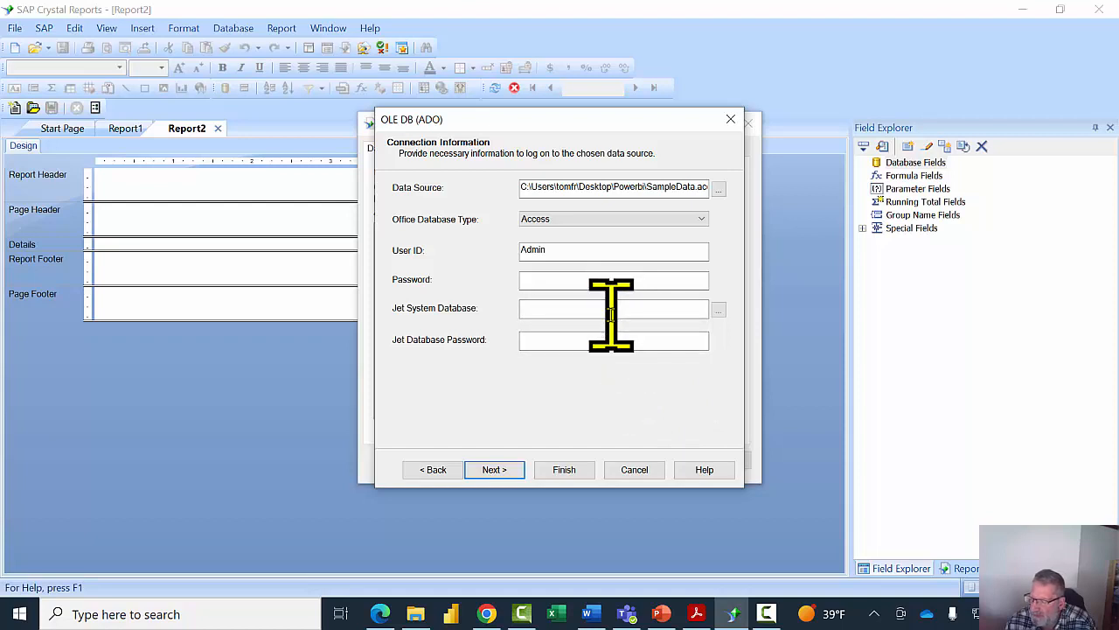
mouse_move(577, 451)
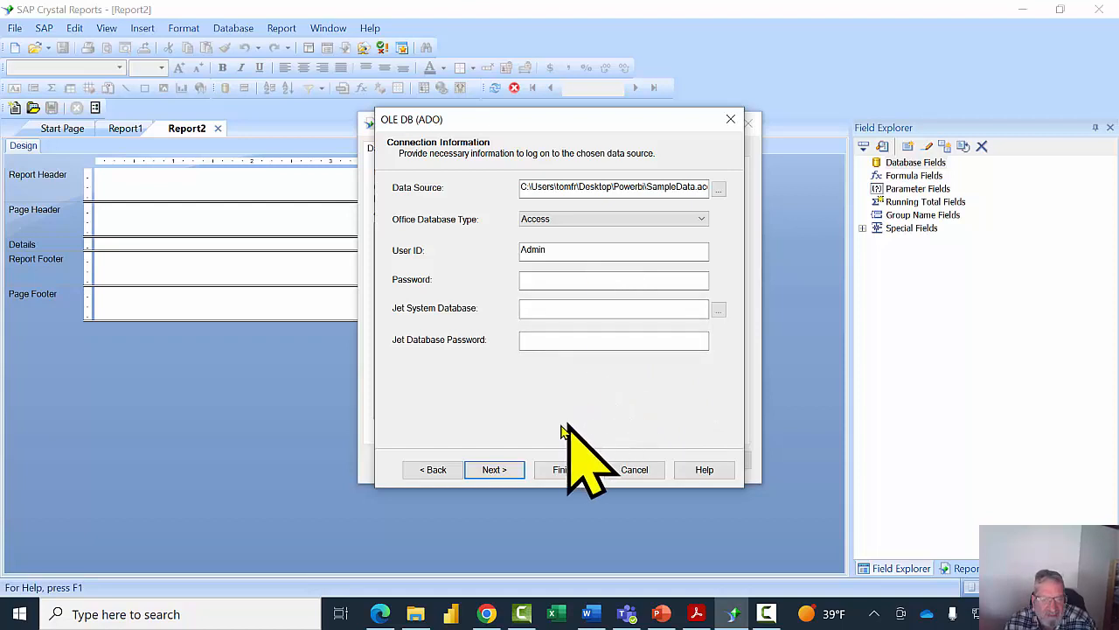
click(493, 469)
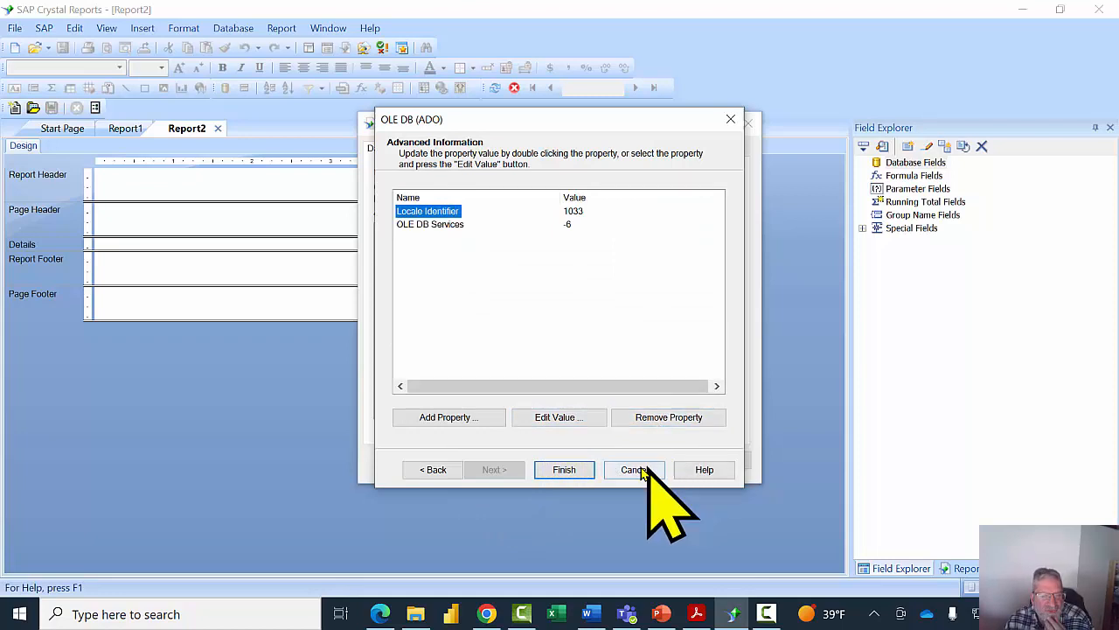
Finish the Access connection so it appears under OLE DB (ADO) with tables such as Orders
click(563, 469)
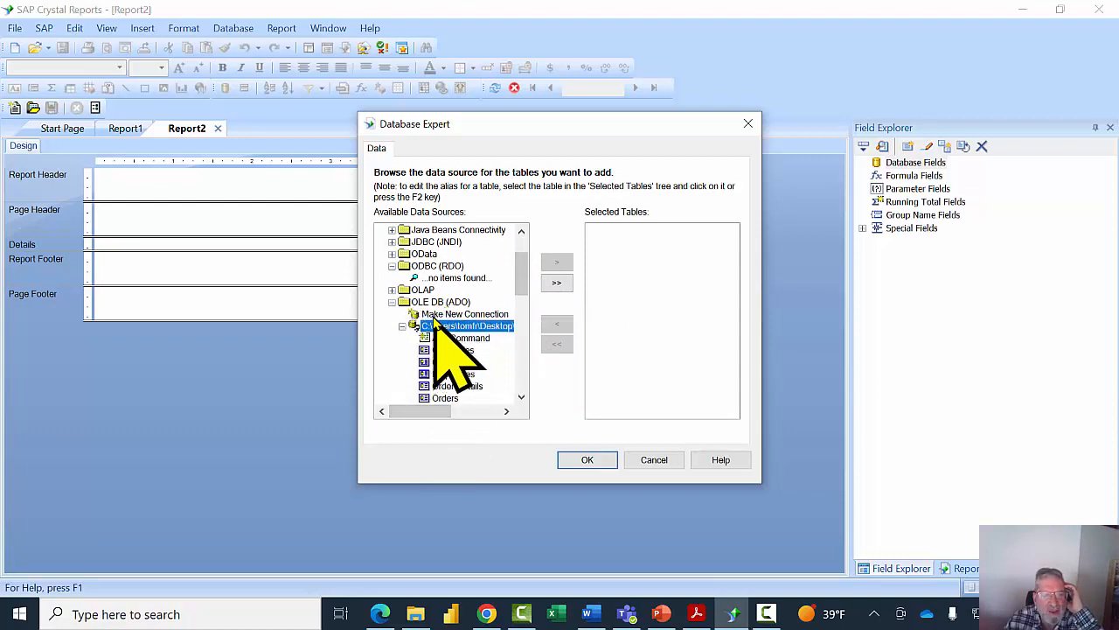
Start a second OLE DB connection with the Office 12.0 Access Database Engine provider and continue to Connection Information
double_click(465, 313)
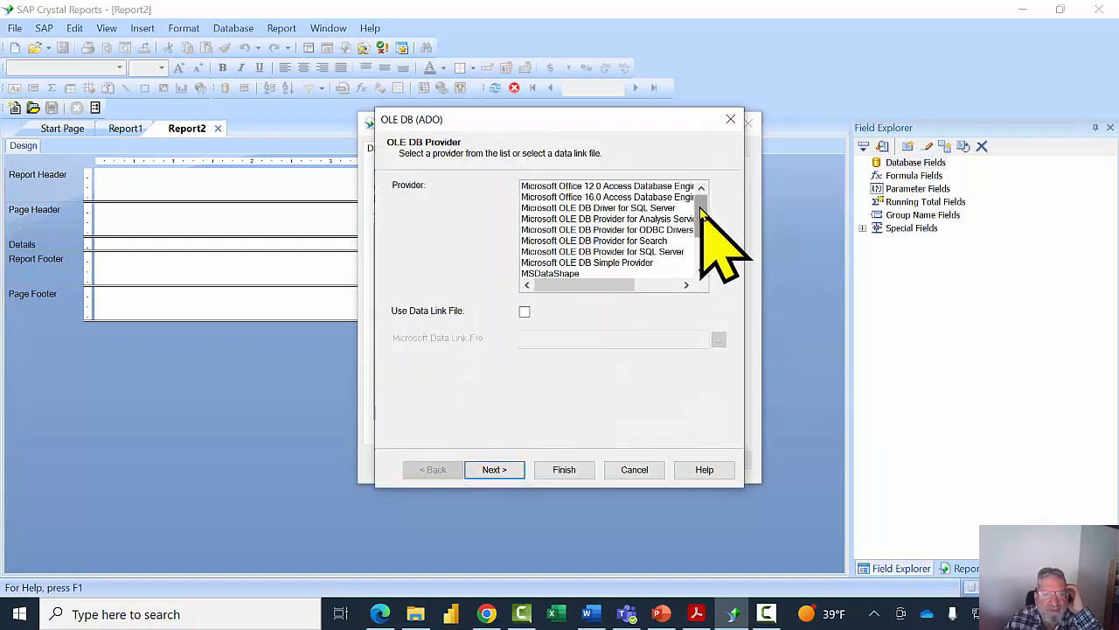
click(610, 185)
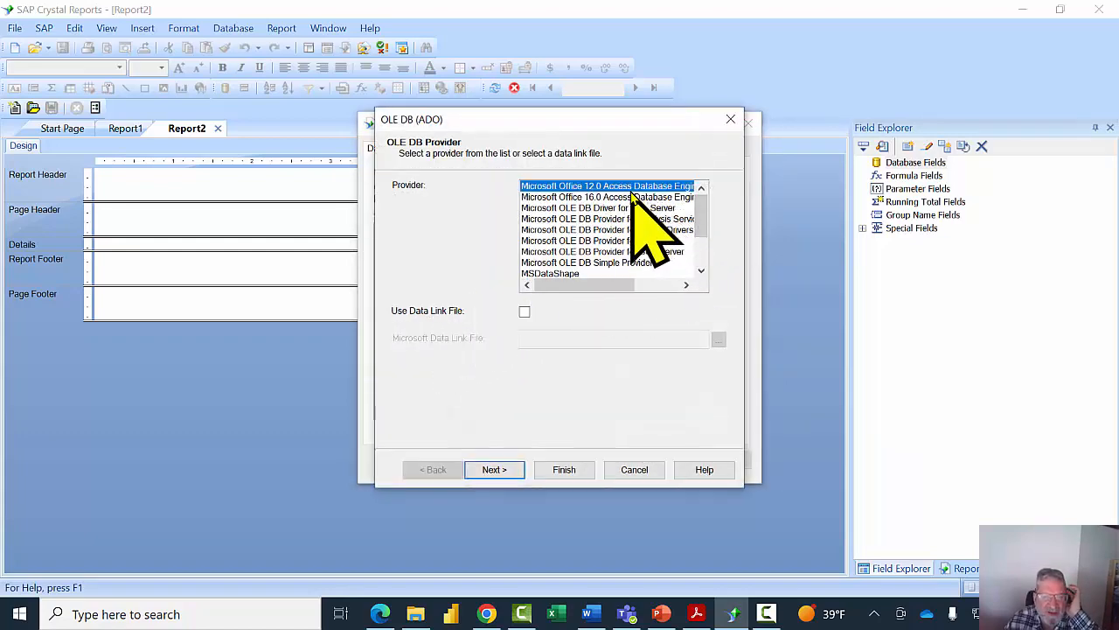
mouse_move(612, 350)
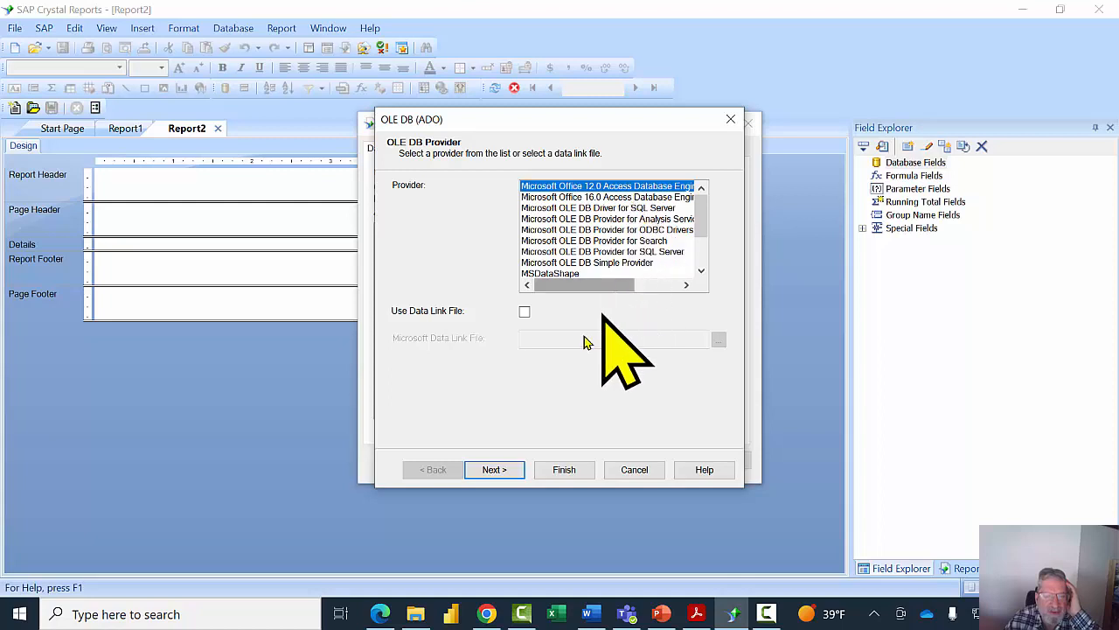
click(493, 469)
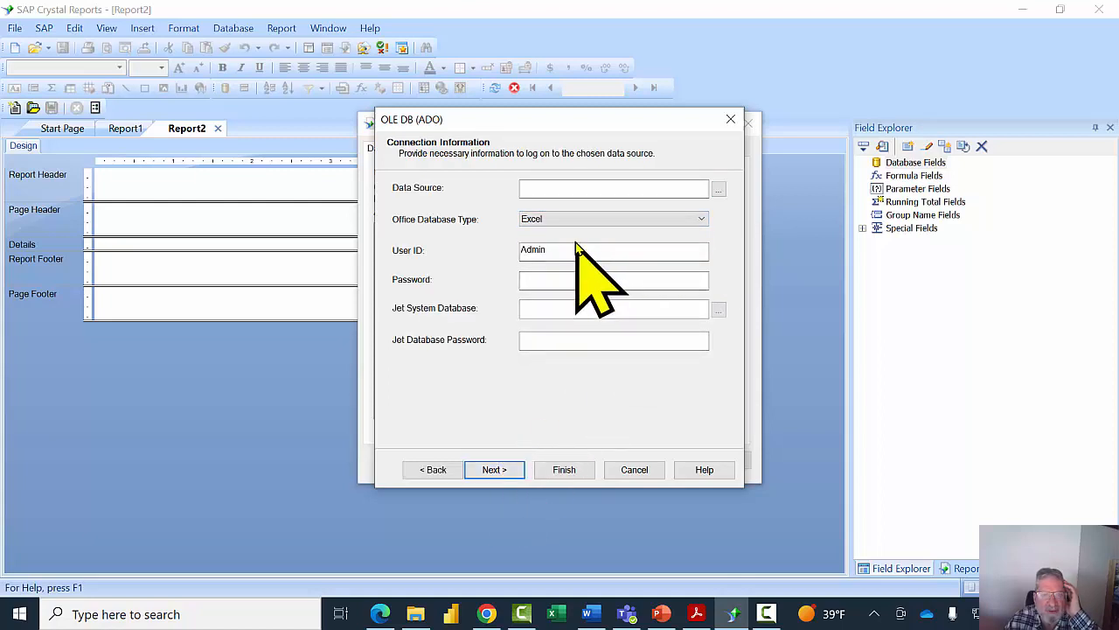
mouse_move(717, 189)
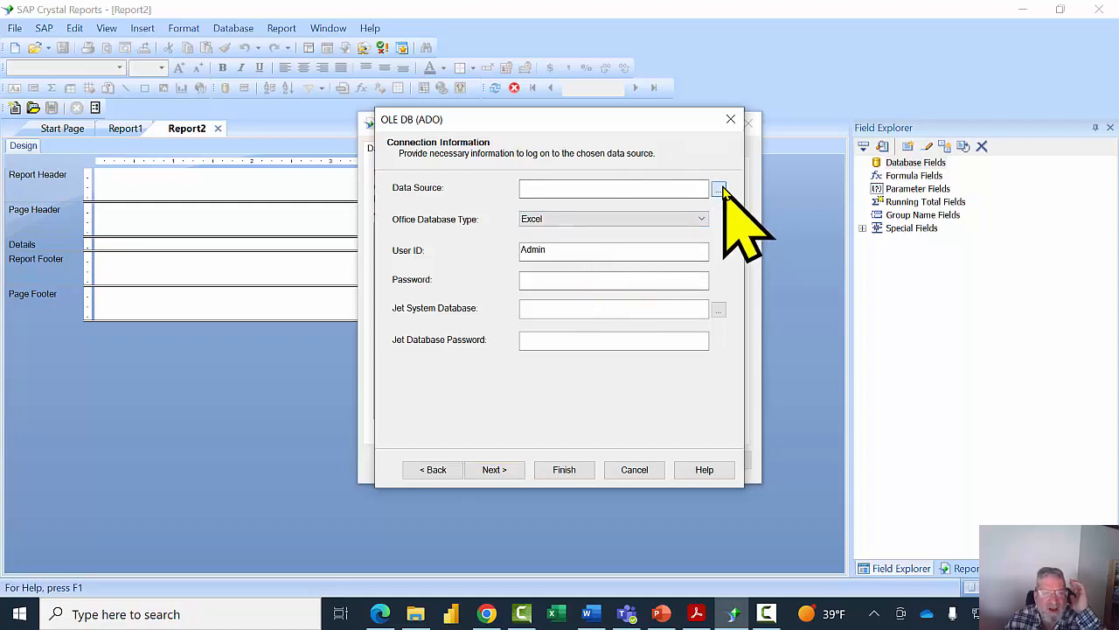
Point the connection at the customers_and_ordersnew workbook, keep User ID Admin, and finish creating it
click(717, 189)
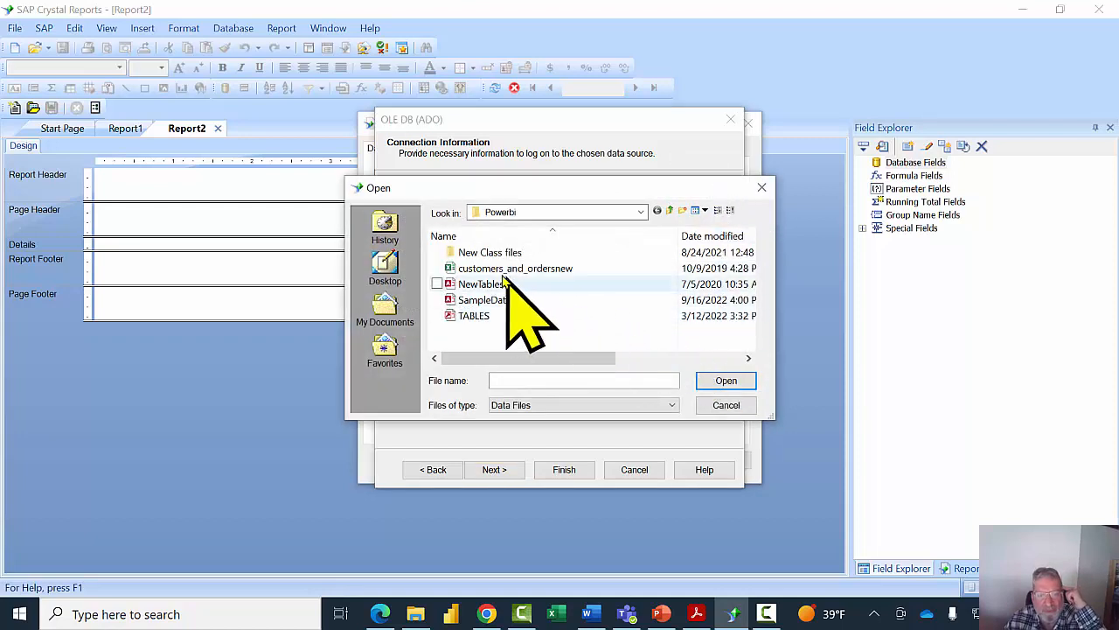
click(516, 267)
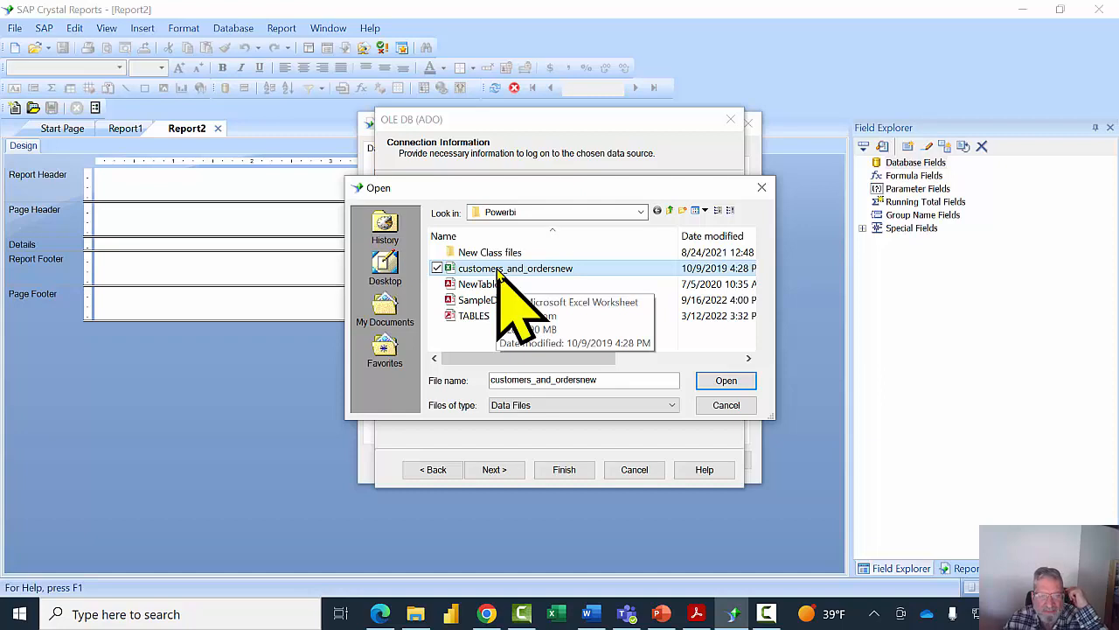
mouse_move(591, 315)
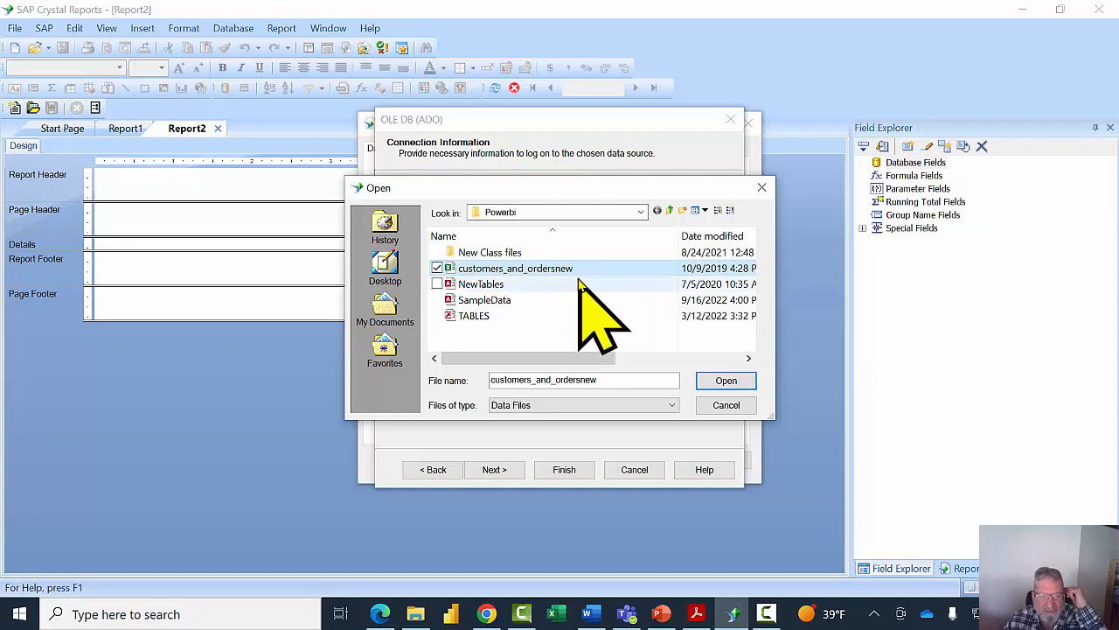
mouse_move(598, 341)
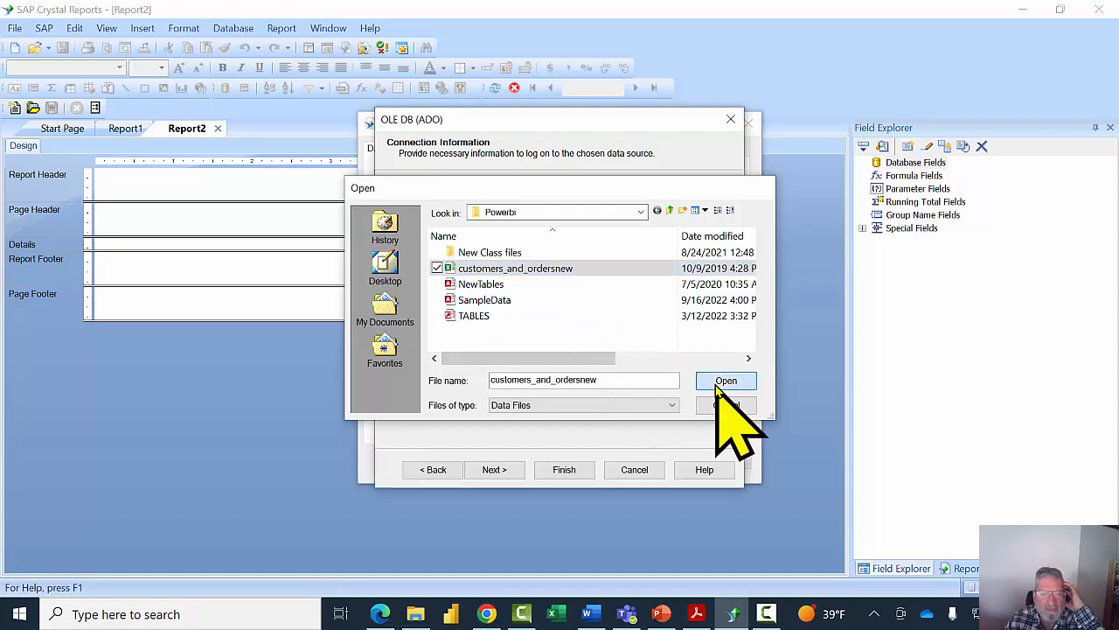
click(726, 381)
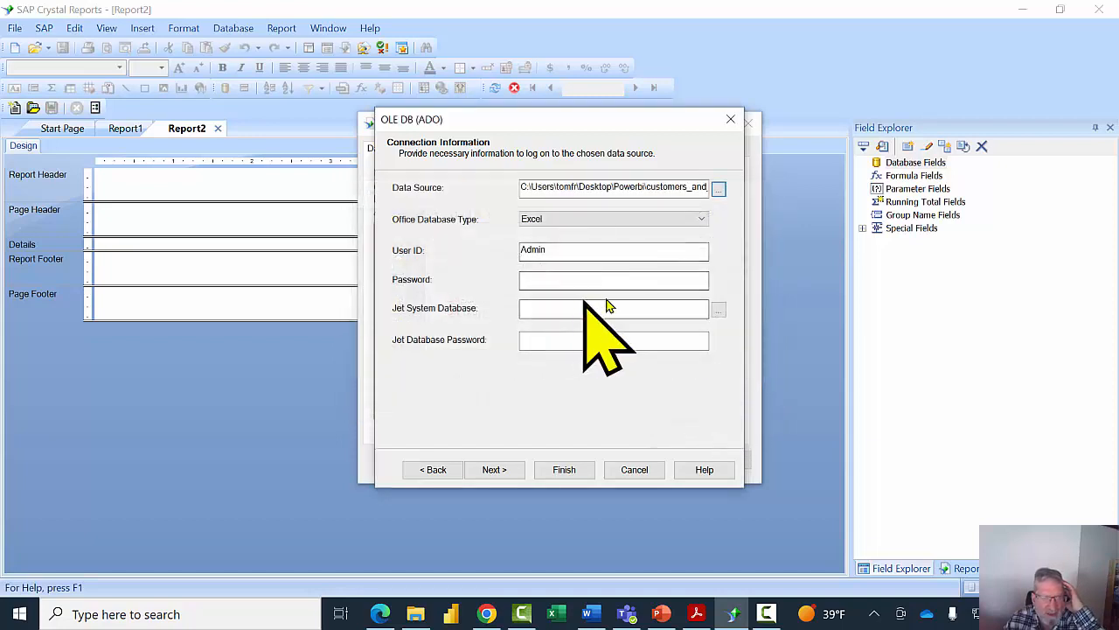
mouse_move(644, 336)
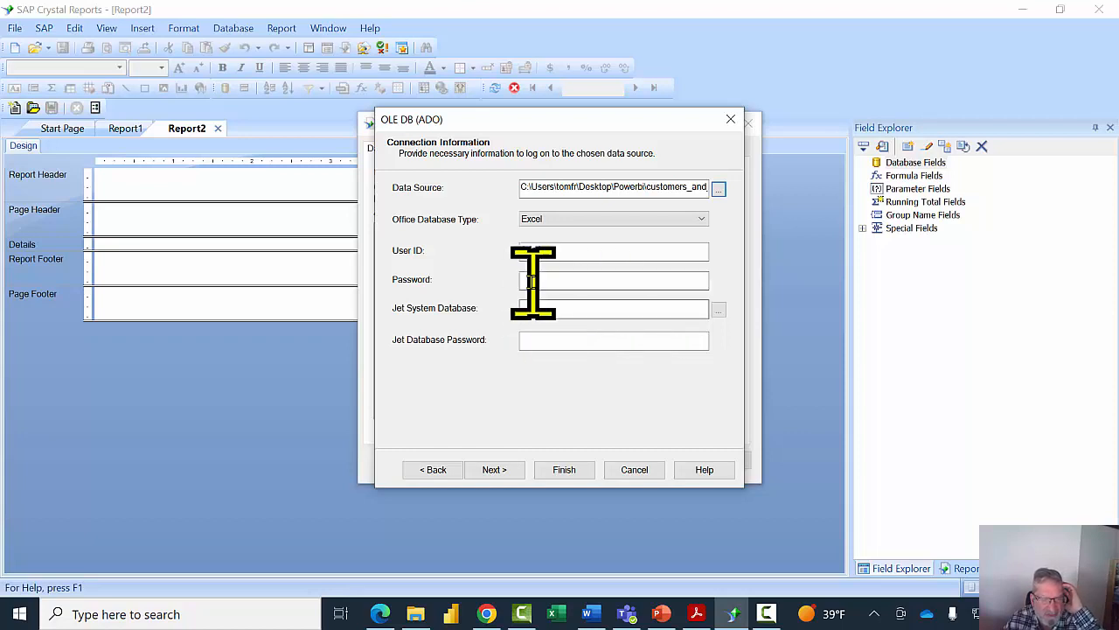
text(Admin)
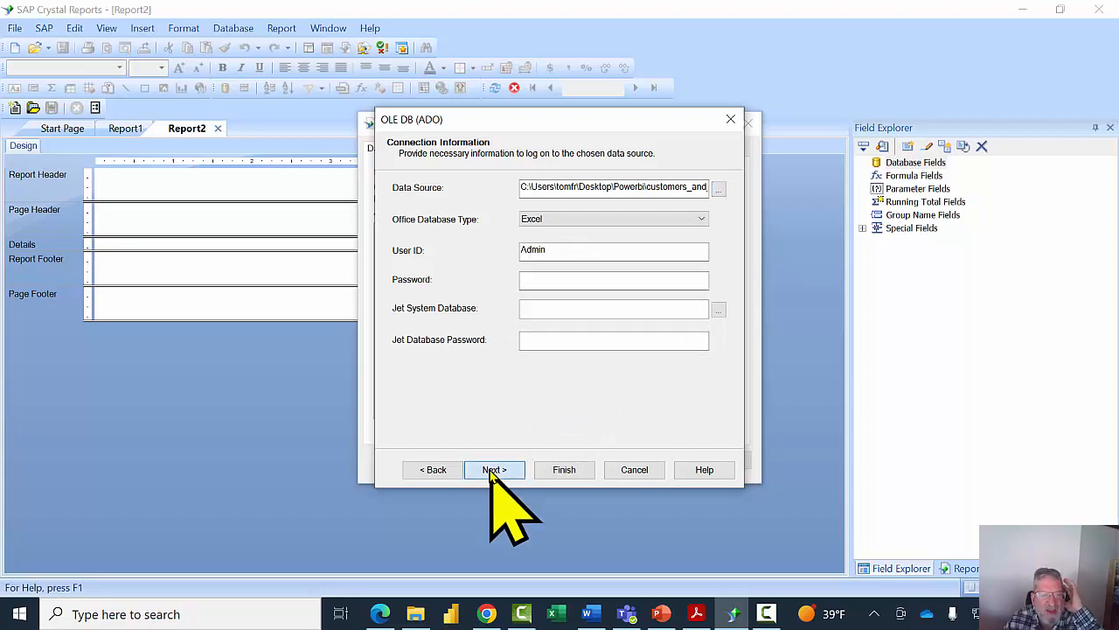
click(493, 469)
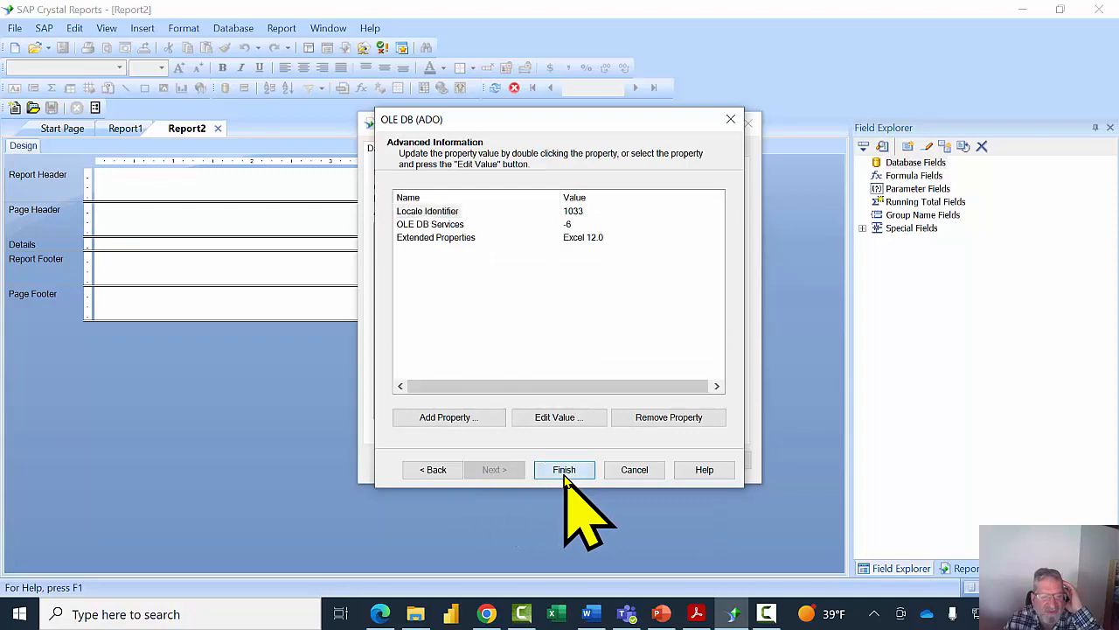
click(563, 469)
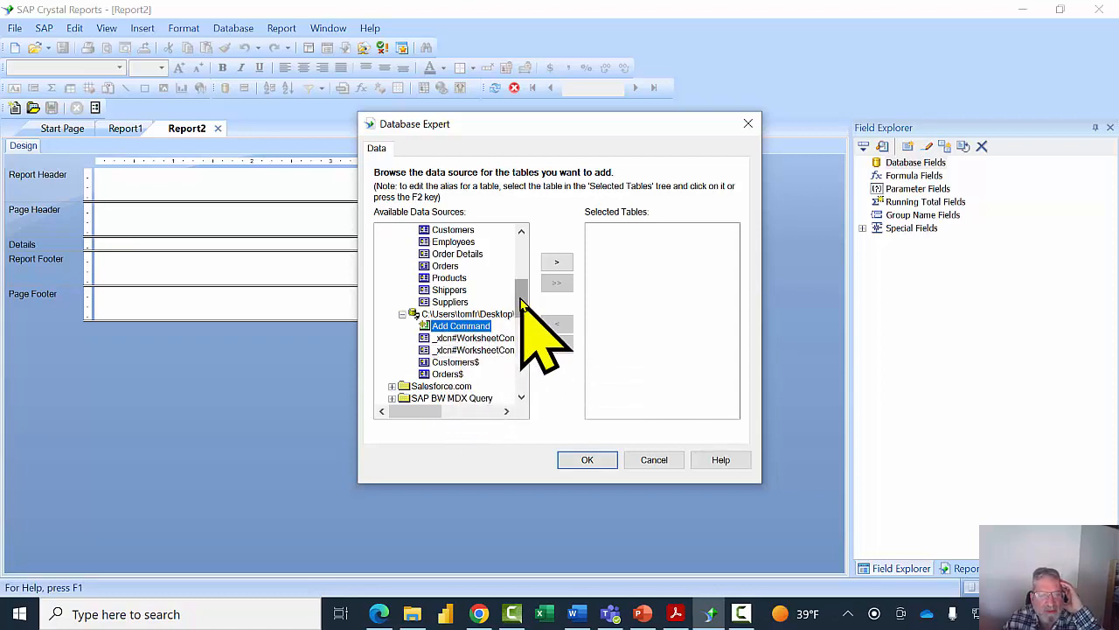
Scroll the OLE DB (ADO) node to review the Access and Excel connections and tables
scroll(up, 3)
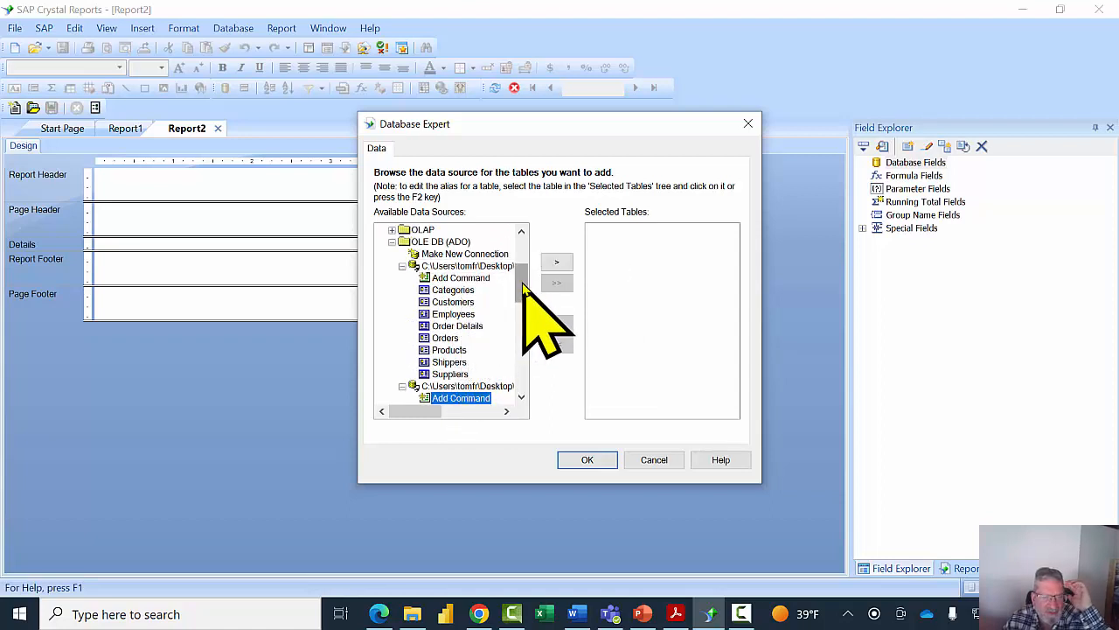
scroll(up, 3)
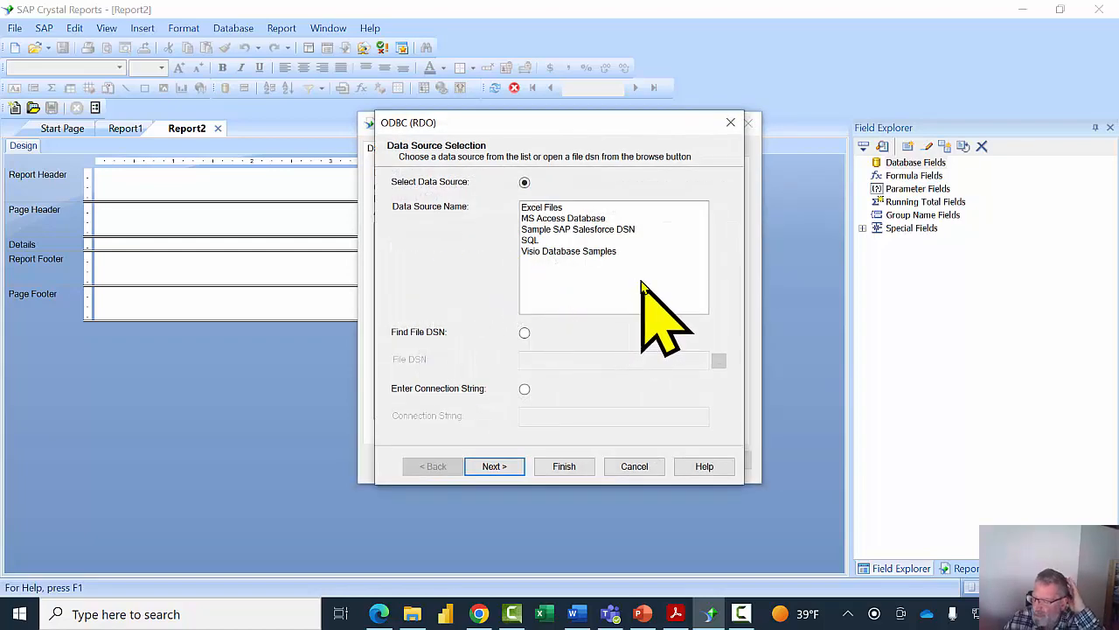
mouse_move(691, 306)
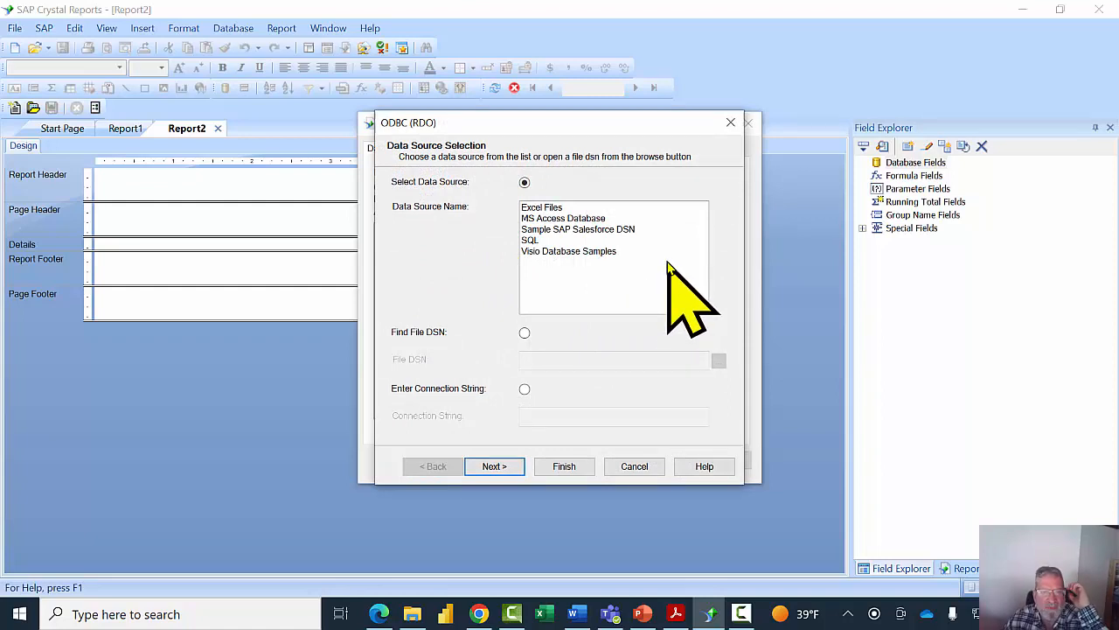
mouse_move(569, 259)
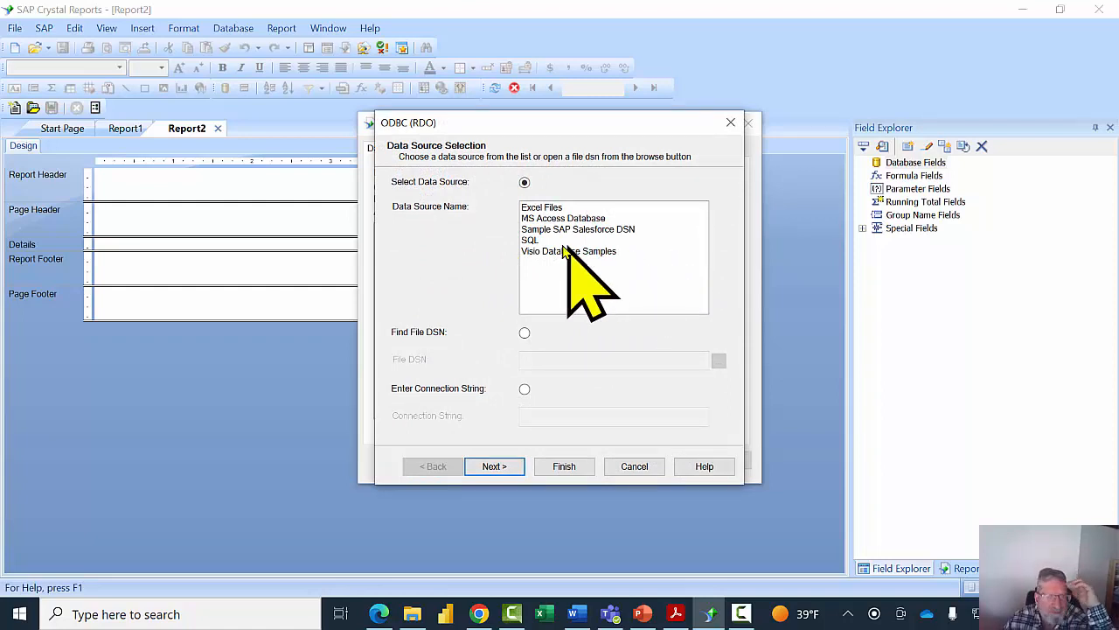
Log on to the SQL ODBC data source with the password so Sample Data appears
click(530, 240)
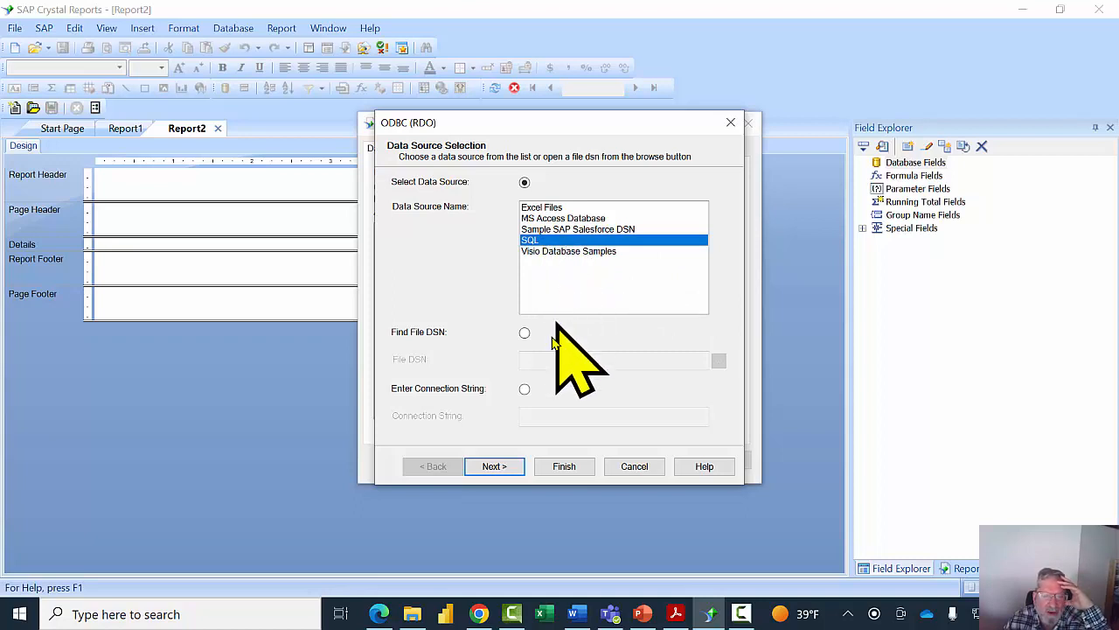
click(494, 465)
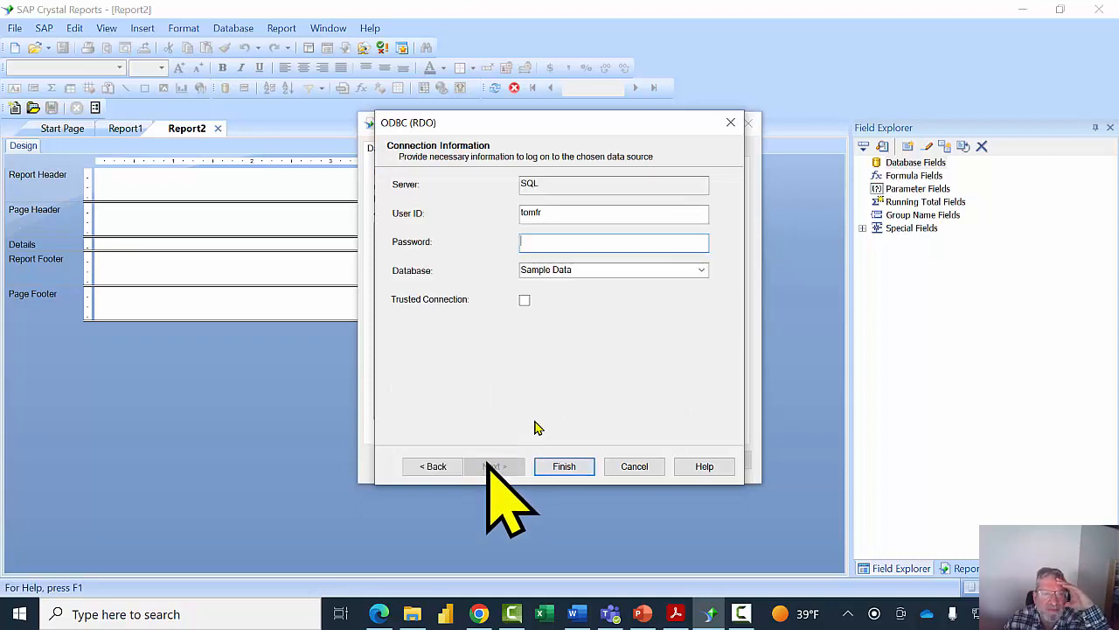
mouse_move(691, 358)
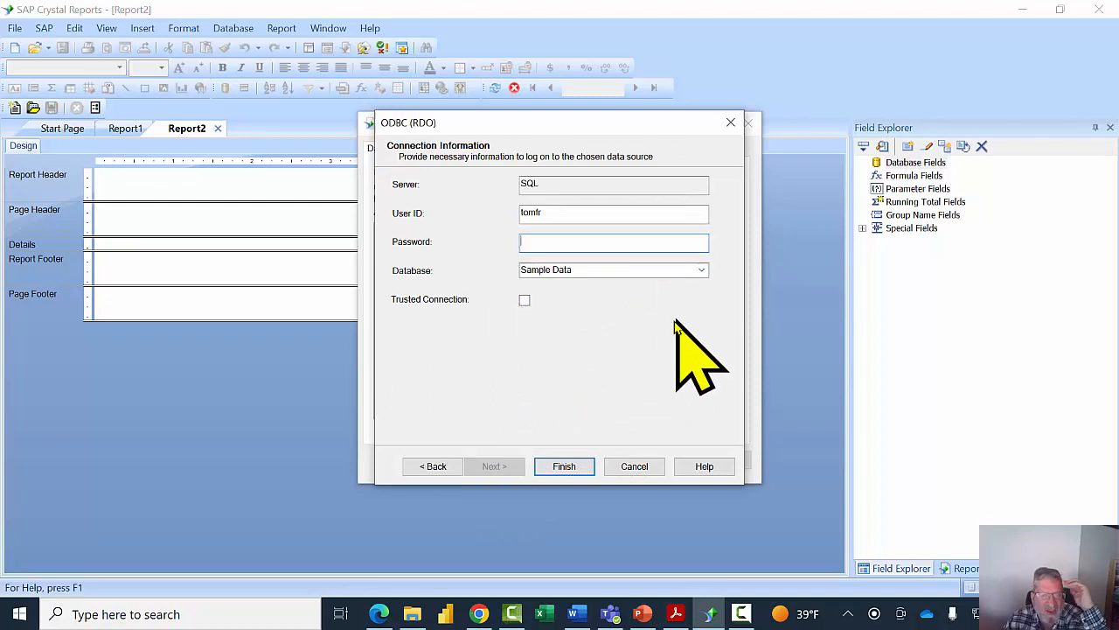
mouse_move(691, 349)
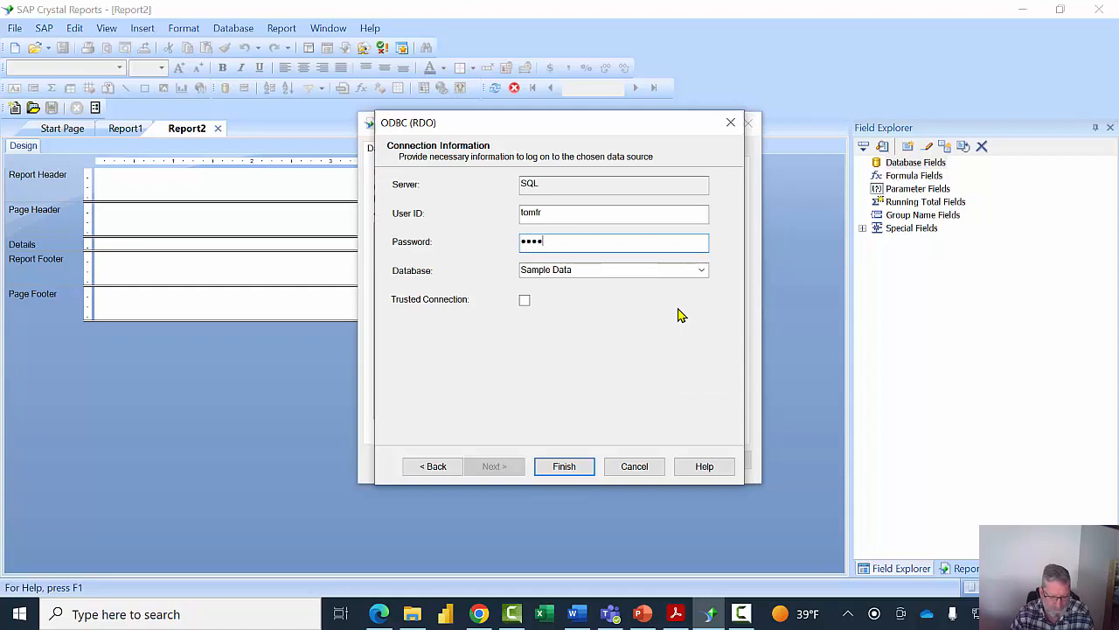
text(password)
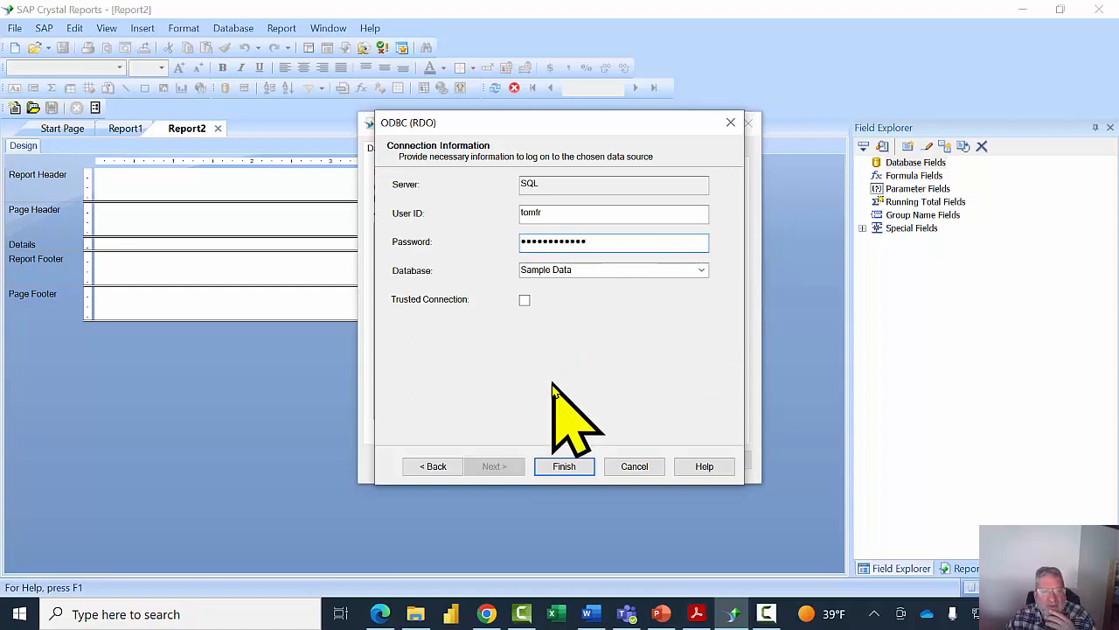
click(563, 465)
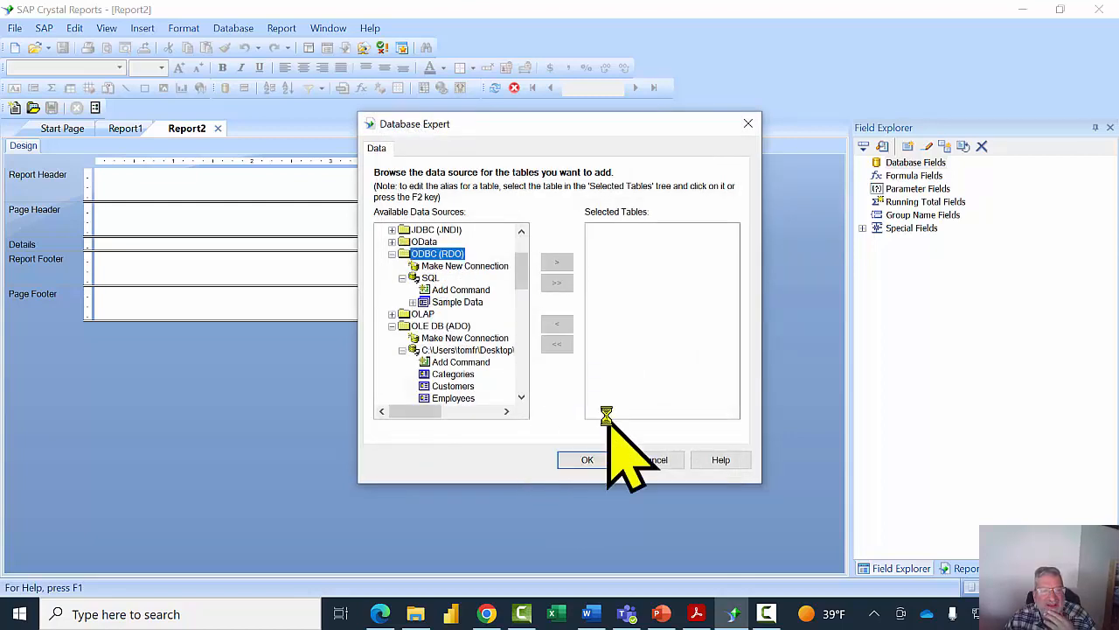
mouse_move(481, 265)
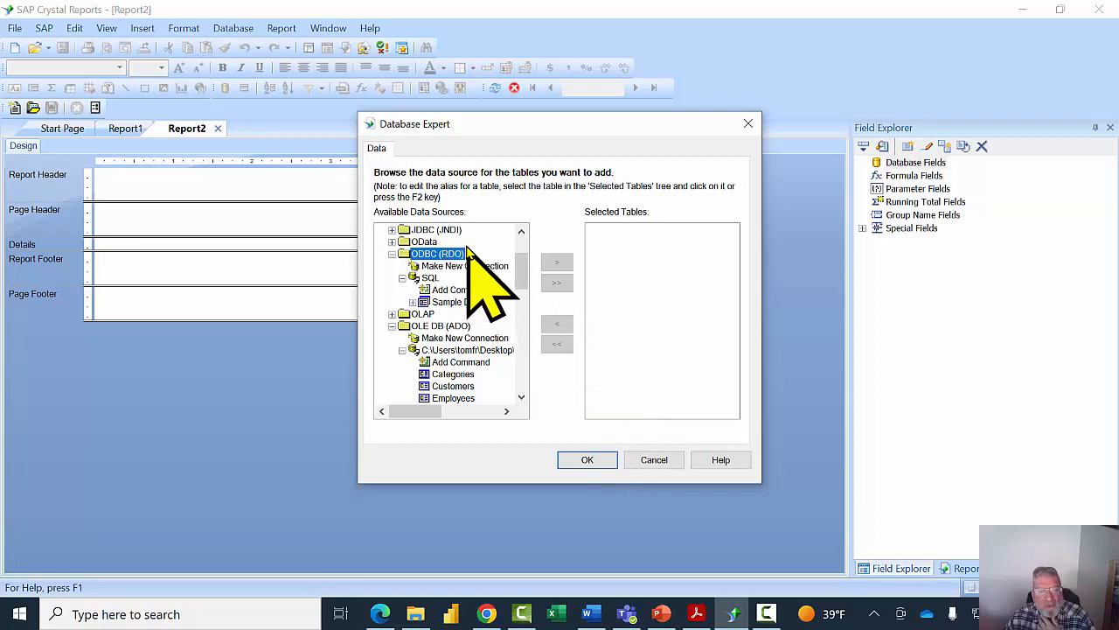
mouse_move(498, 280)
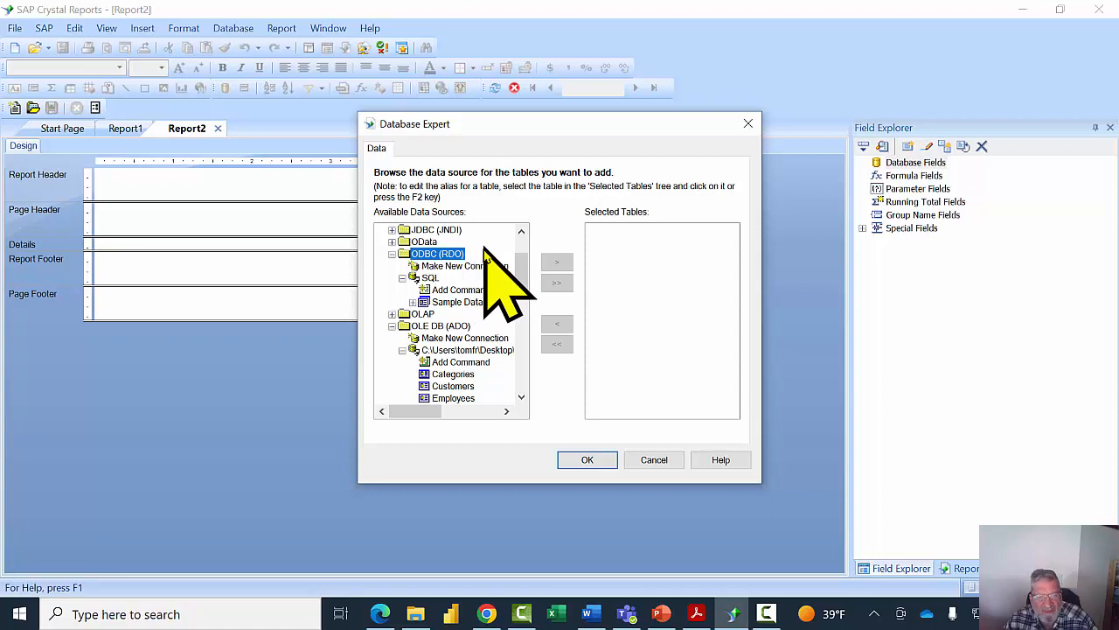
scroll(up, 3)
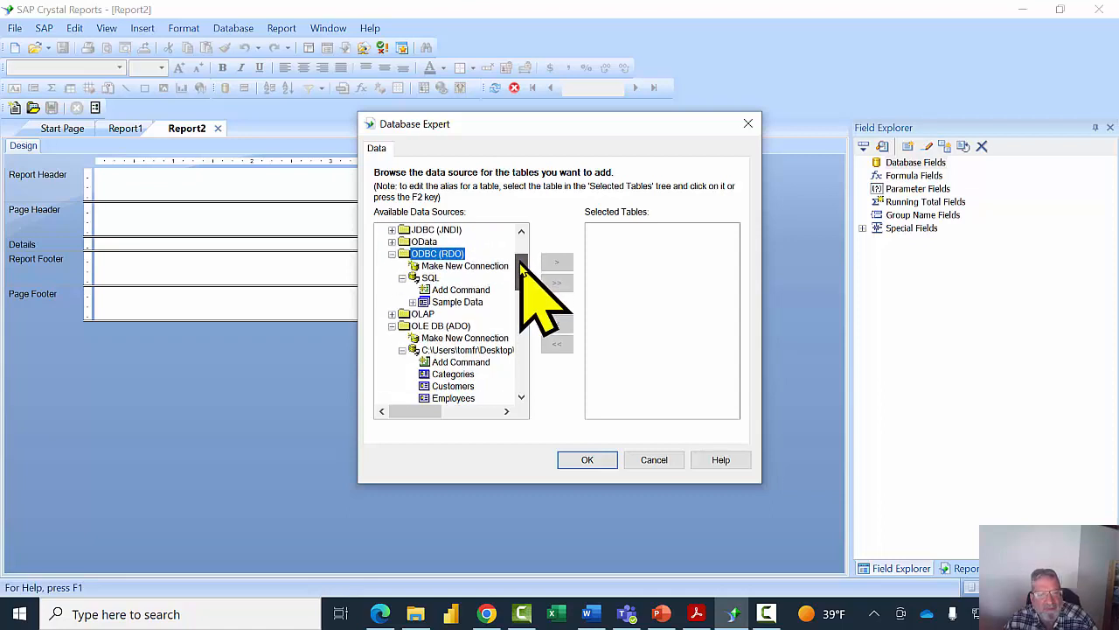
scroll(down, 3)
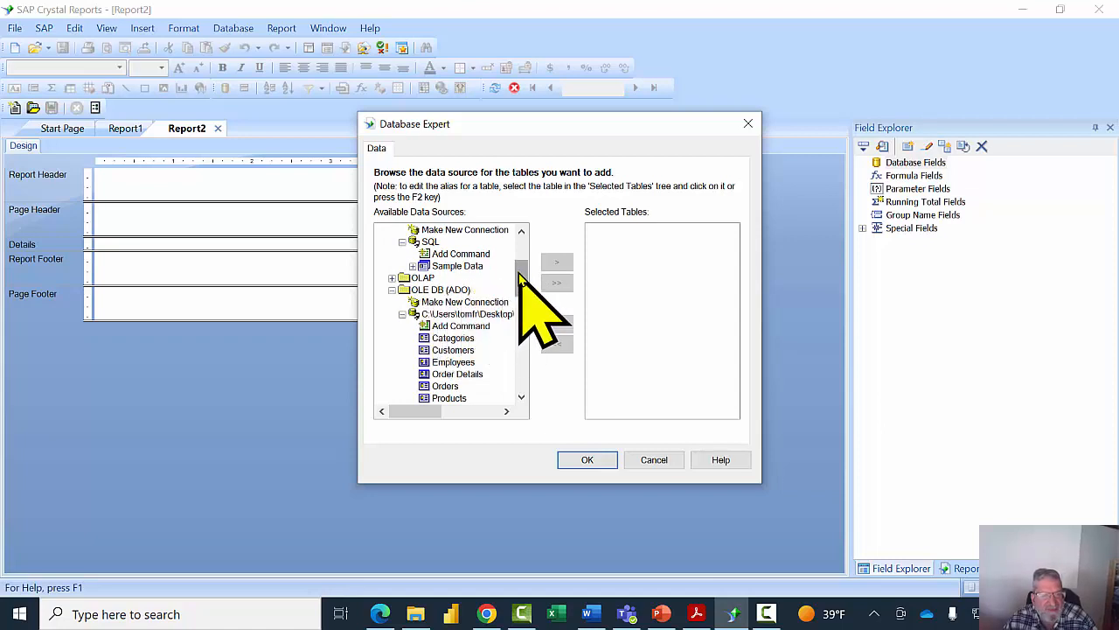
scroll(down, 3)
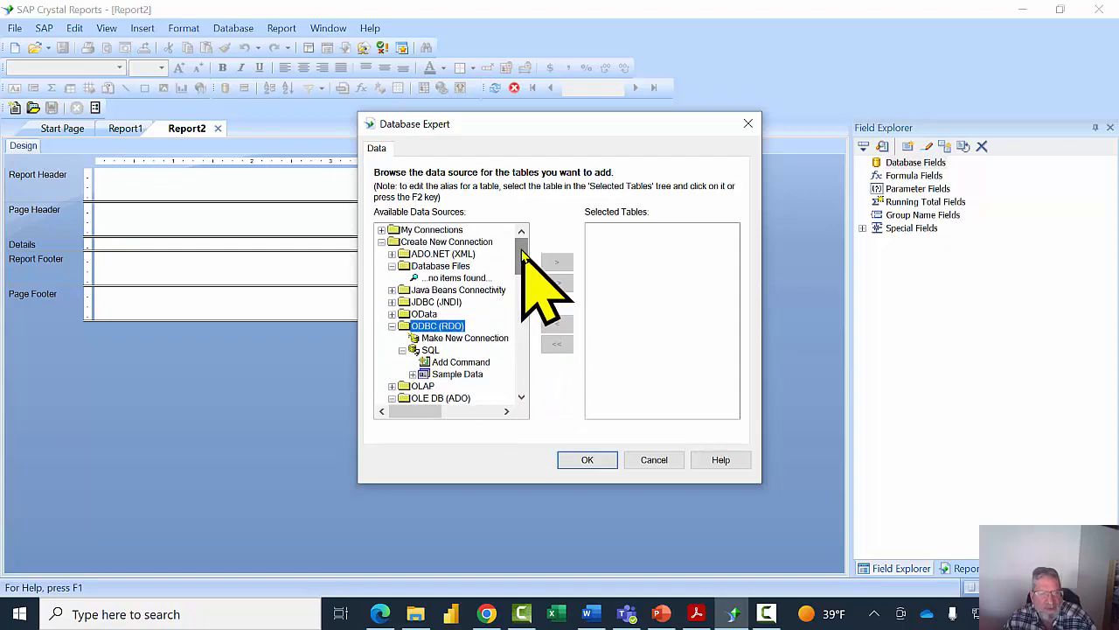
mouse_move(556, 271)
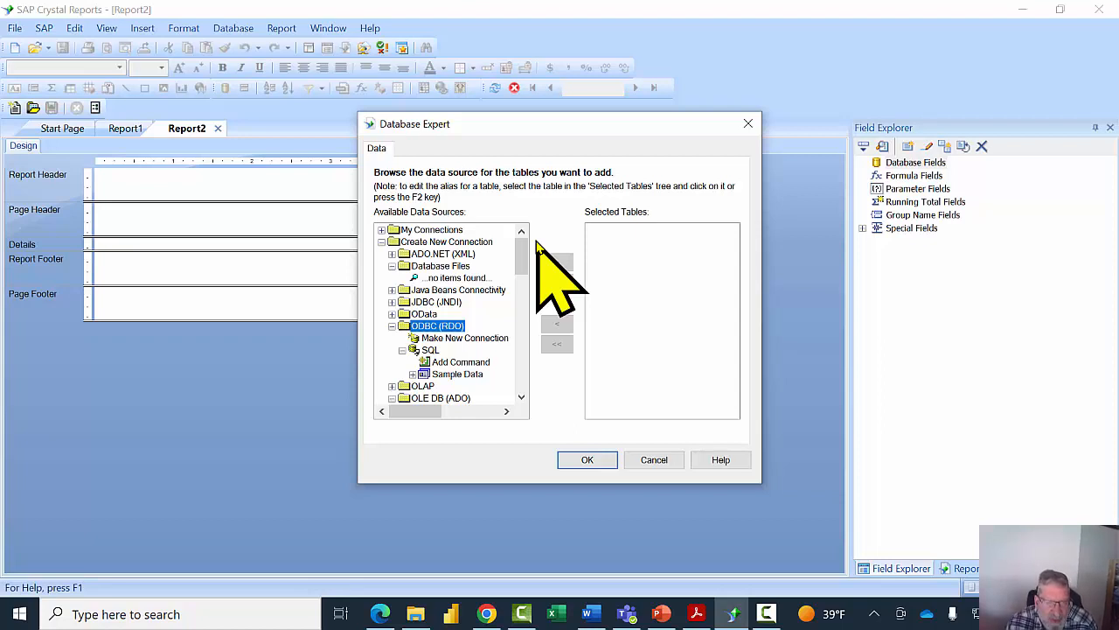
mouse_move(568, 341)
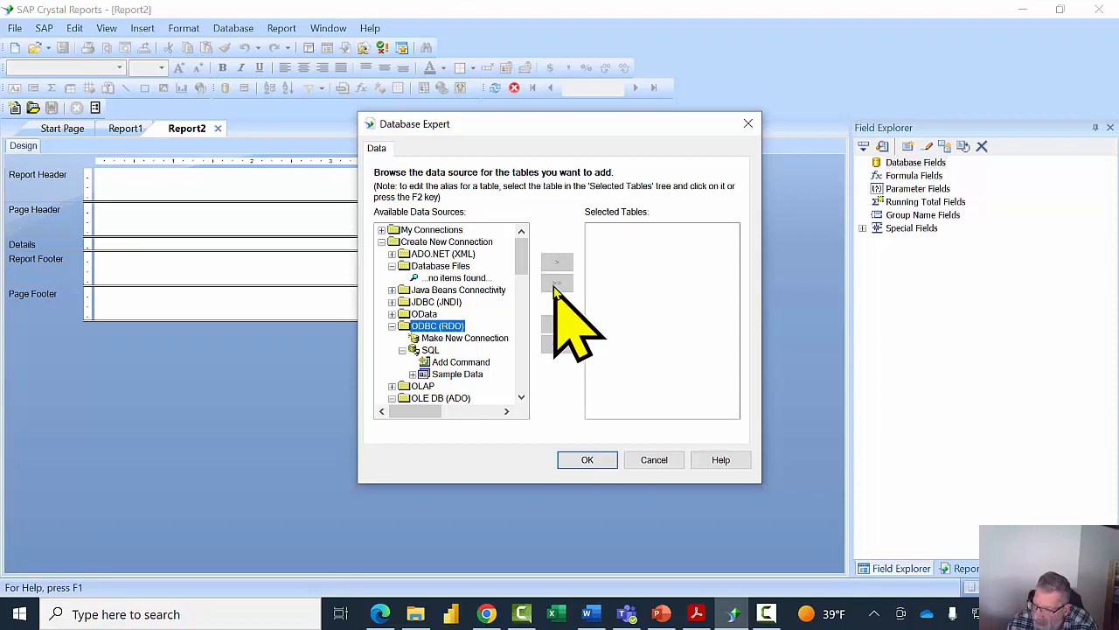
mouse_move(542, 280)
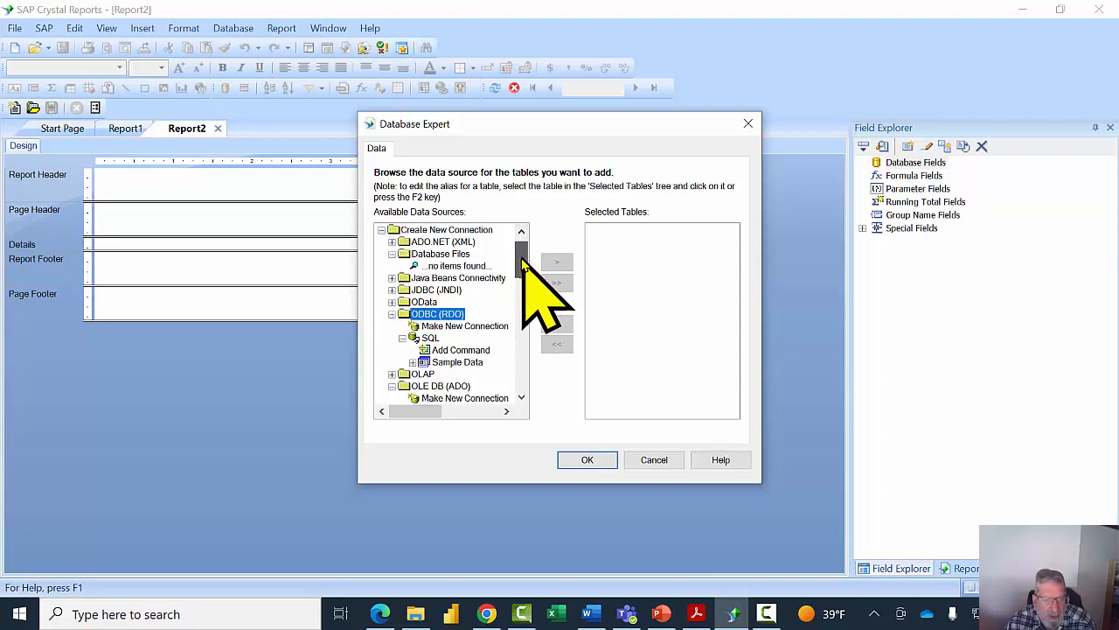
scroll(down, 3)
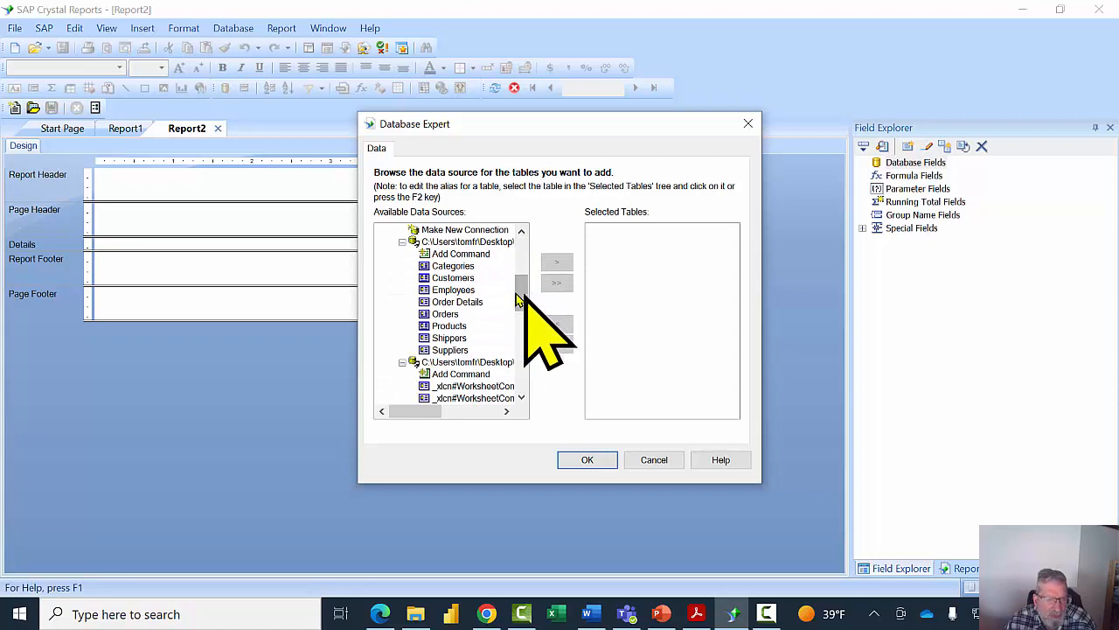
click(453, 277)
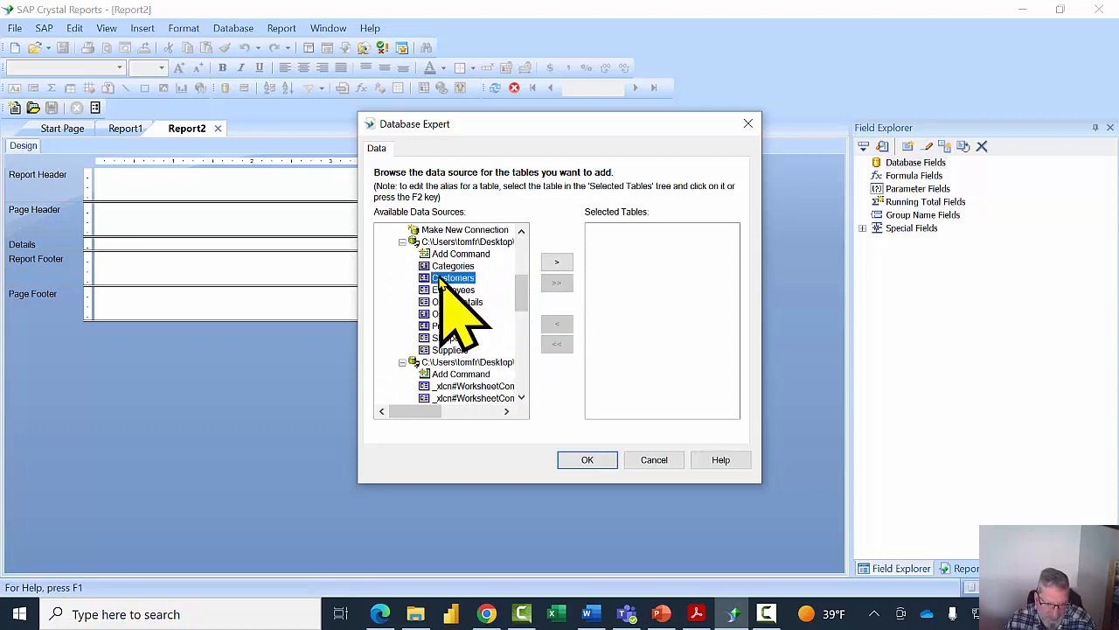
mouse_move(556, 262)
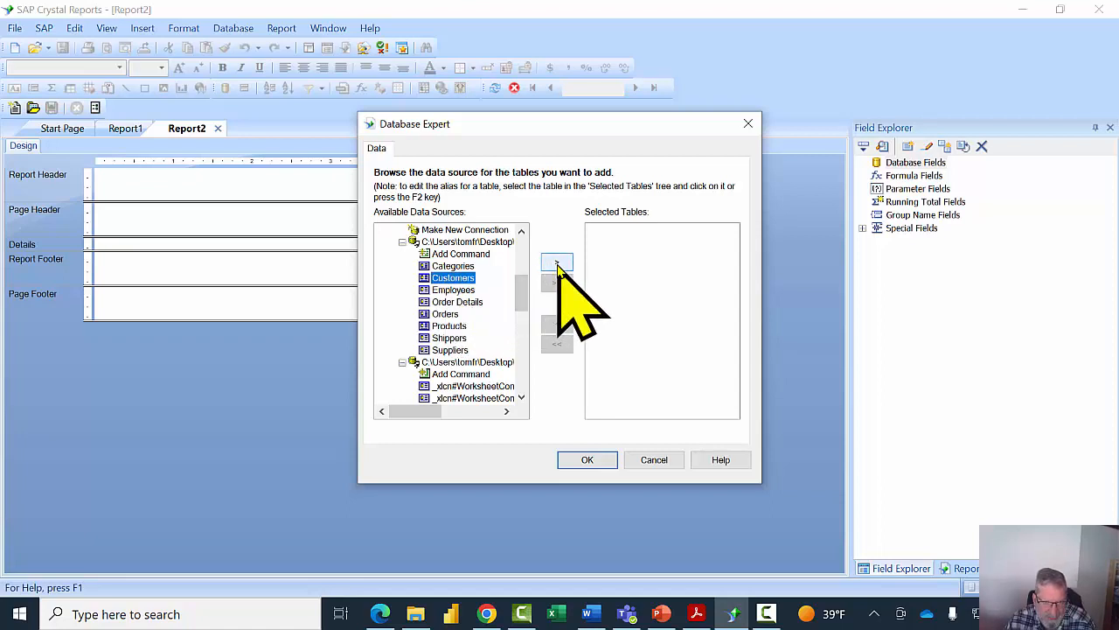
Move the Access Customers table into Selected Tables and confirm with OK
click(557, 262)
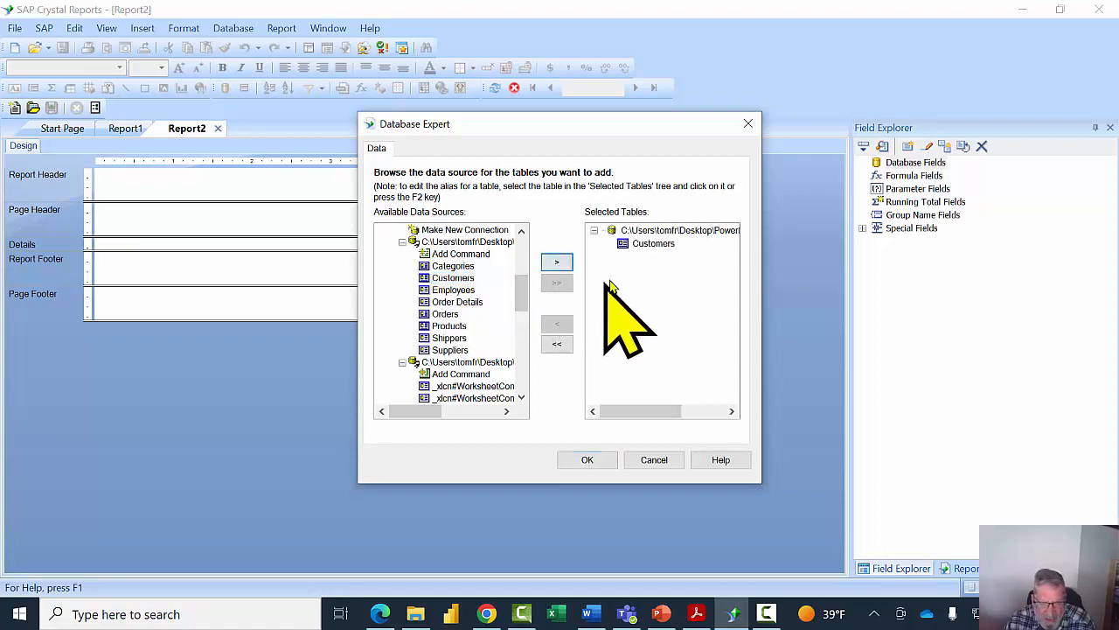
mouse_move(691, 306)
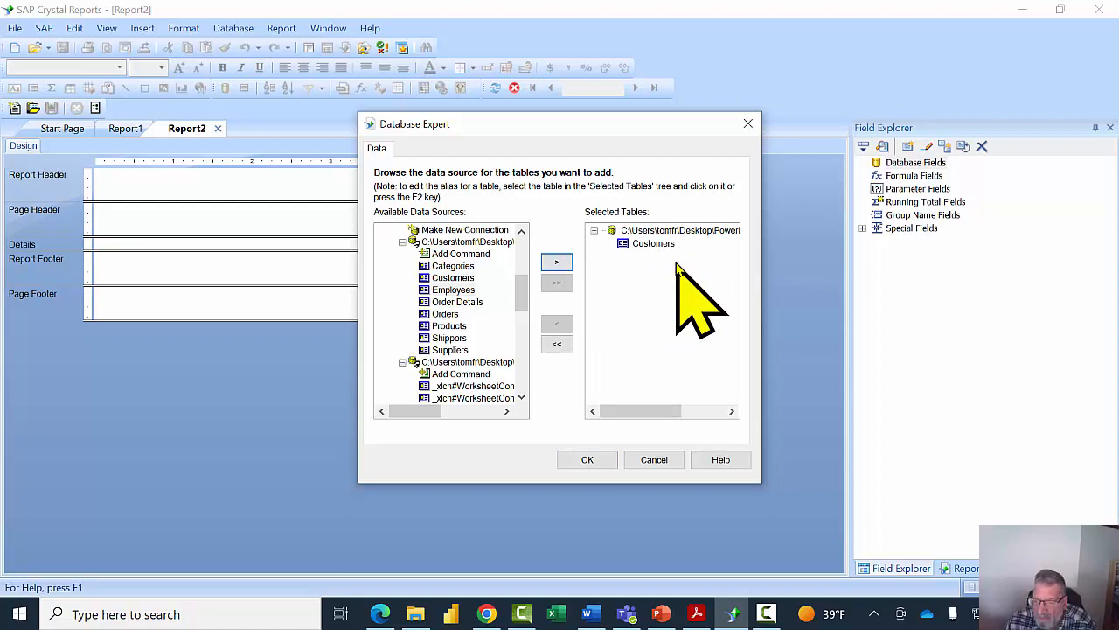
mouse_move(680, 280)
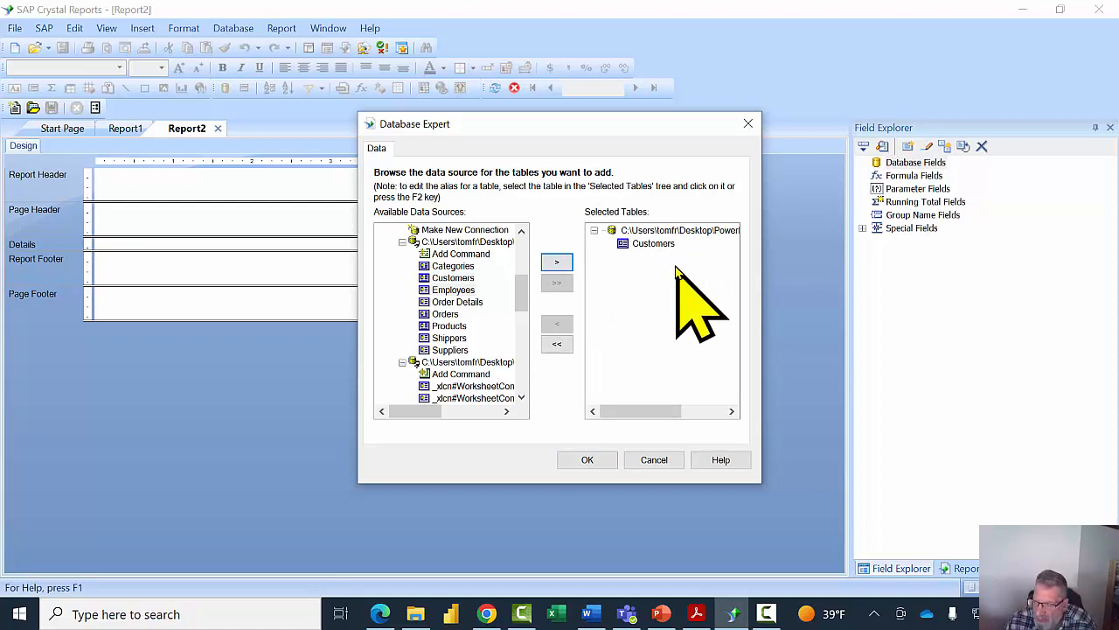
mouse_move(679, 289)
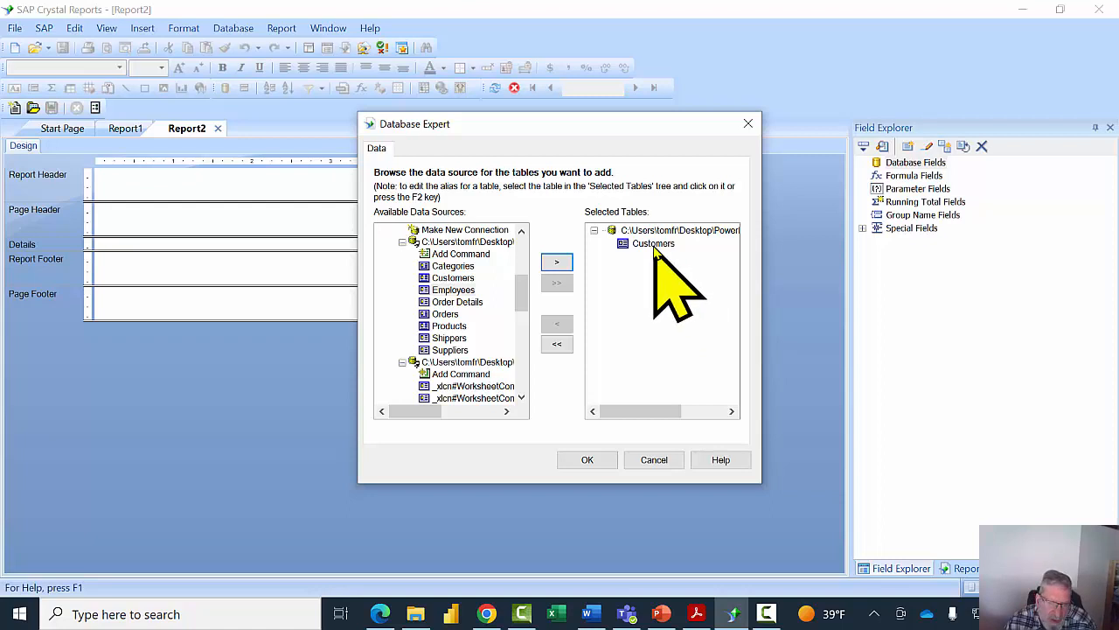
mouse_move(678, 236)
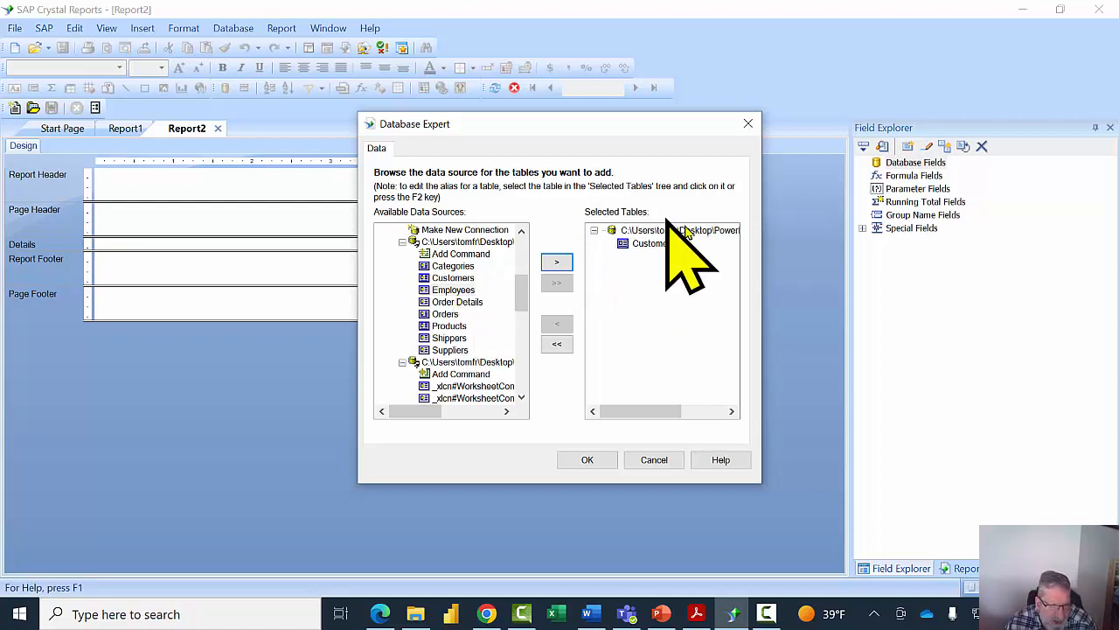
mouse_move(761, 315)
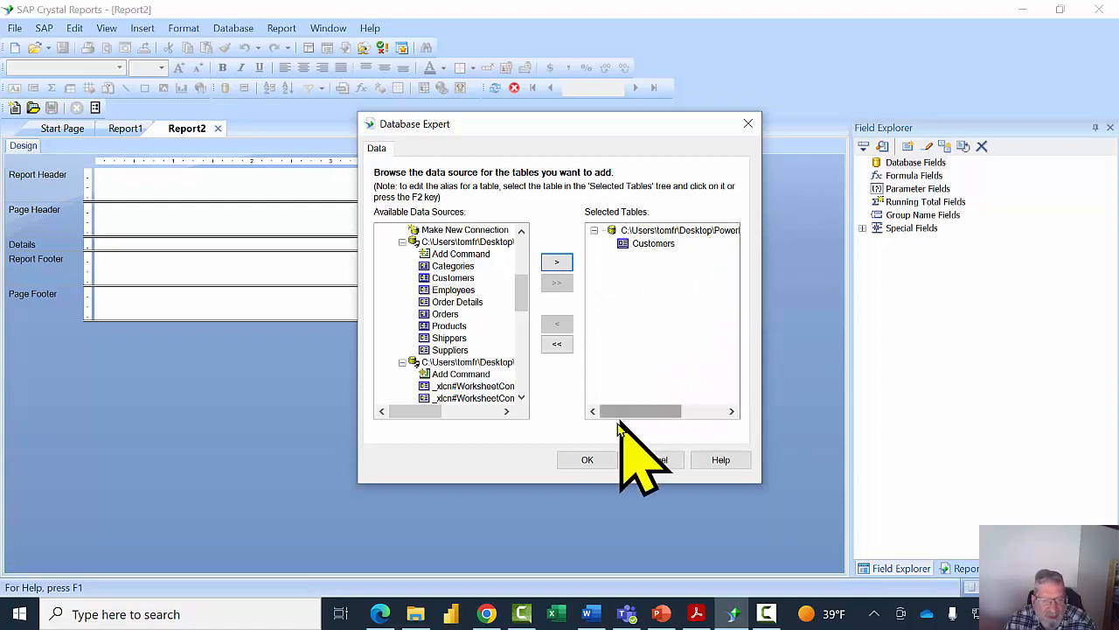
click(588, 458)
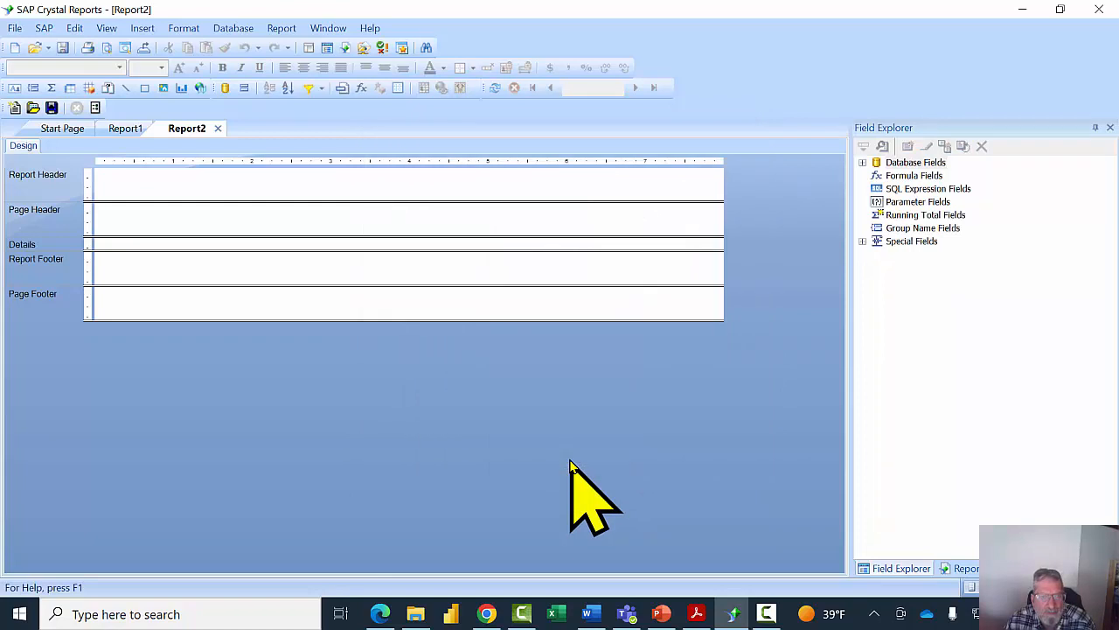
mouse_move(534, 411)
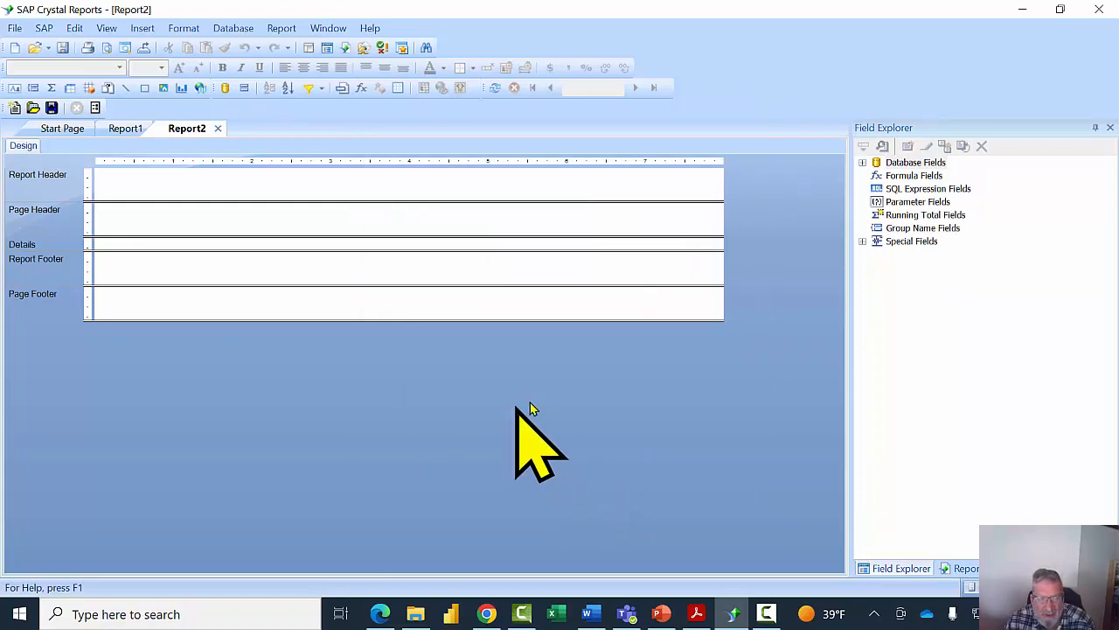